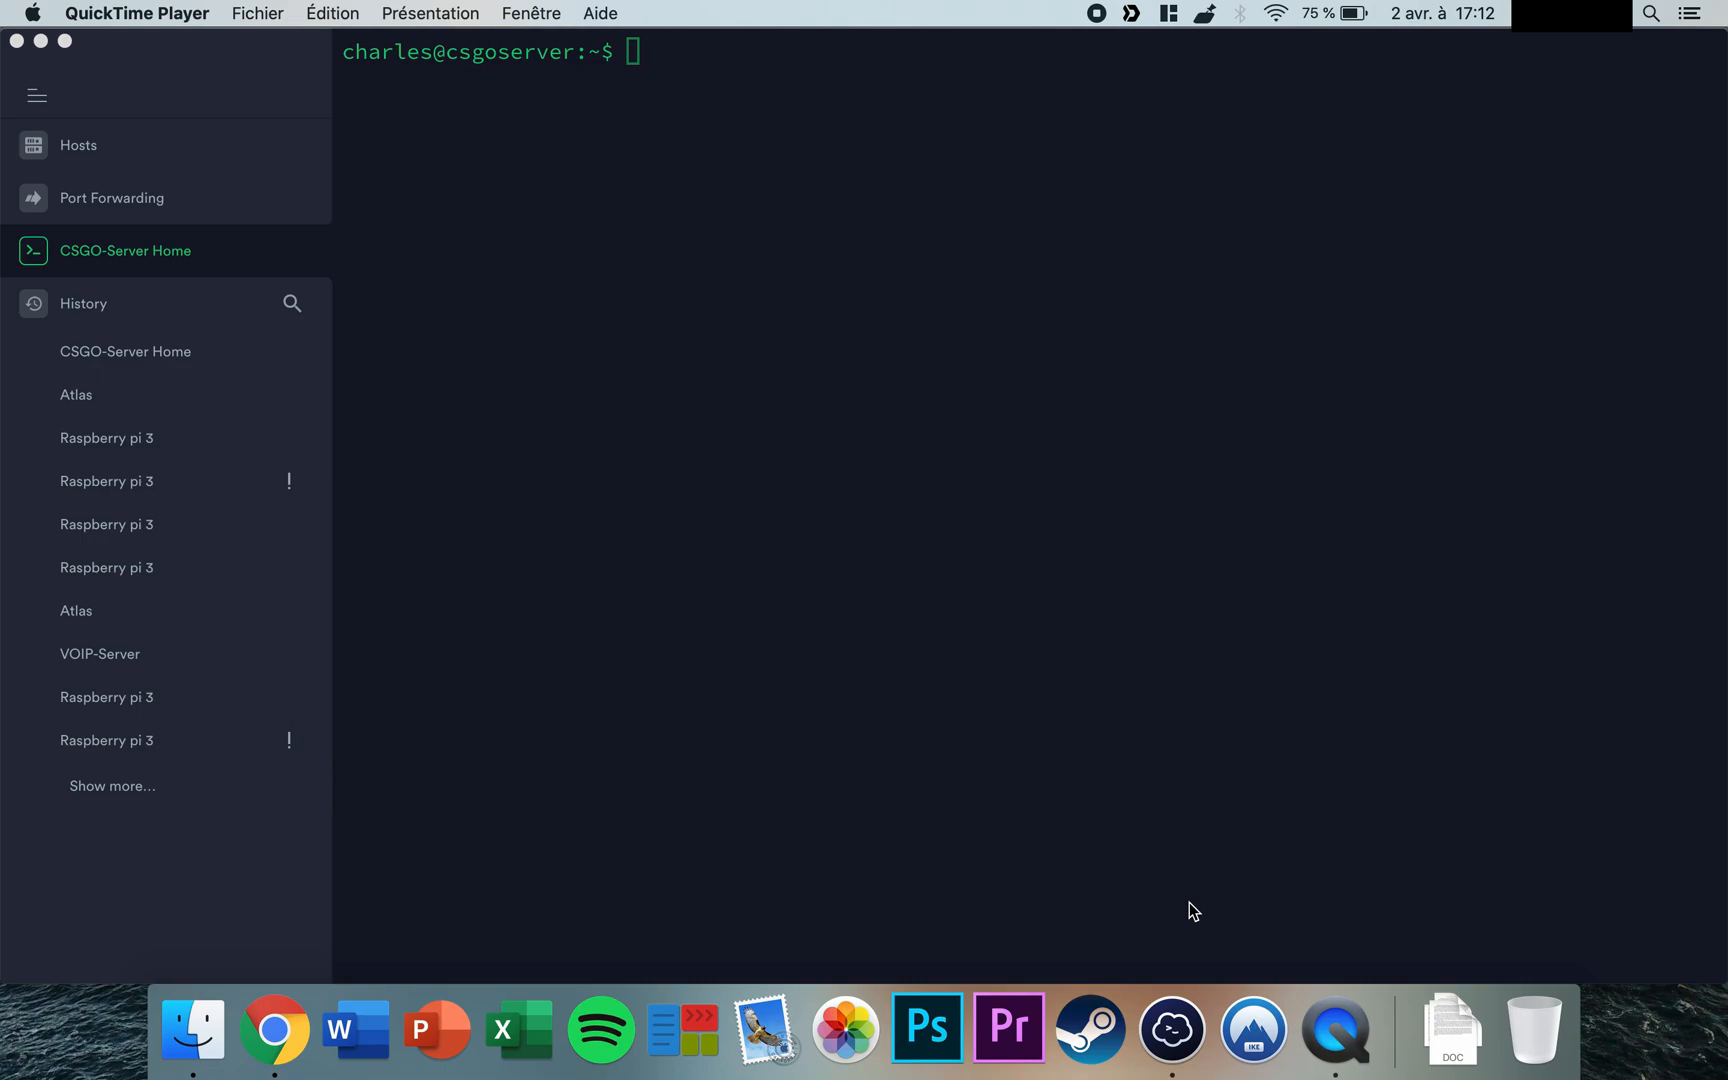
- Compare the Ubuntu 64-bit dependency command in Chrome with the terminal showing all packages already current
left_click(966, 537)
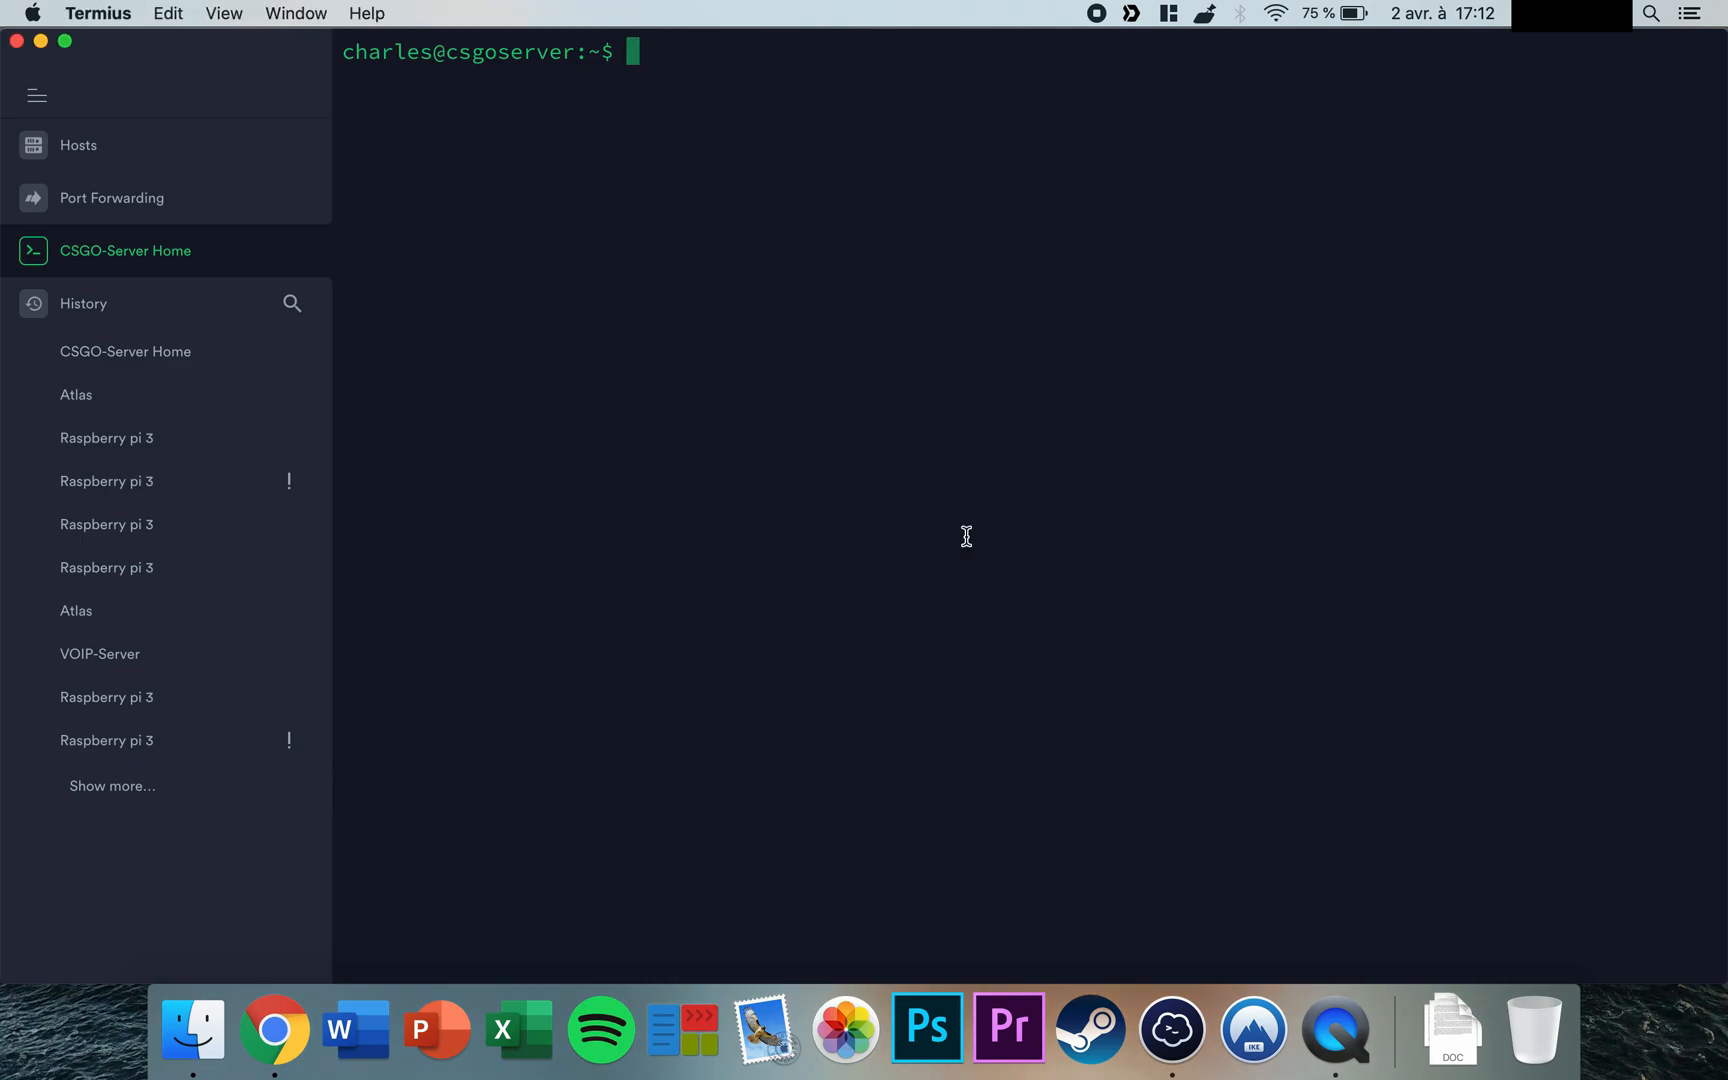
mouse_move(909, 288)
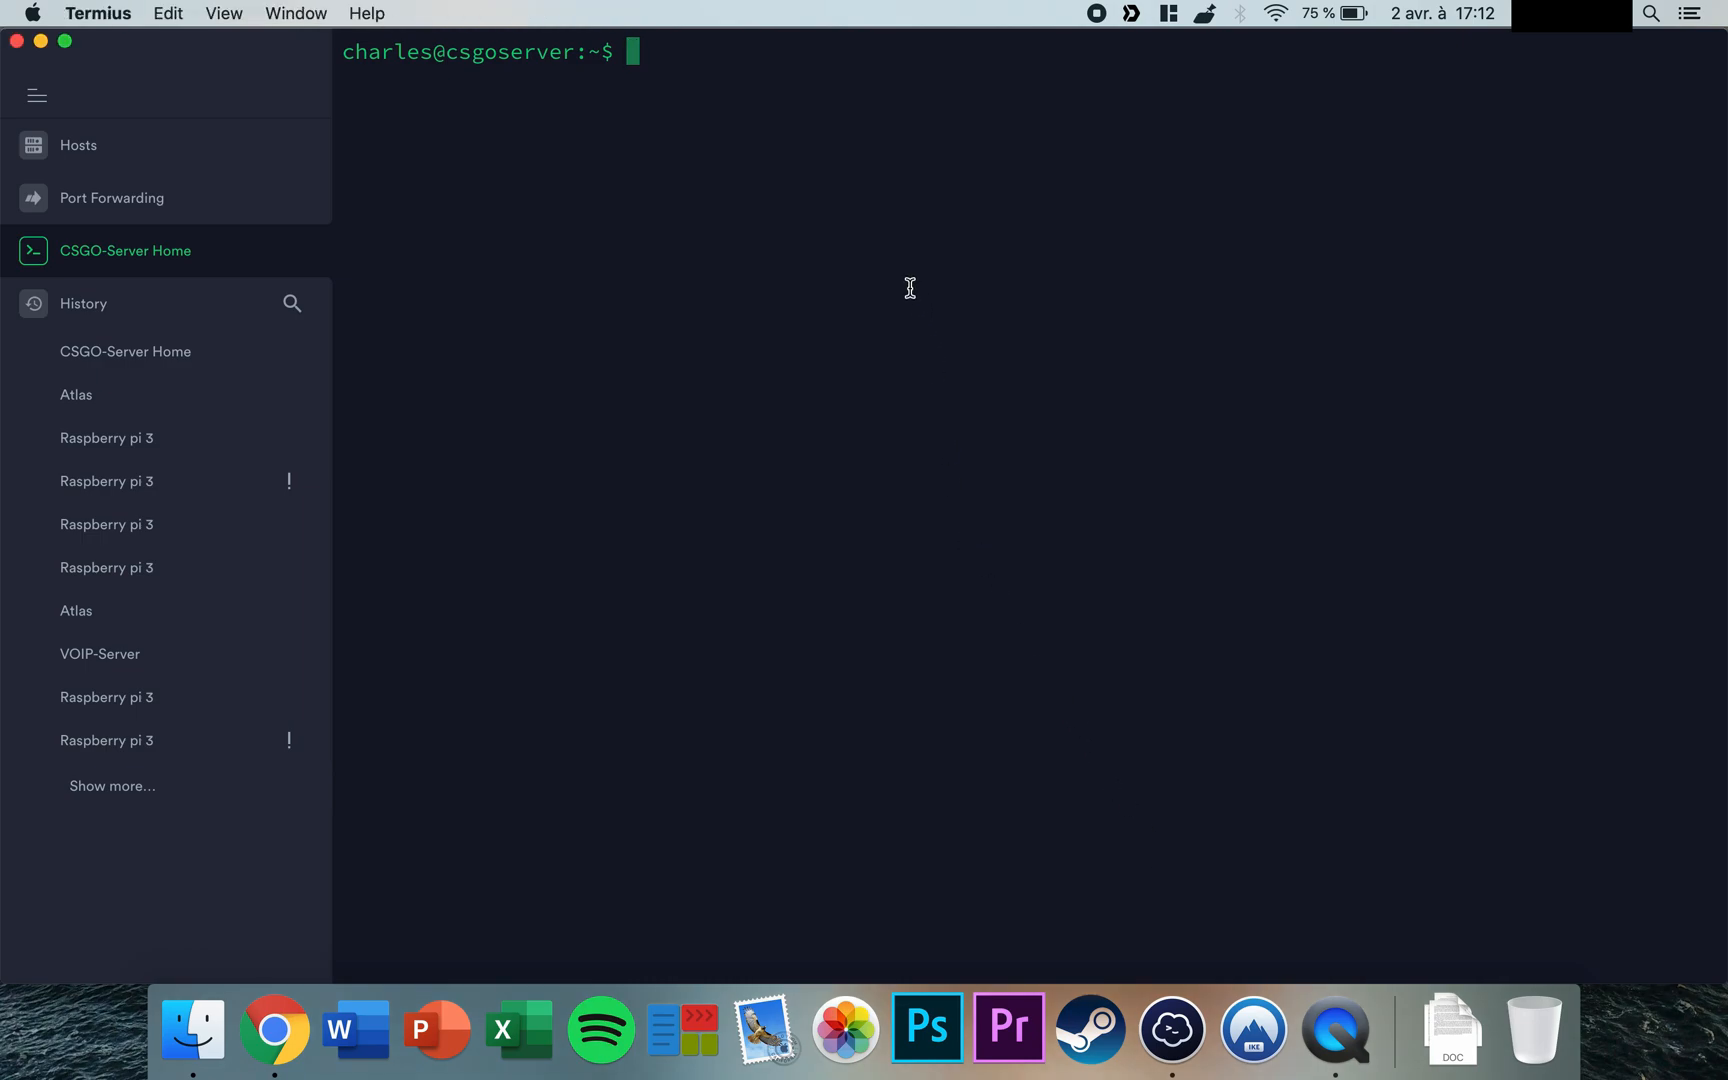
mouse_move(860, 151)
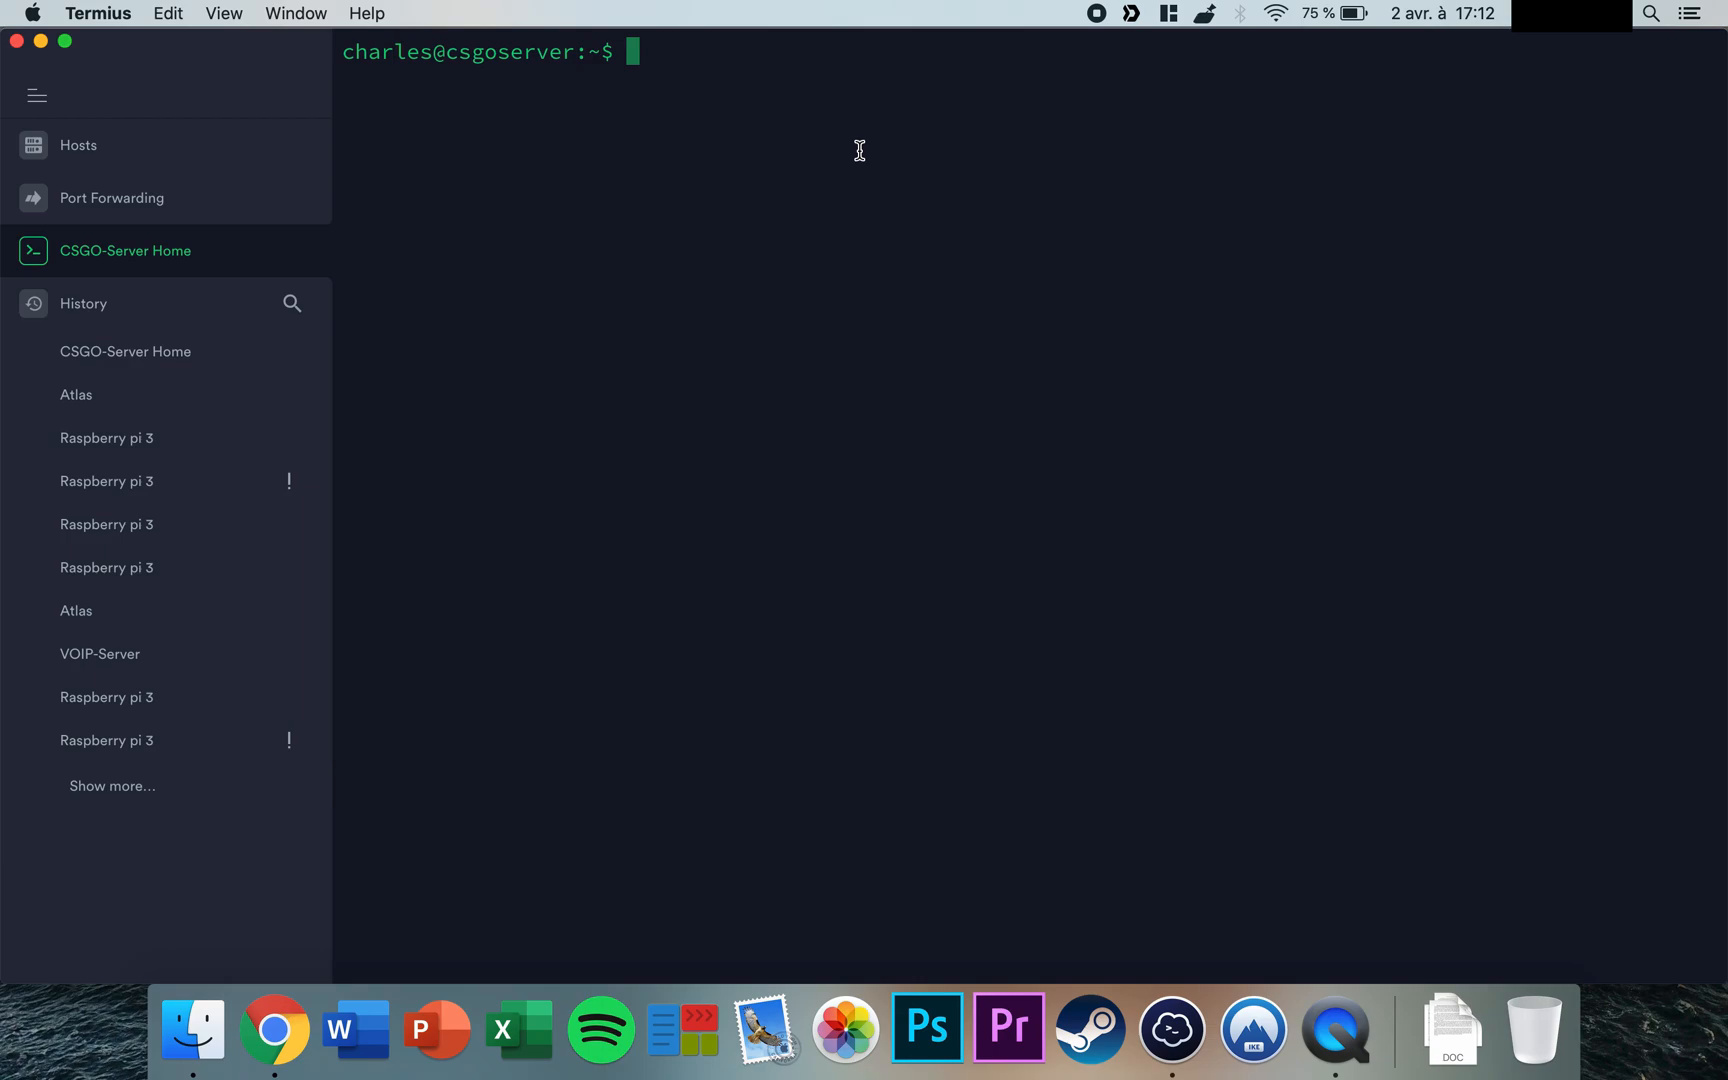
mouse_move(801, 287)
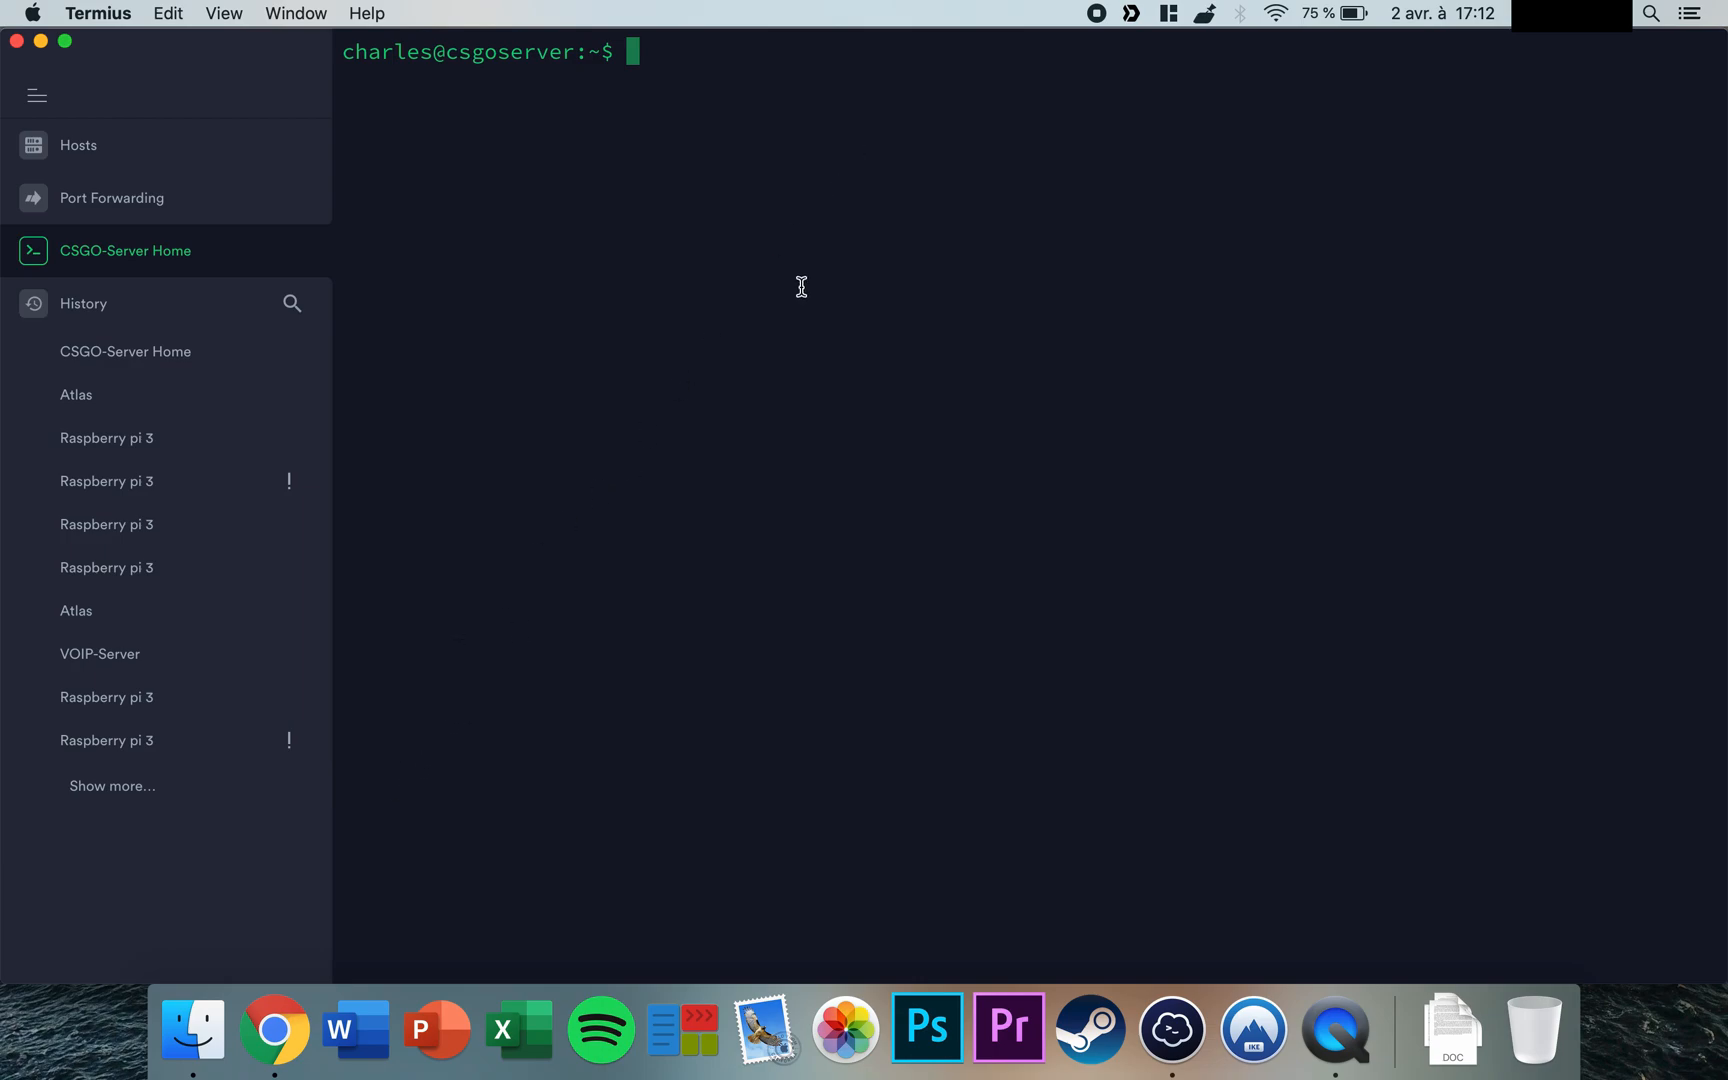
left_click(276, 1029)
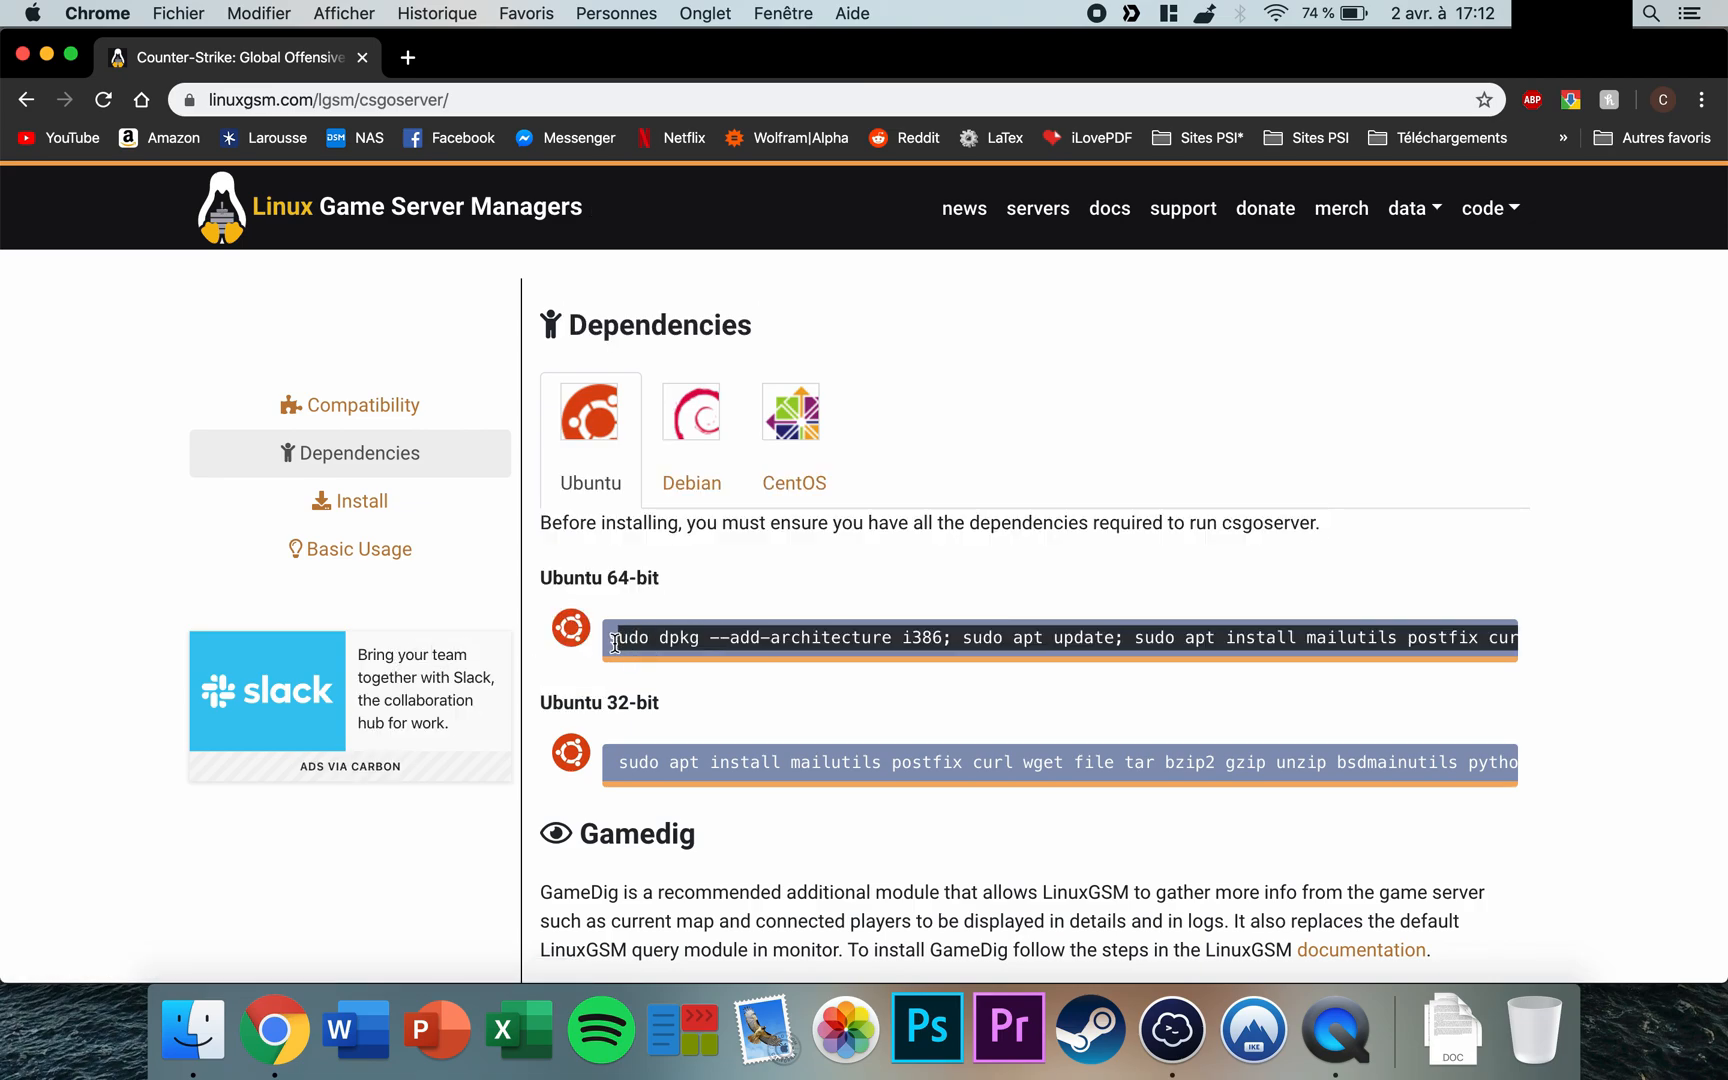
mouse_move(1171, 1029)
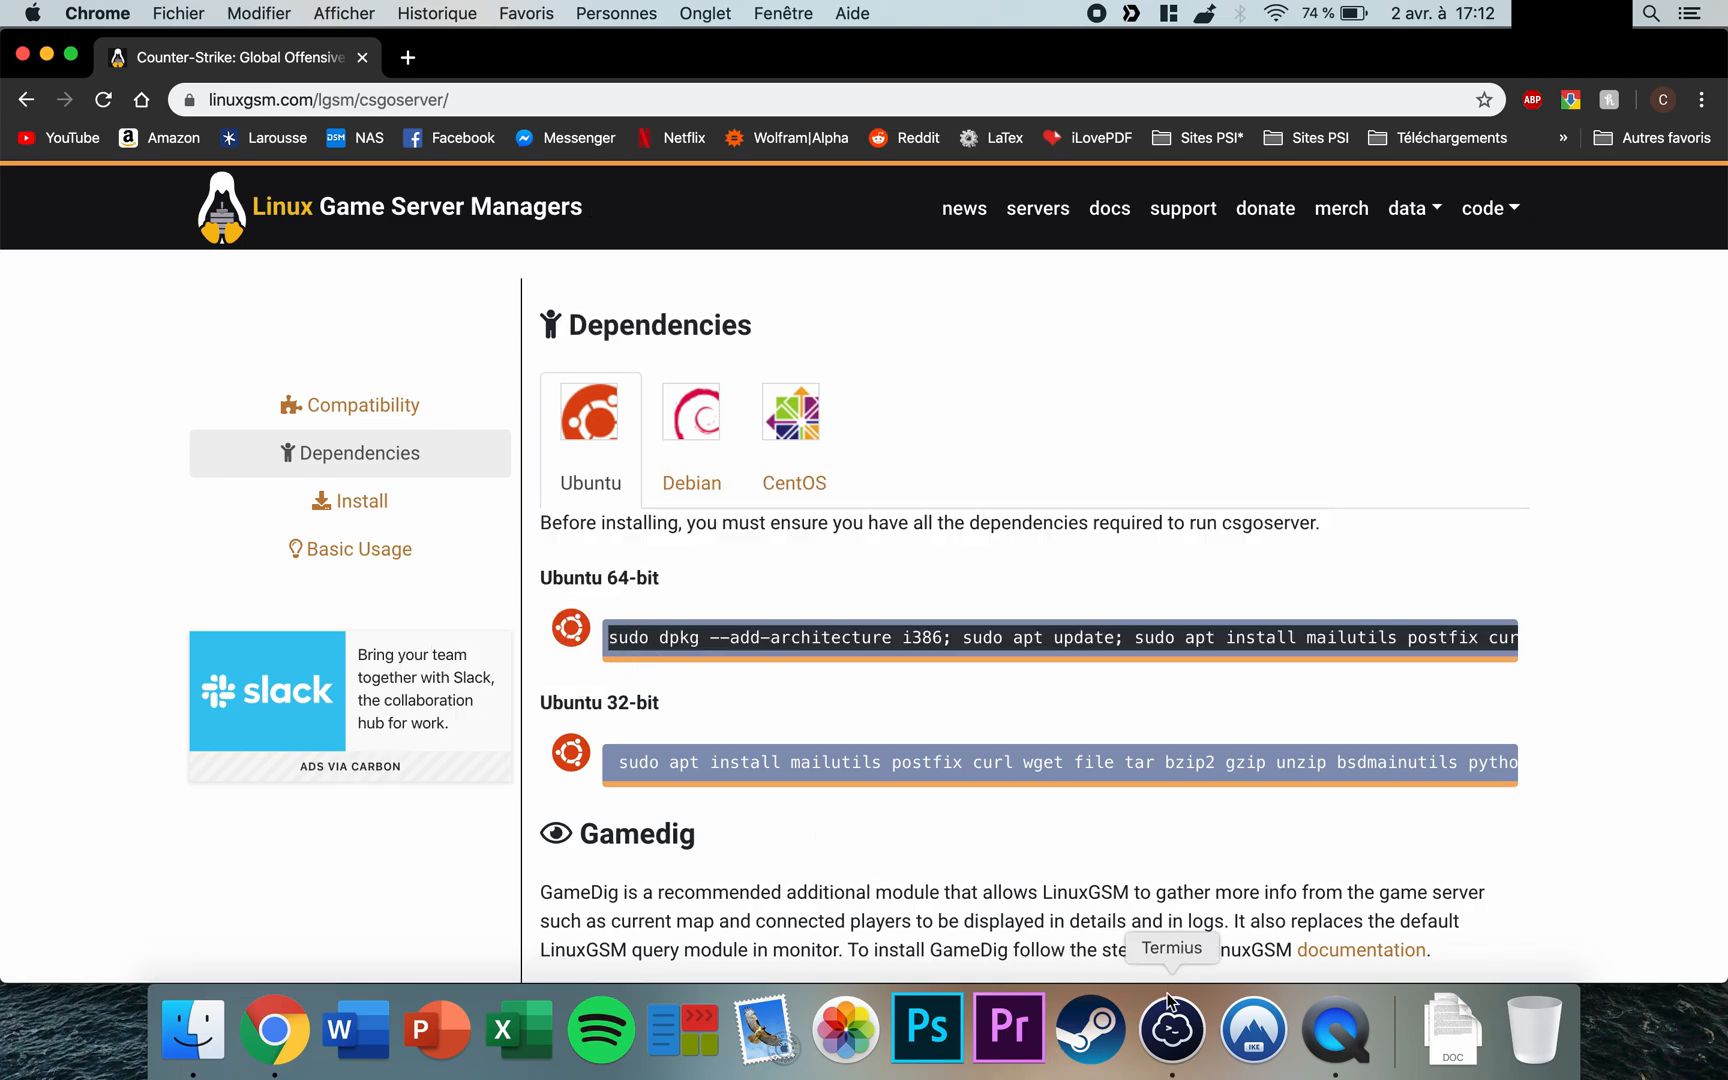
left_click(1170, 1029)
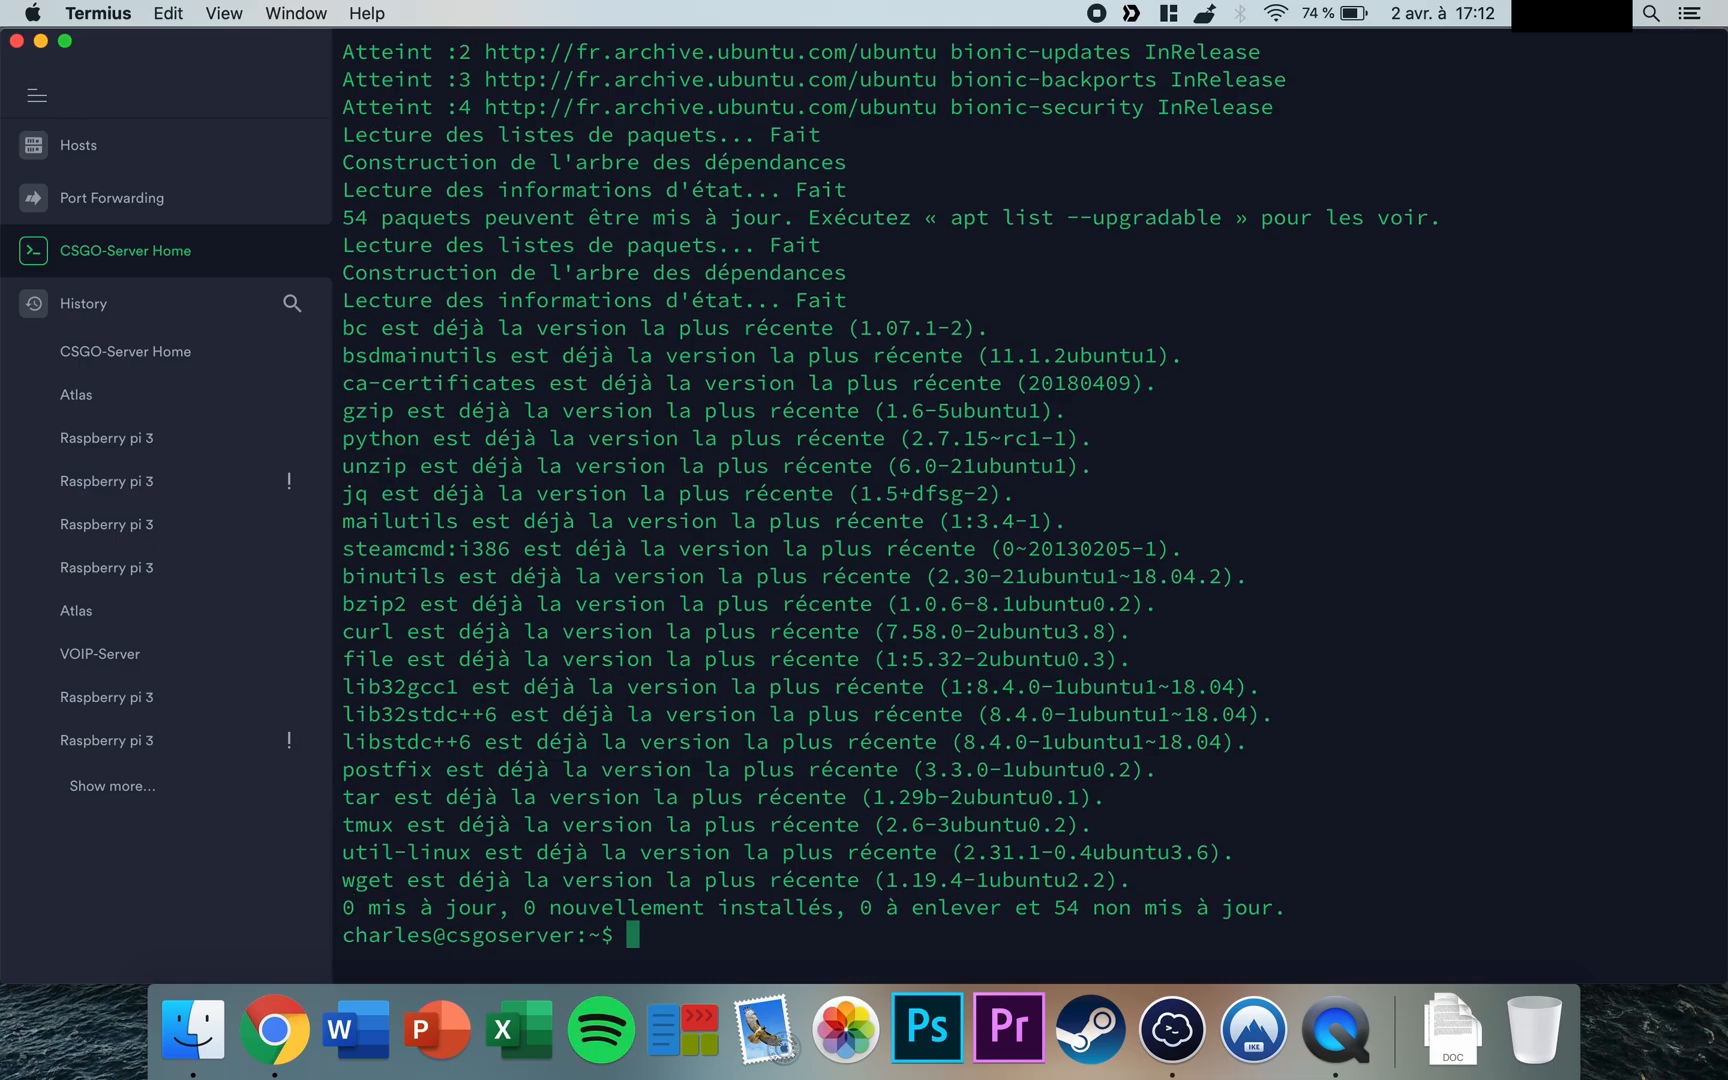
mouse_move(277, 1029)
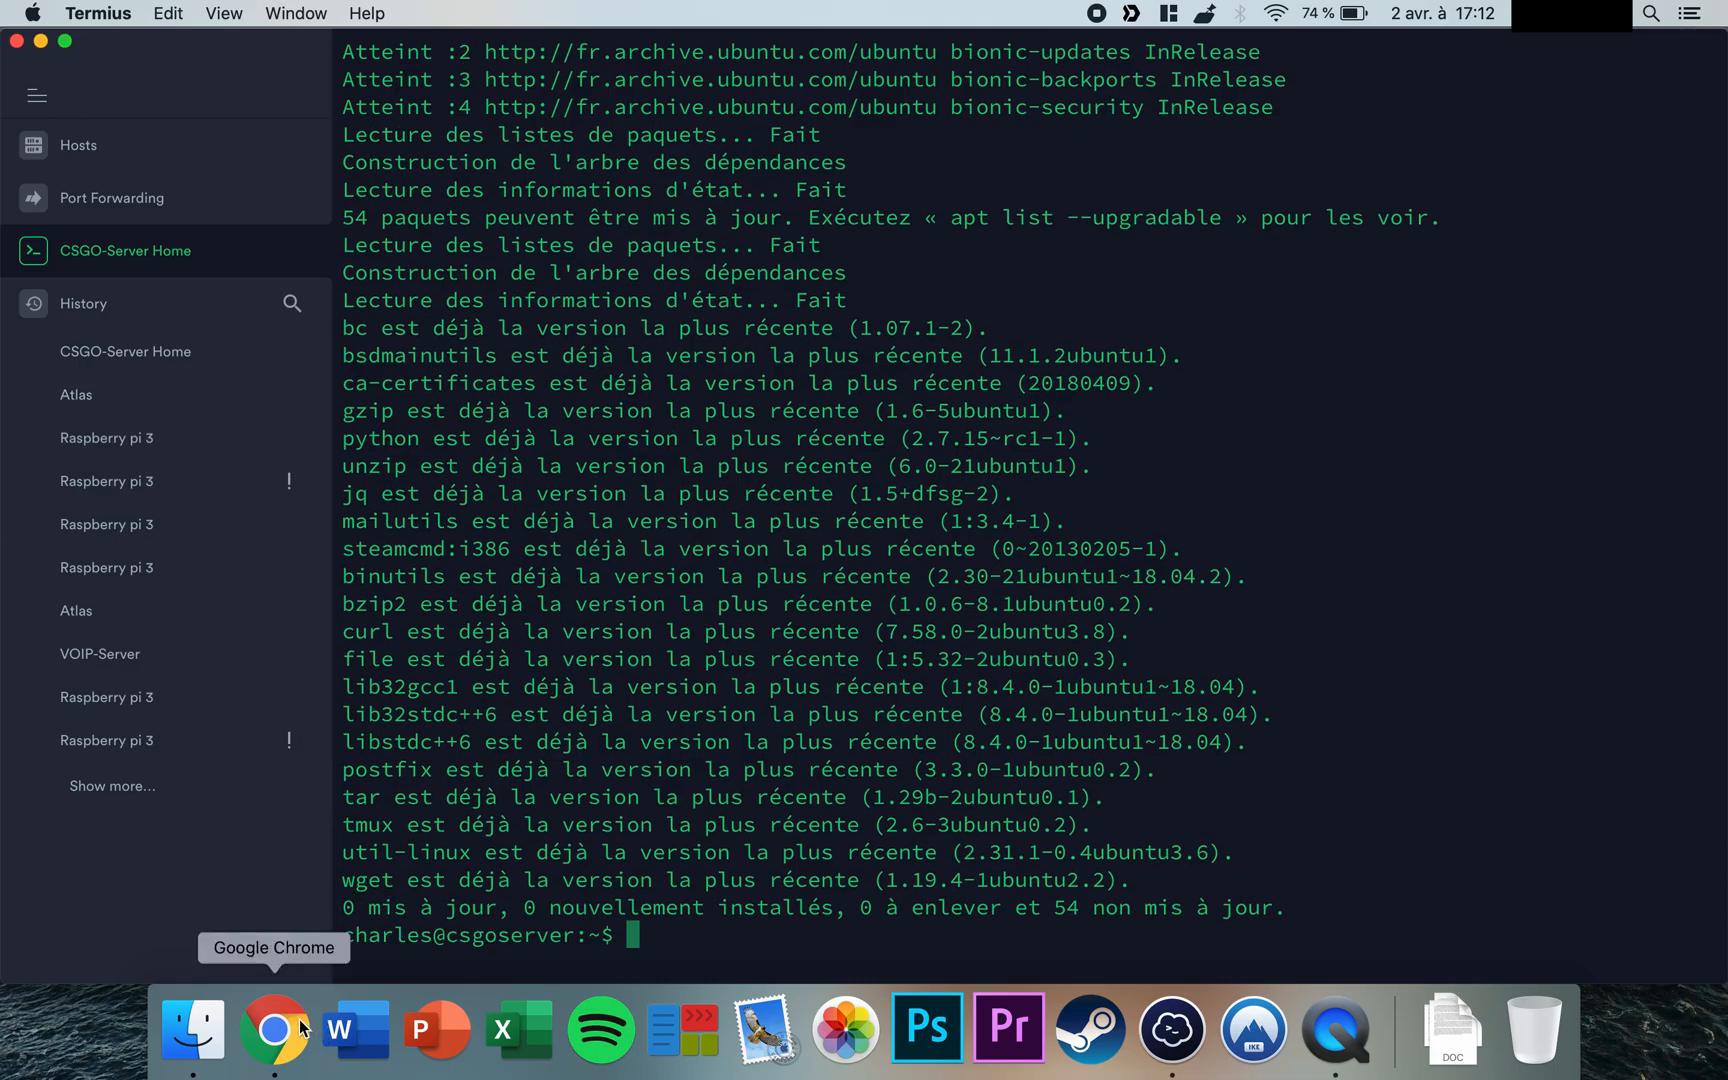
- Bring up the csgoserver install steps in Chrome and return to the server terminal
left_click(274, 1029)
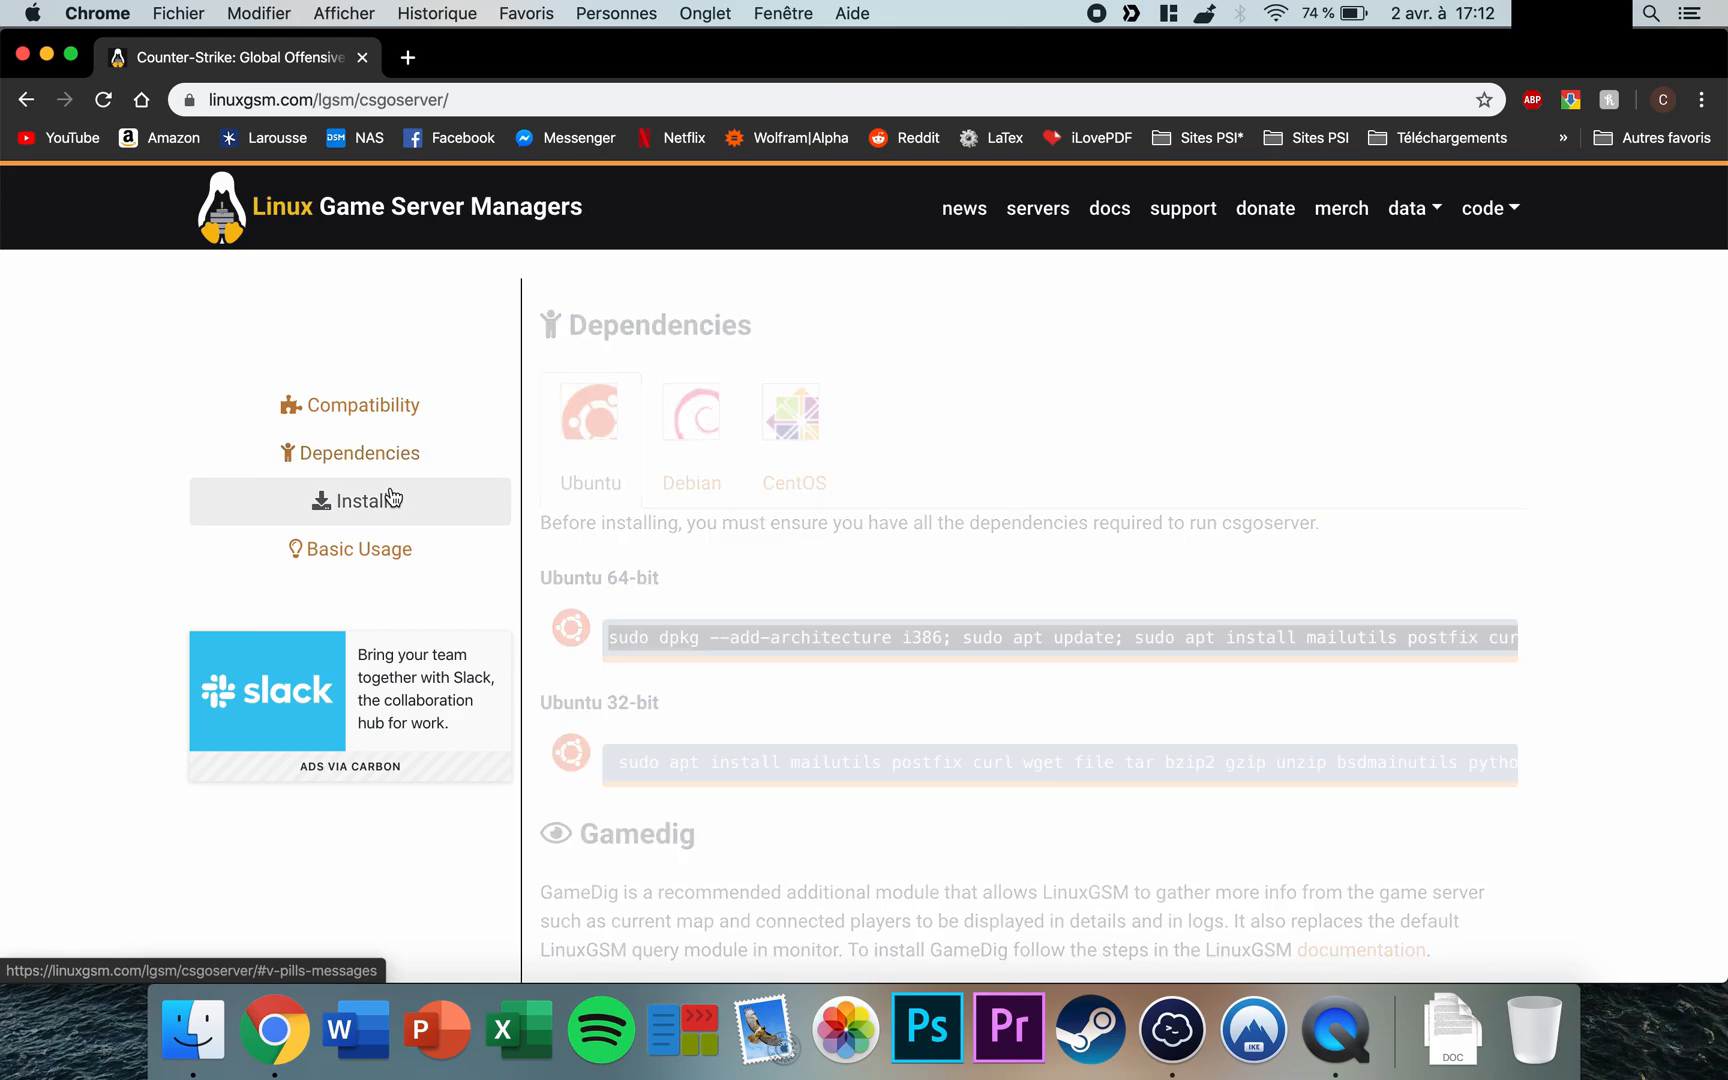
left_click(361, 501)
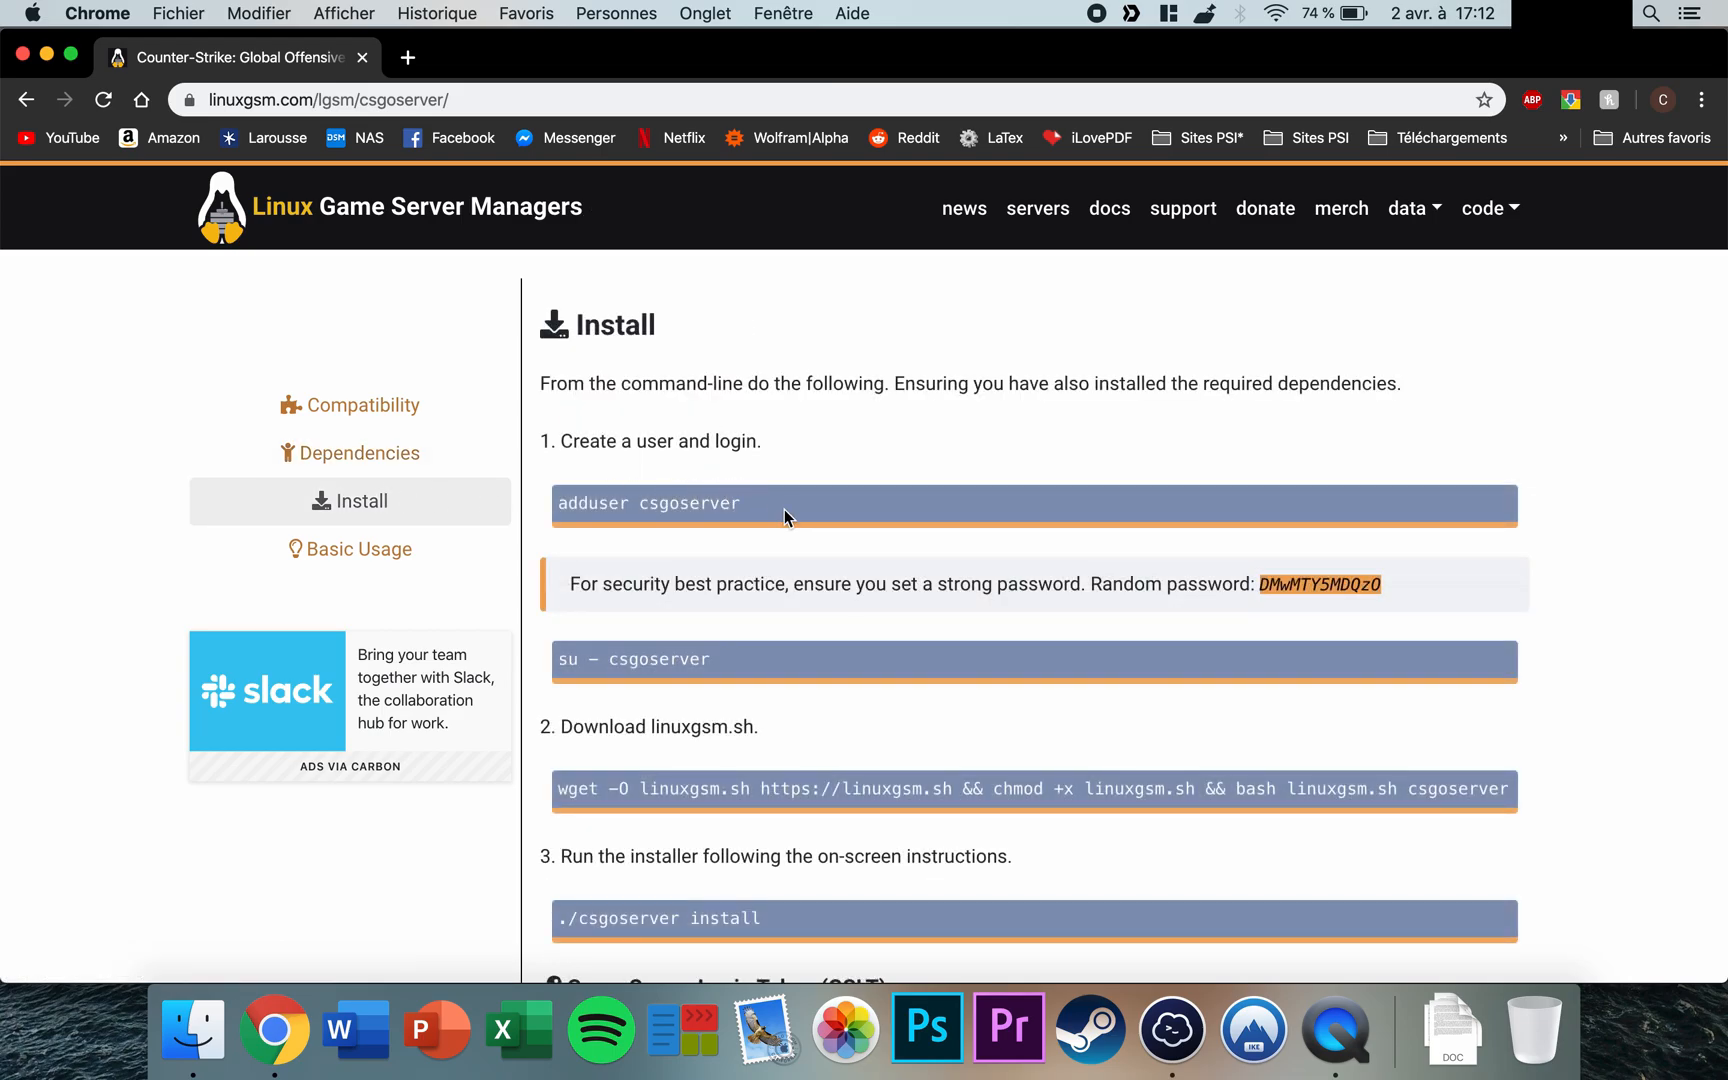
left_click(1169, 1029)
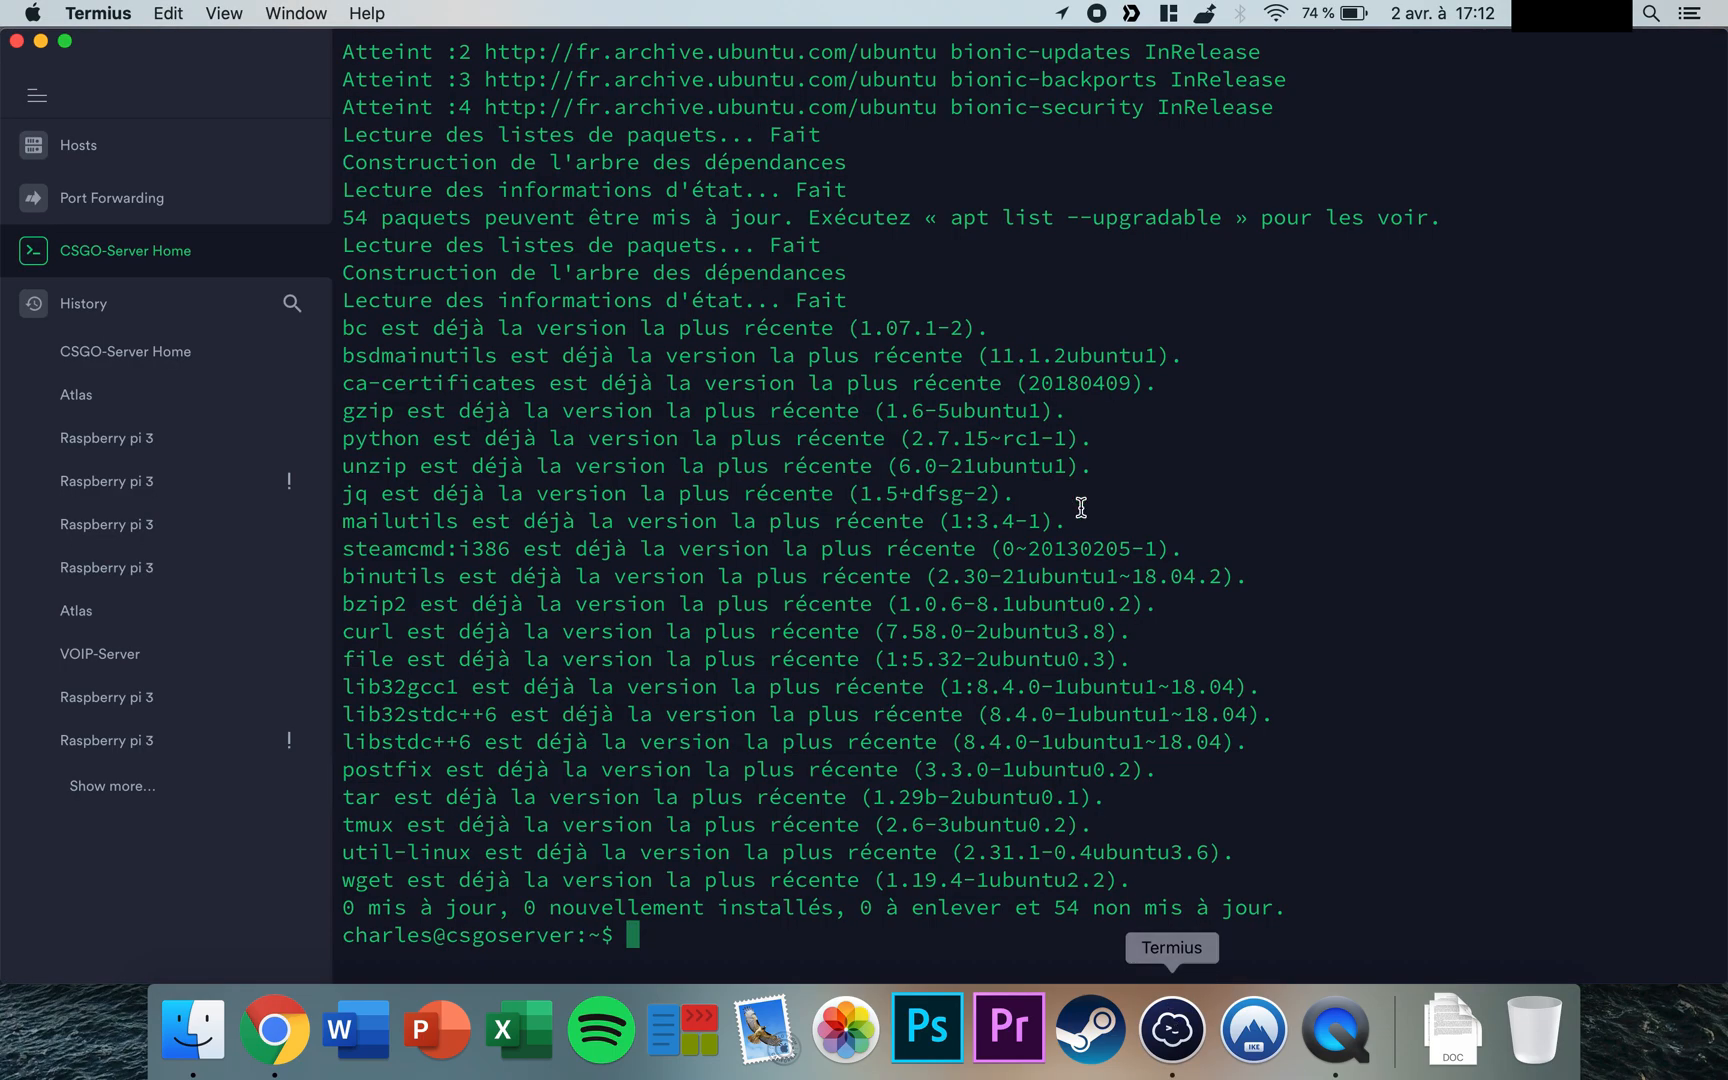
- Run sudo adduser csgosurf2 to create the new user with a password and default details
type("sudo")
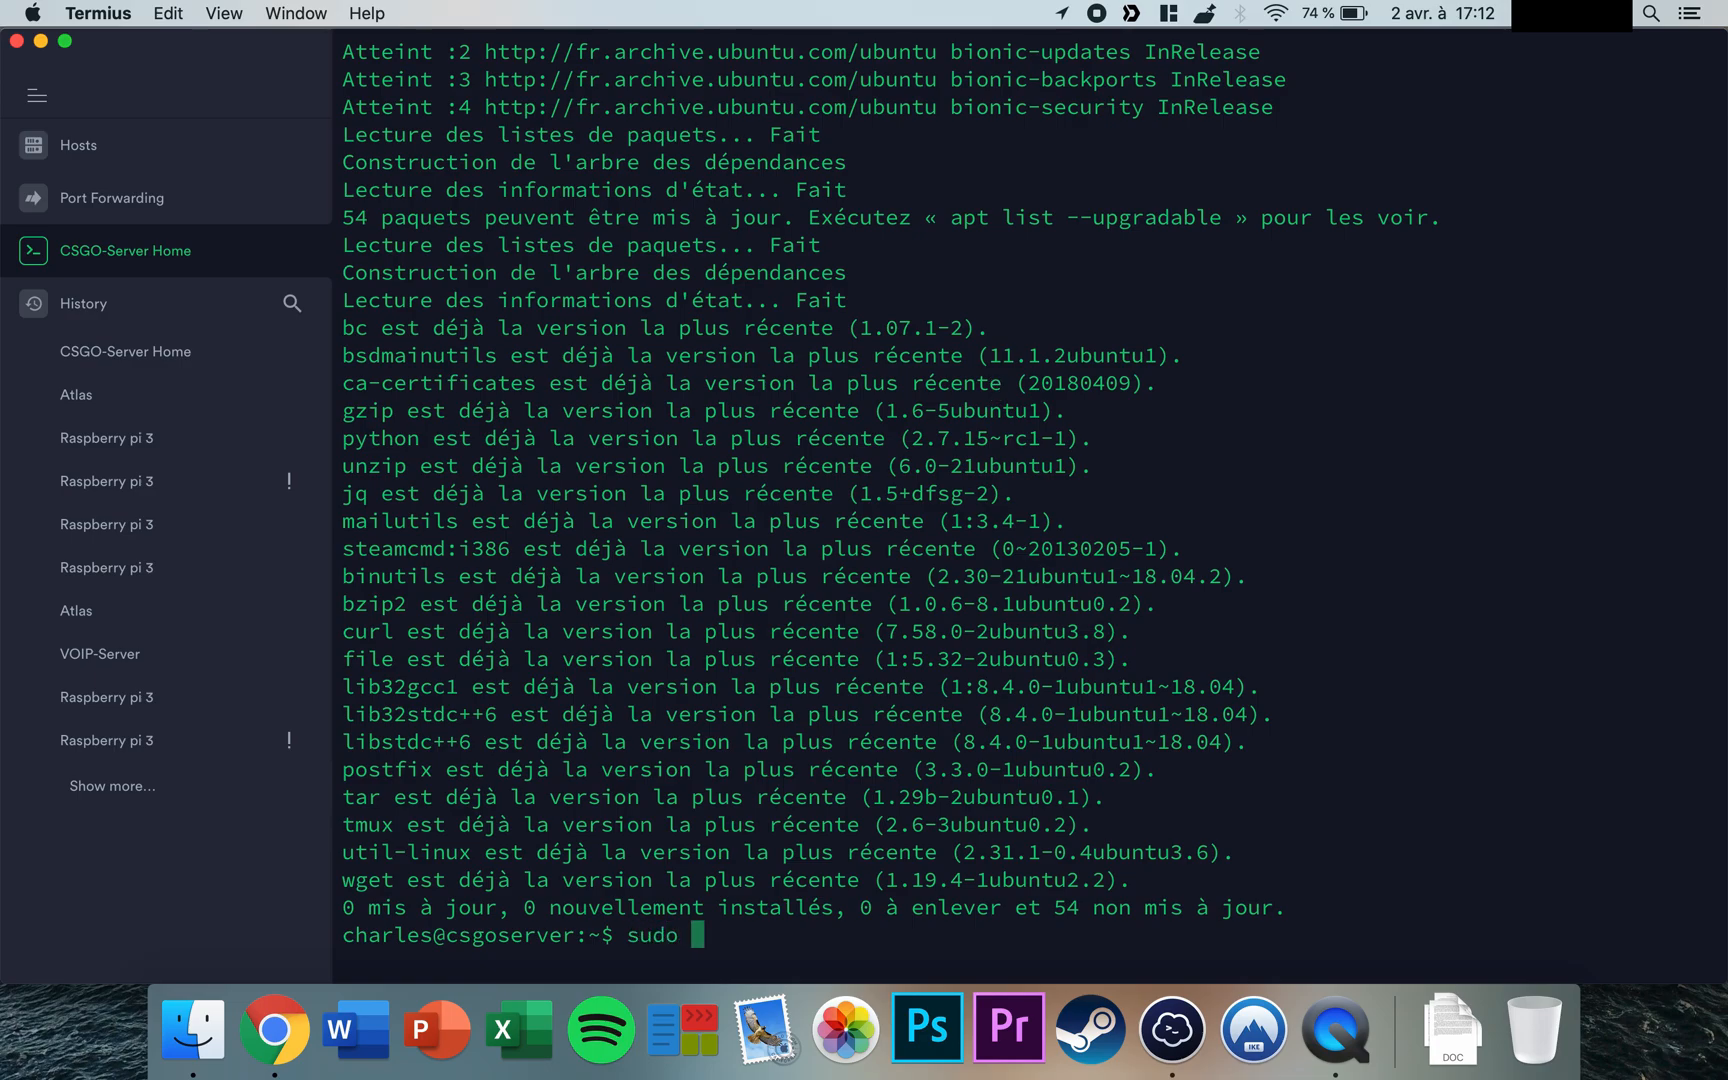
type("adduser c")
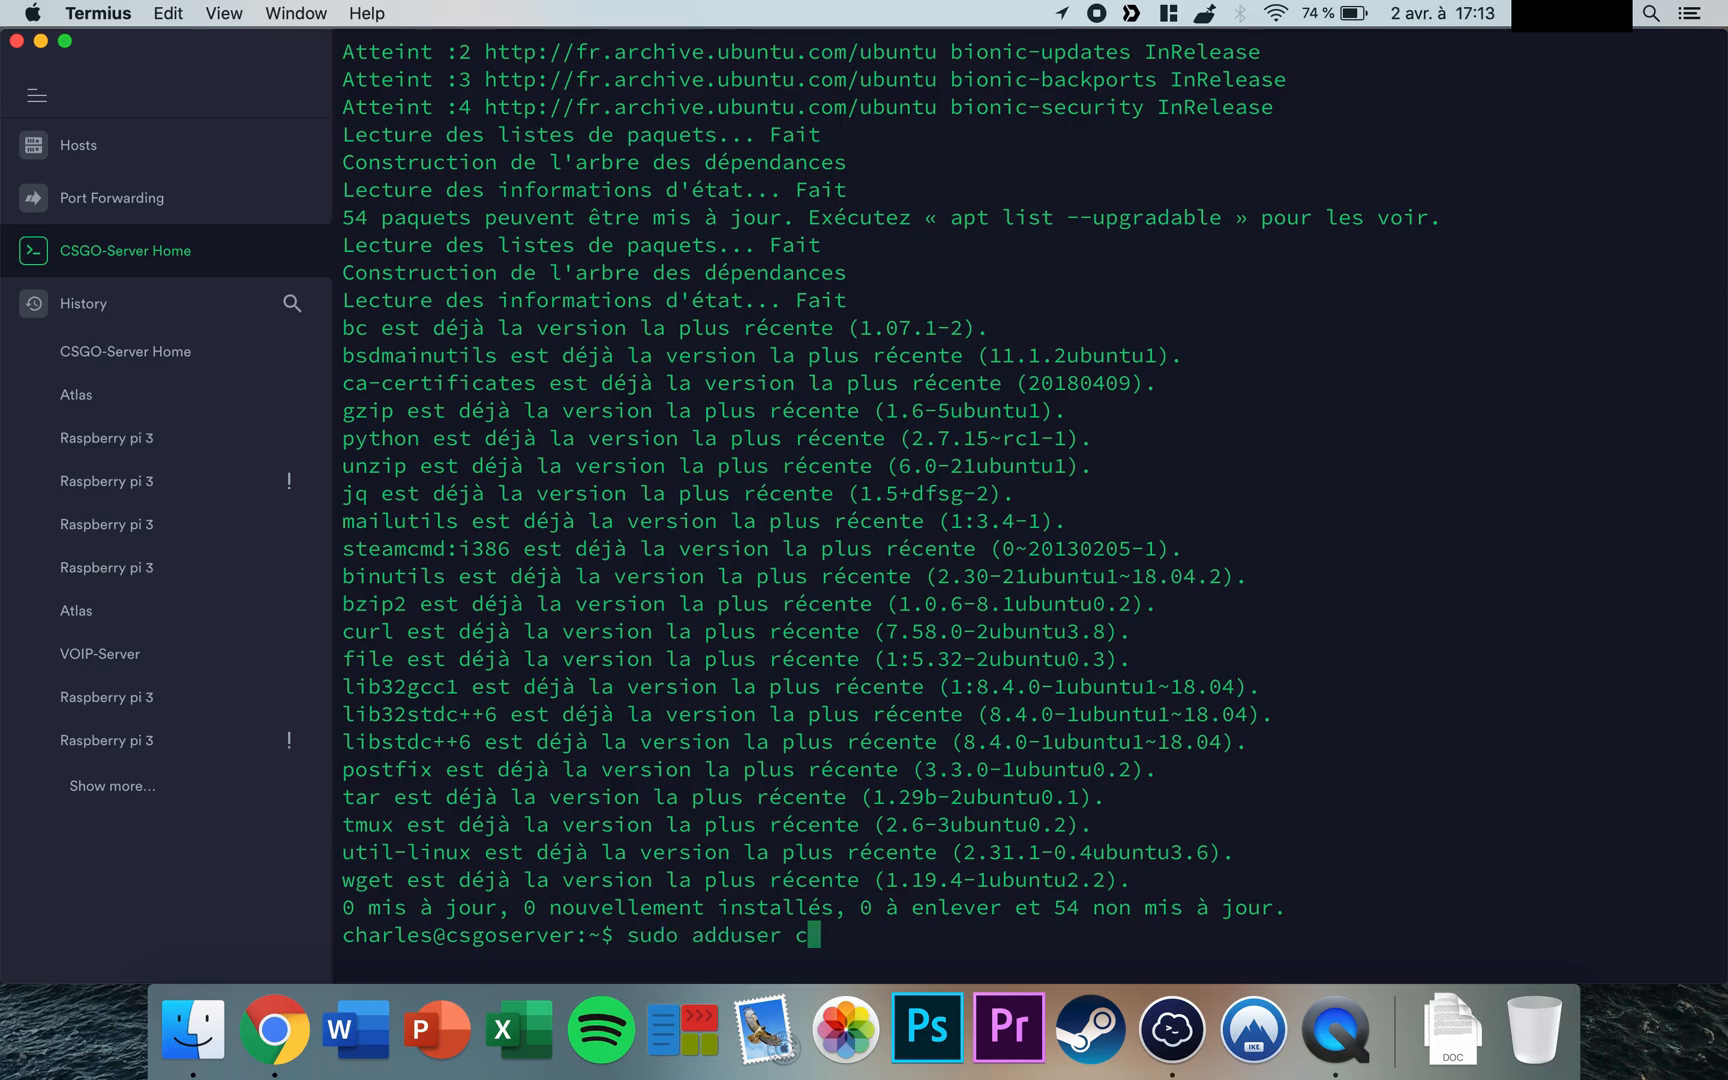
type("sgosurf2")
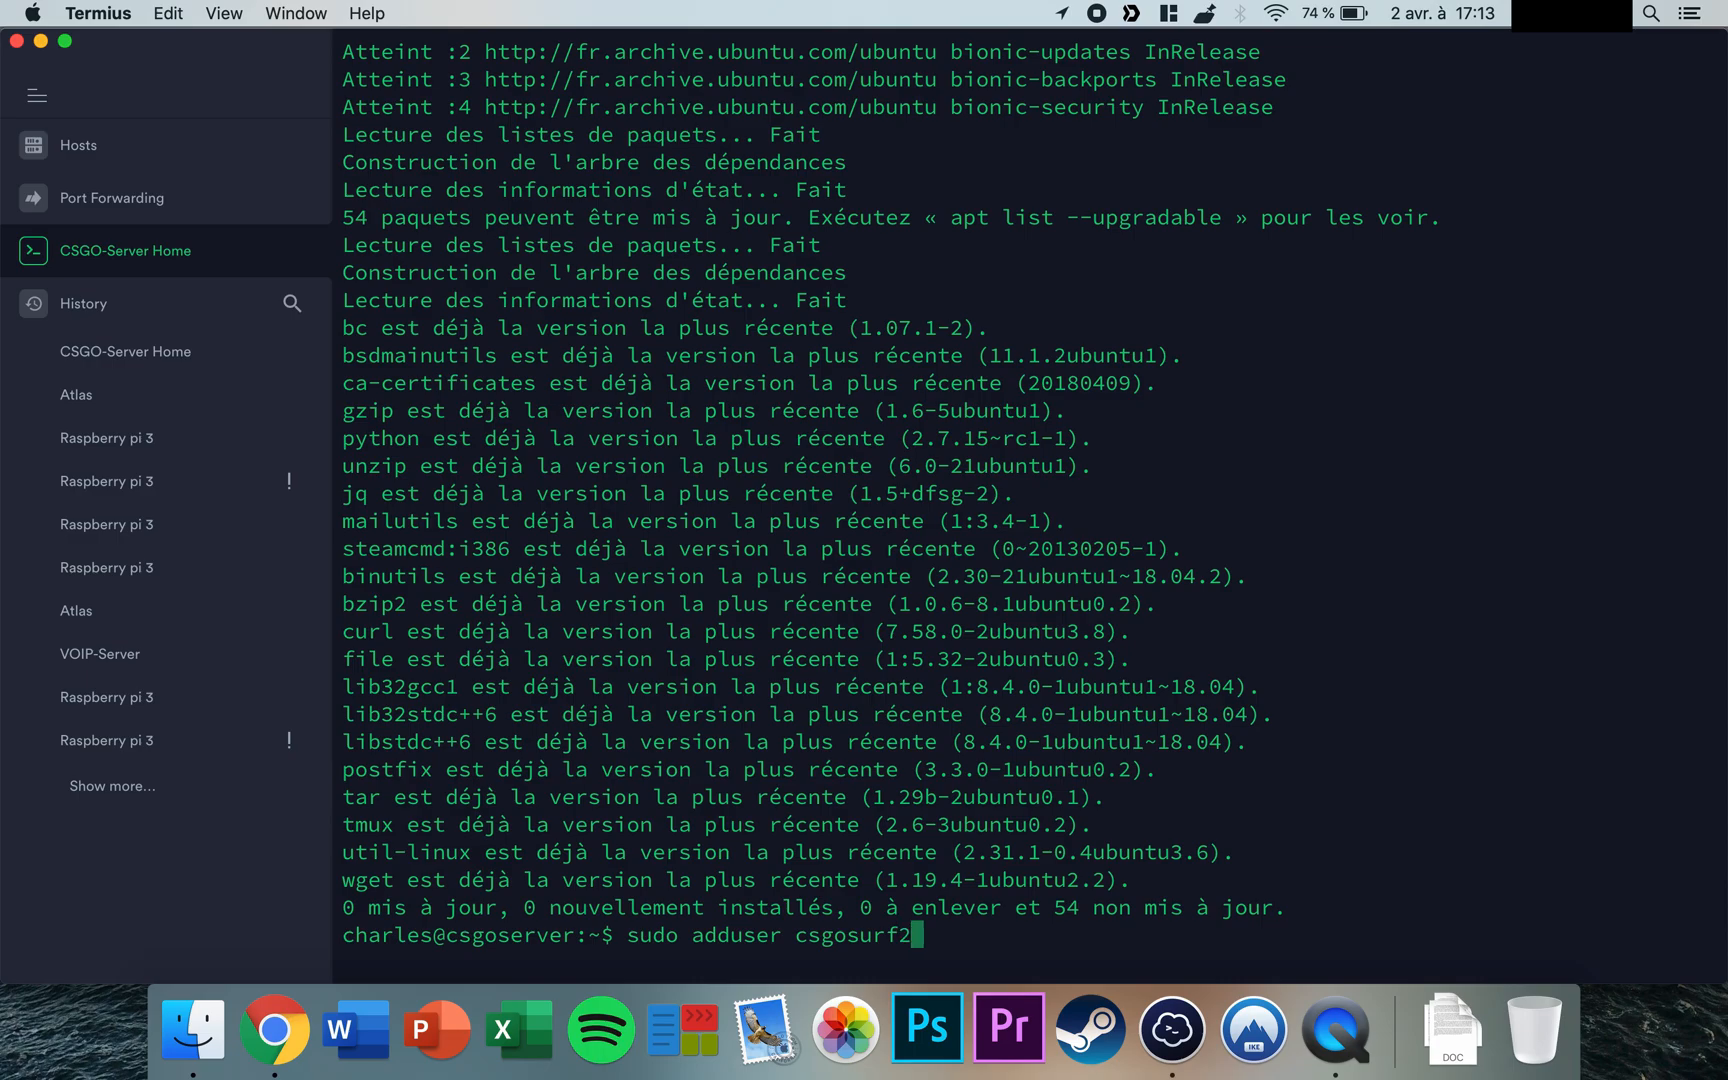
key("Return")
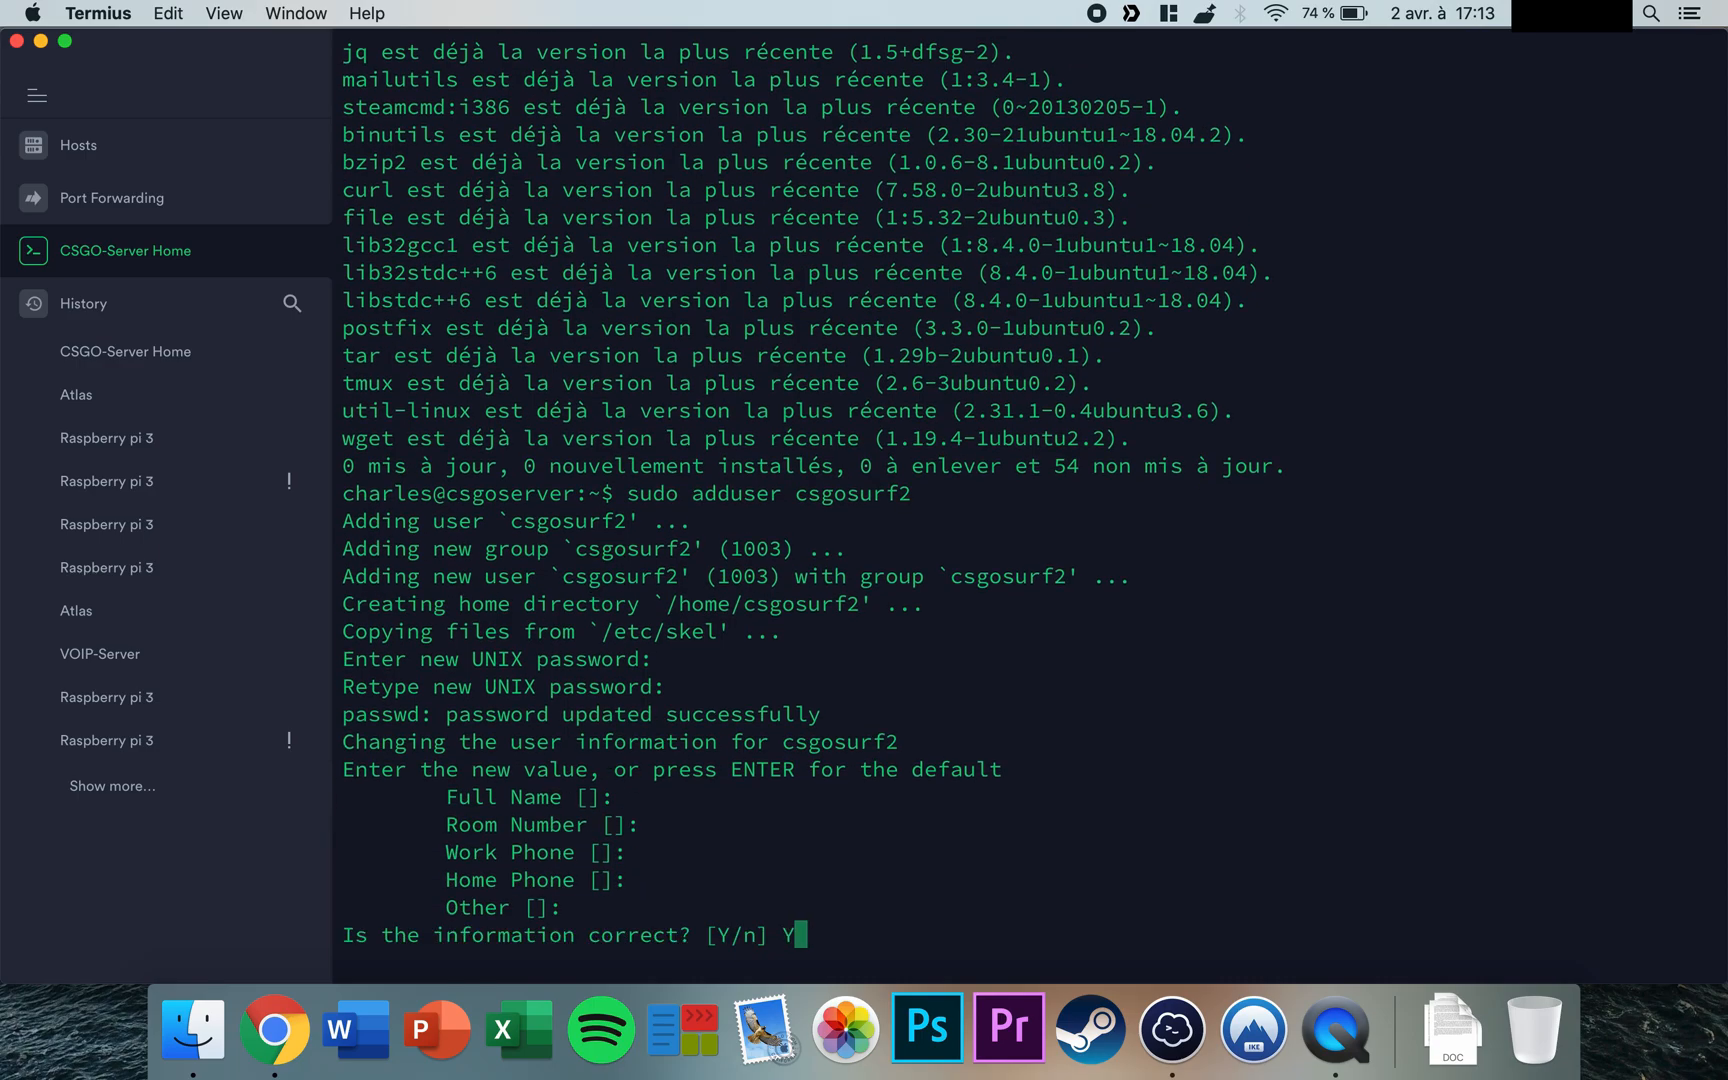
- Recheck the LinuxGSM install instructions and return to the server terminal
left_click(274, 1029)
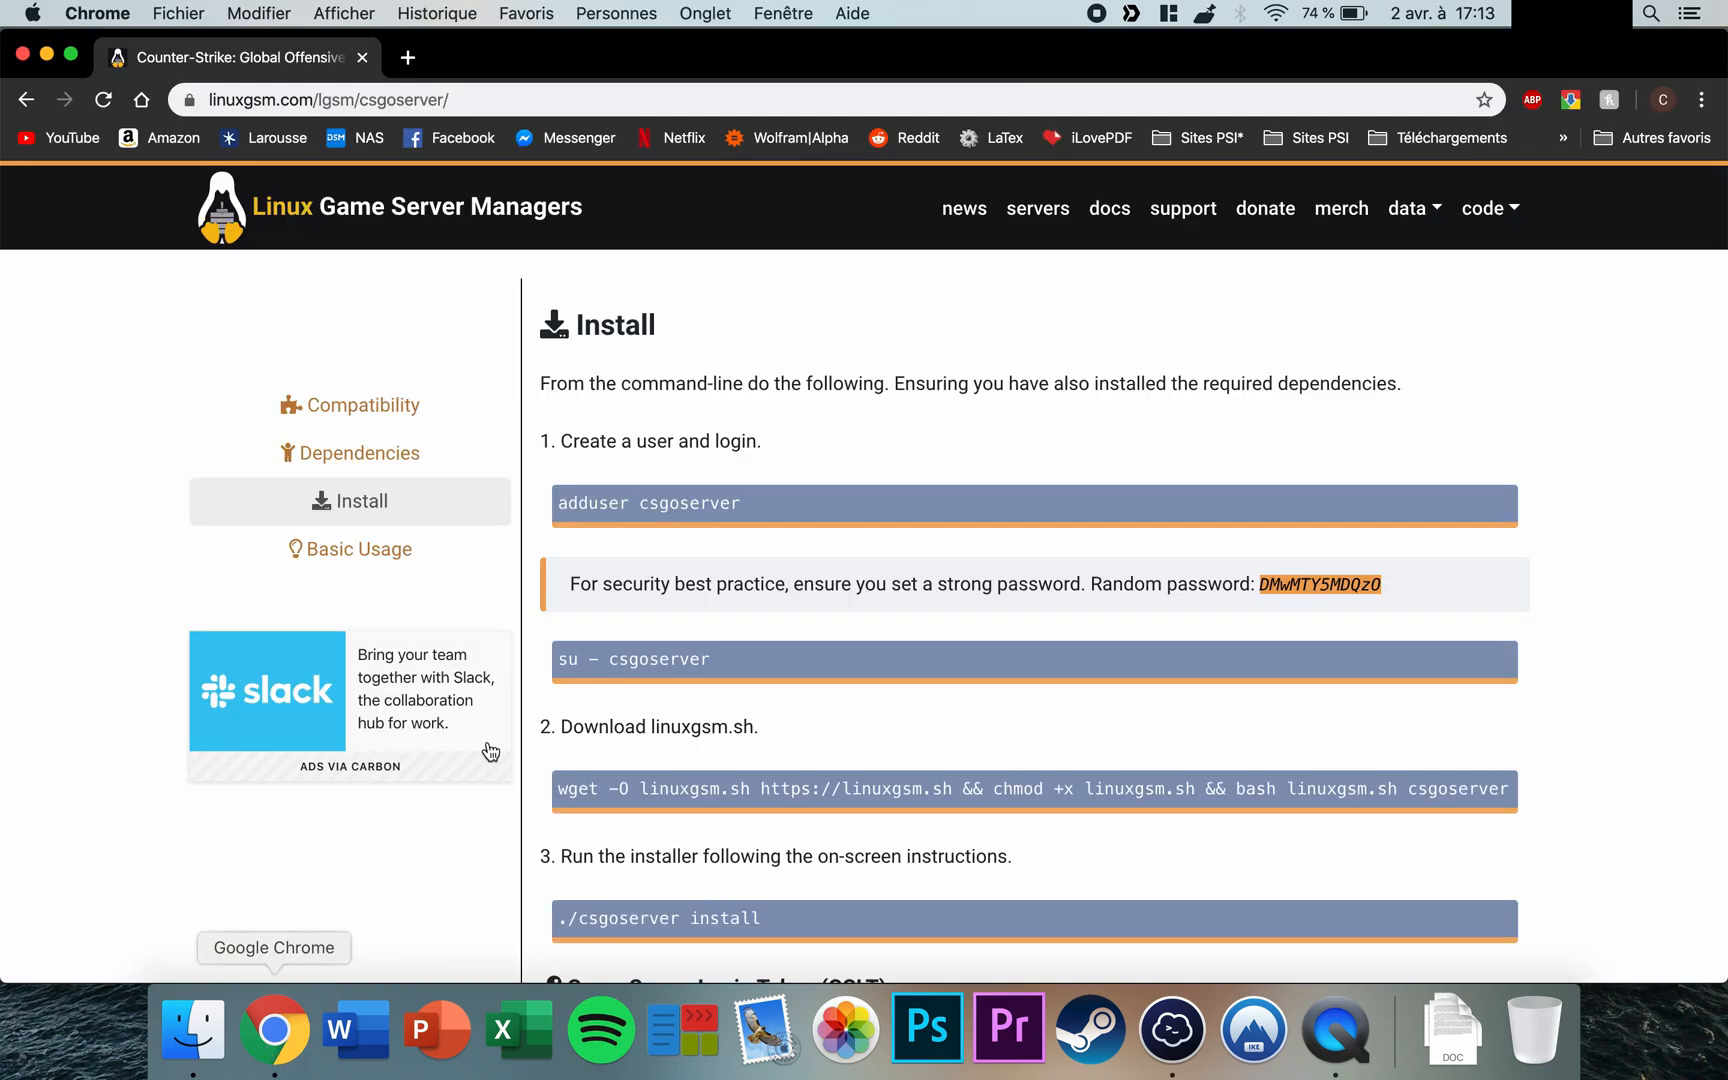
scroll("down", 3)
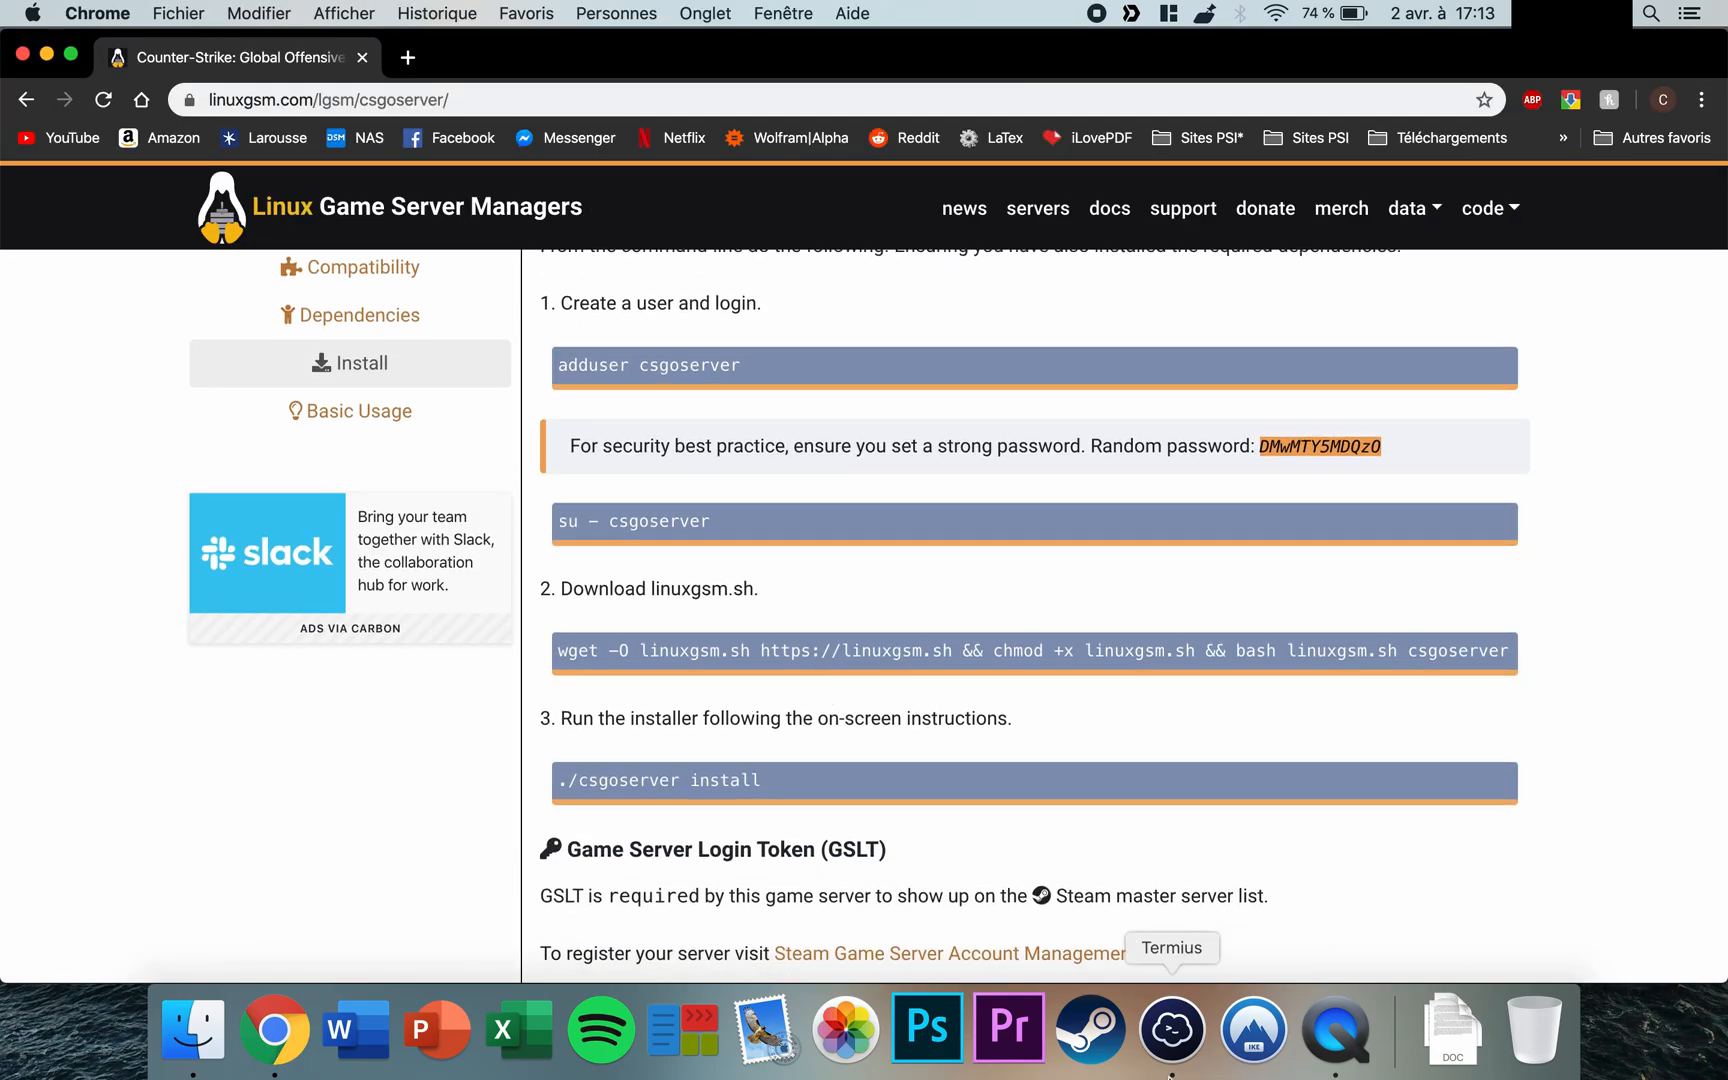
left_click(1170, 1029)
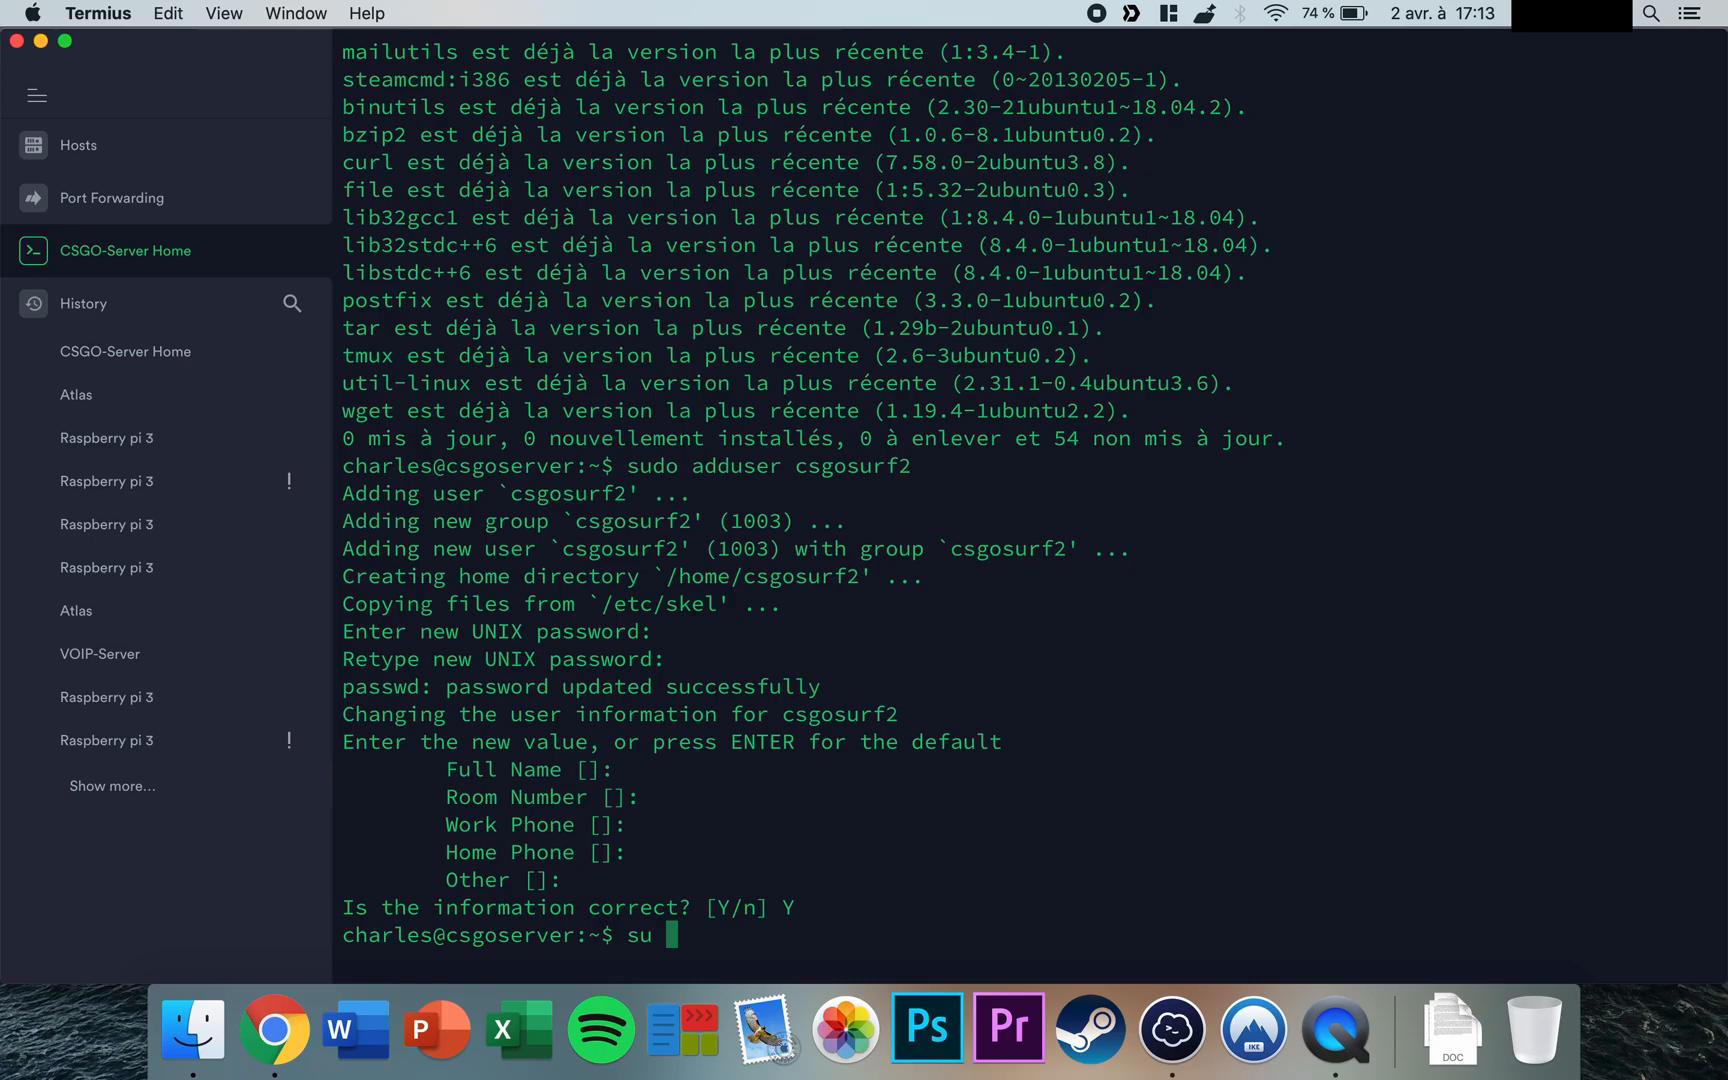
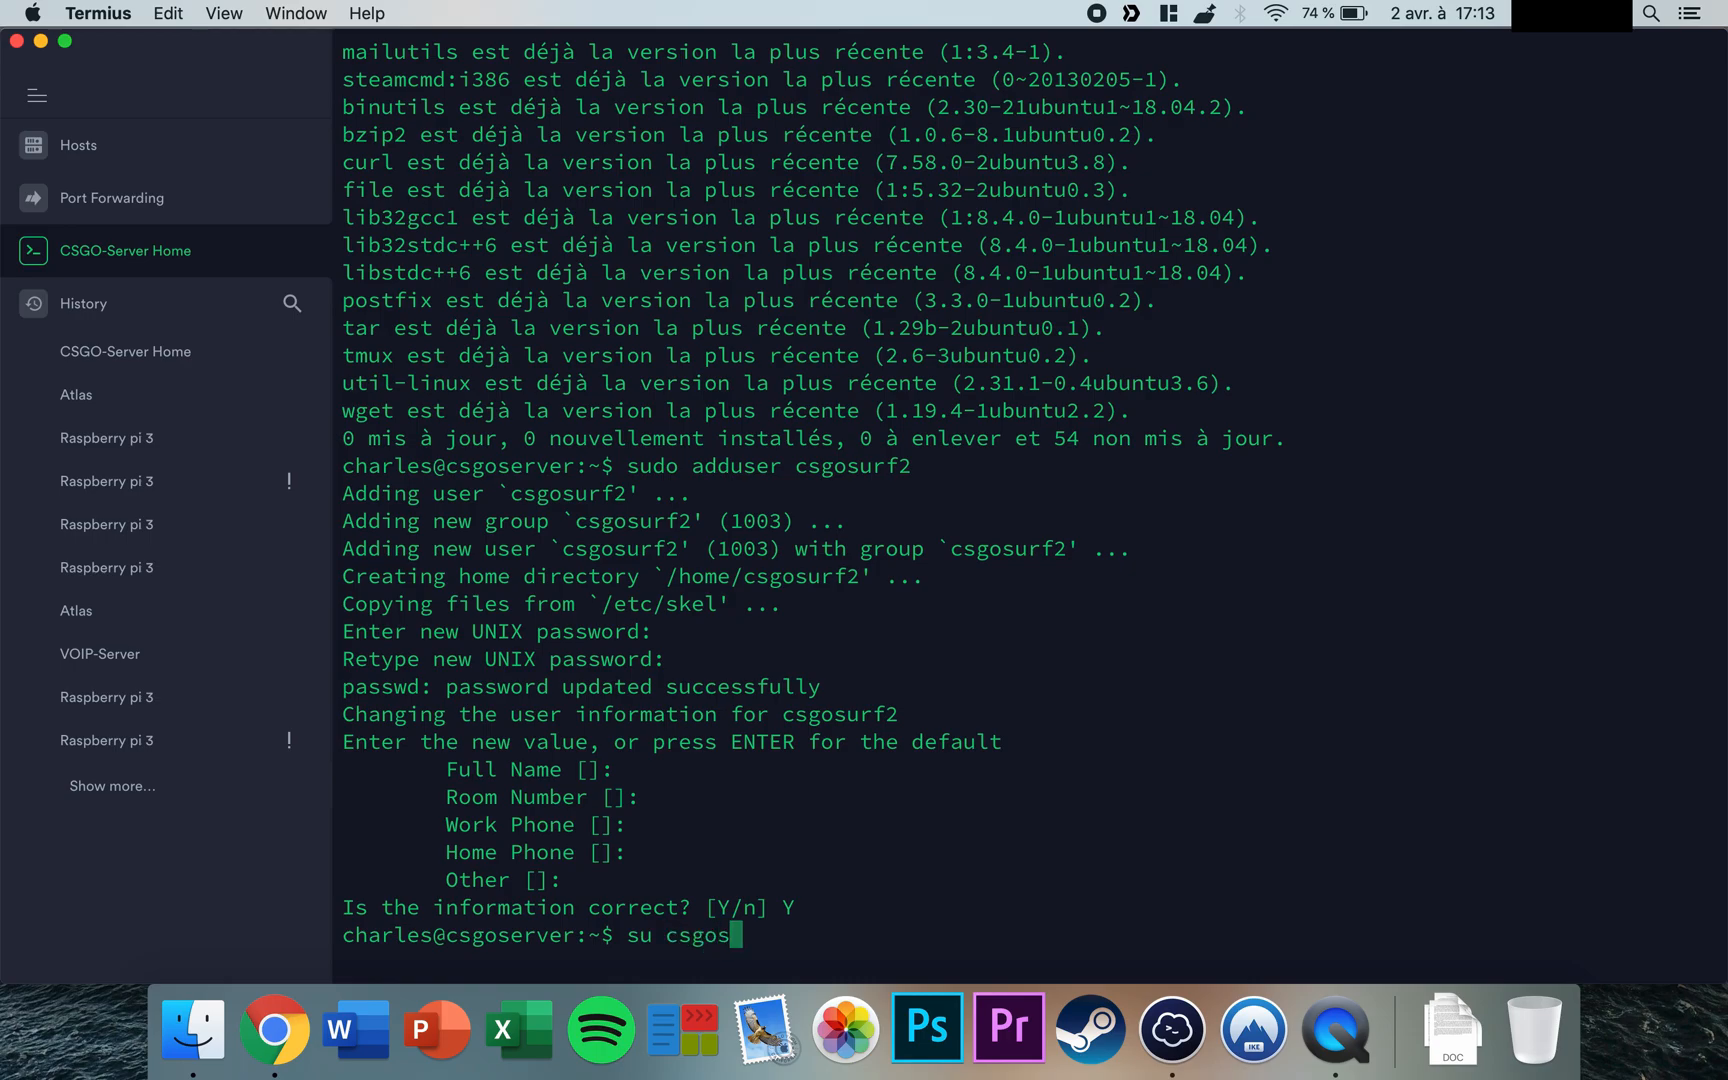
- Switch to user csgosurf2 in its home directory, ready to run the wget linuxgsm.sh csgoserver command
key("Return")
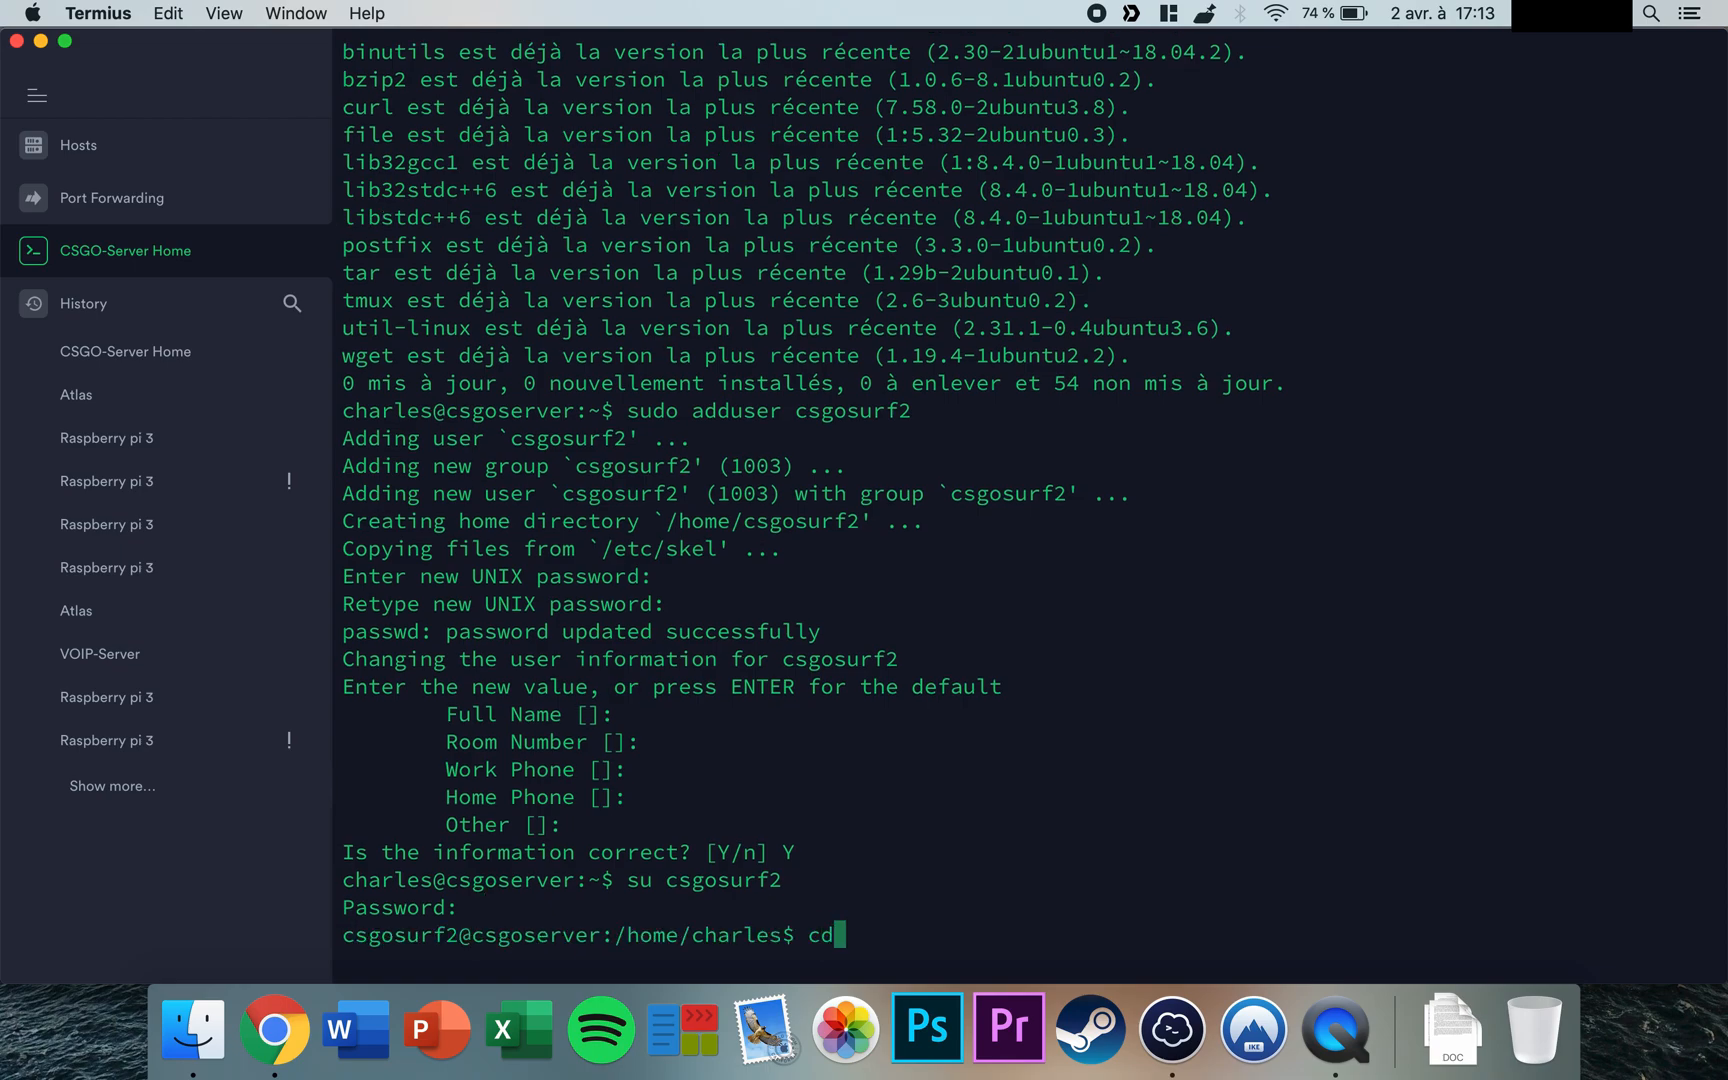
key("Return")
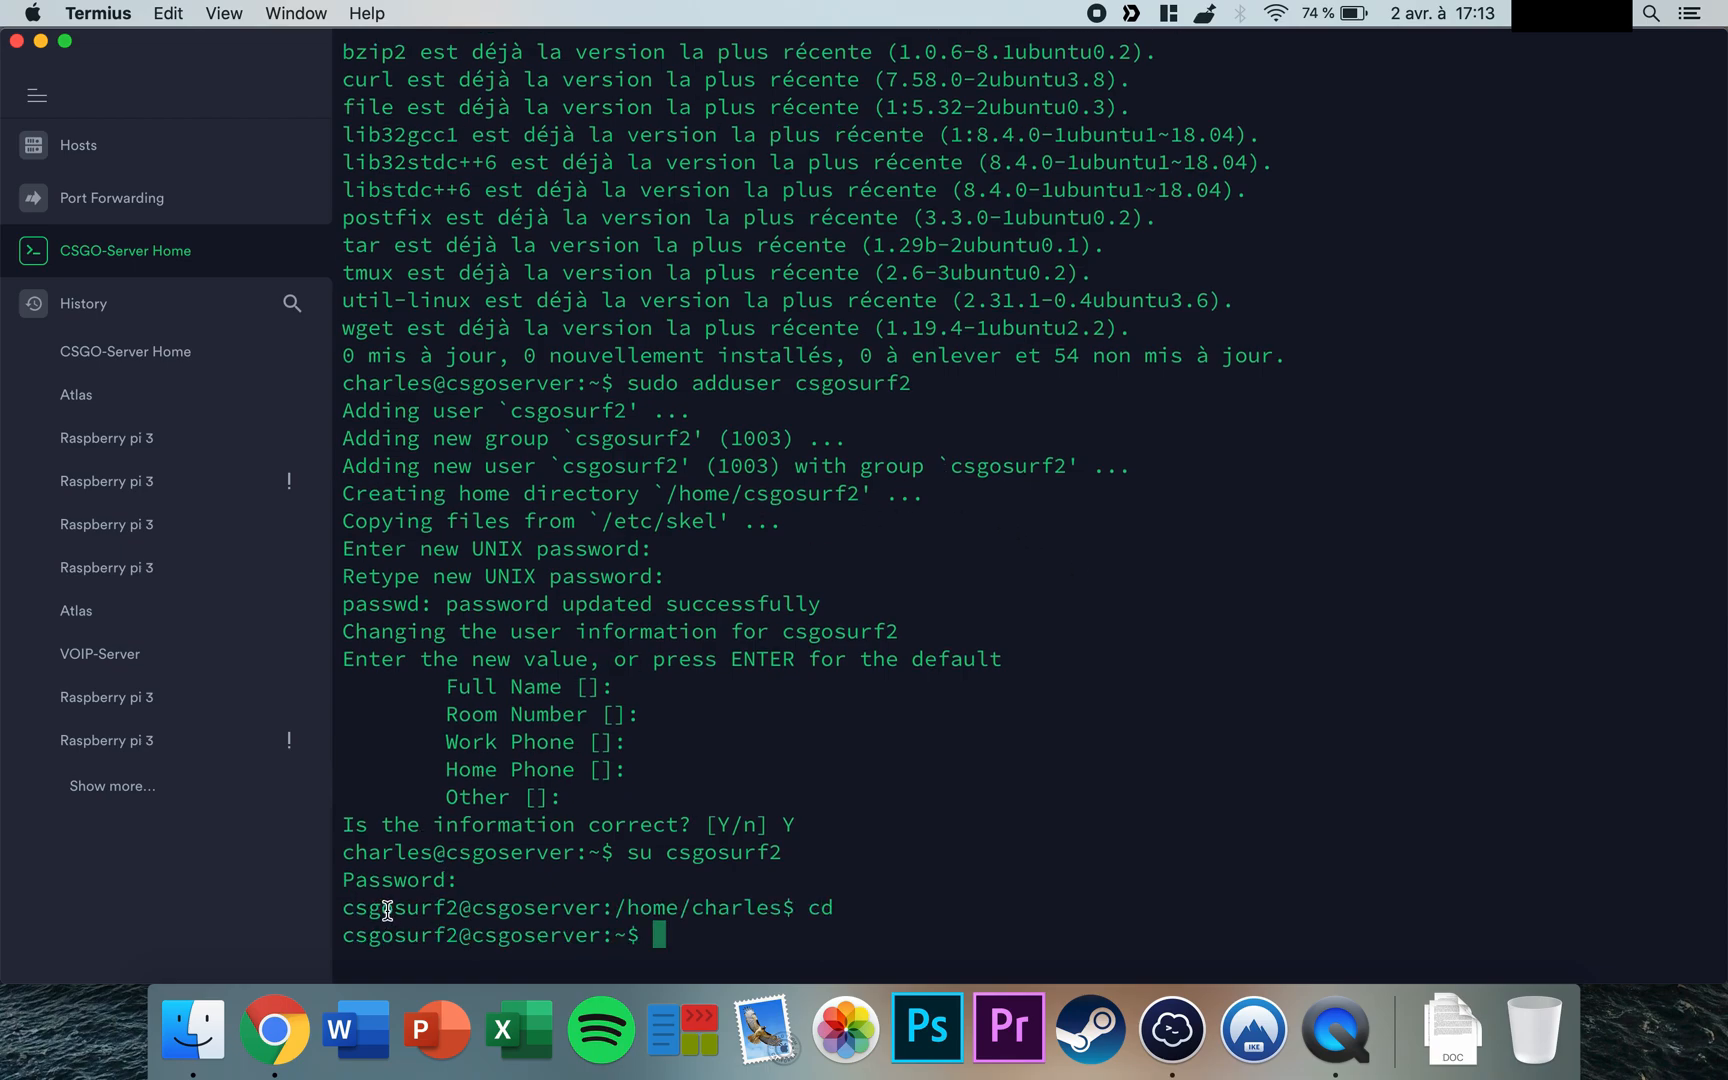
mouse_move(515, 937)
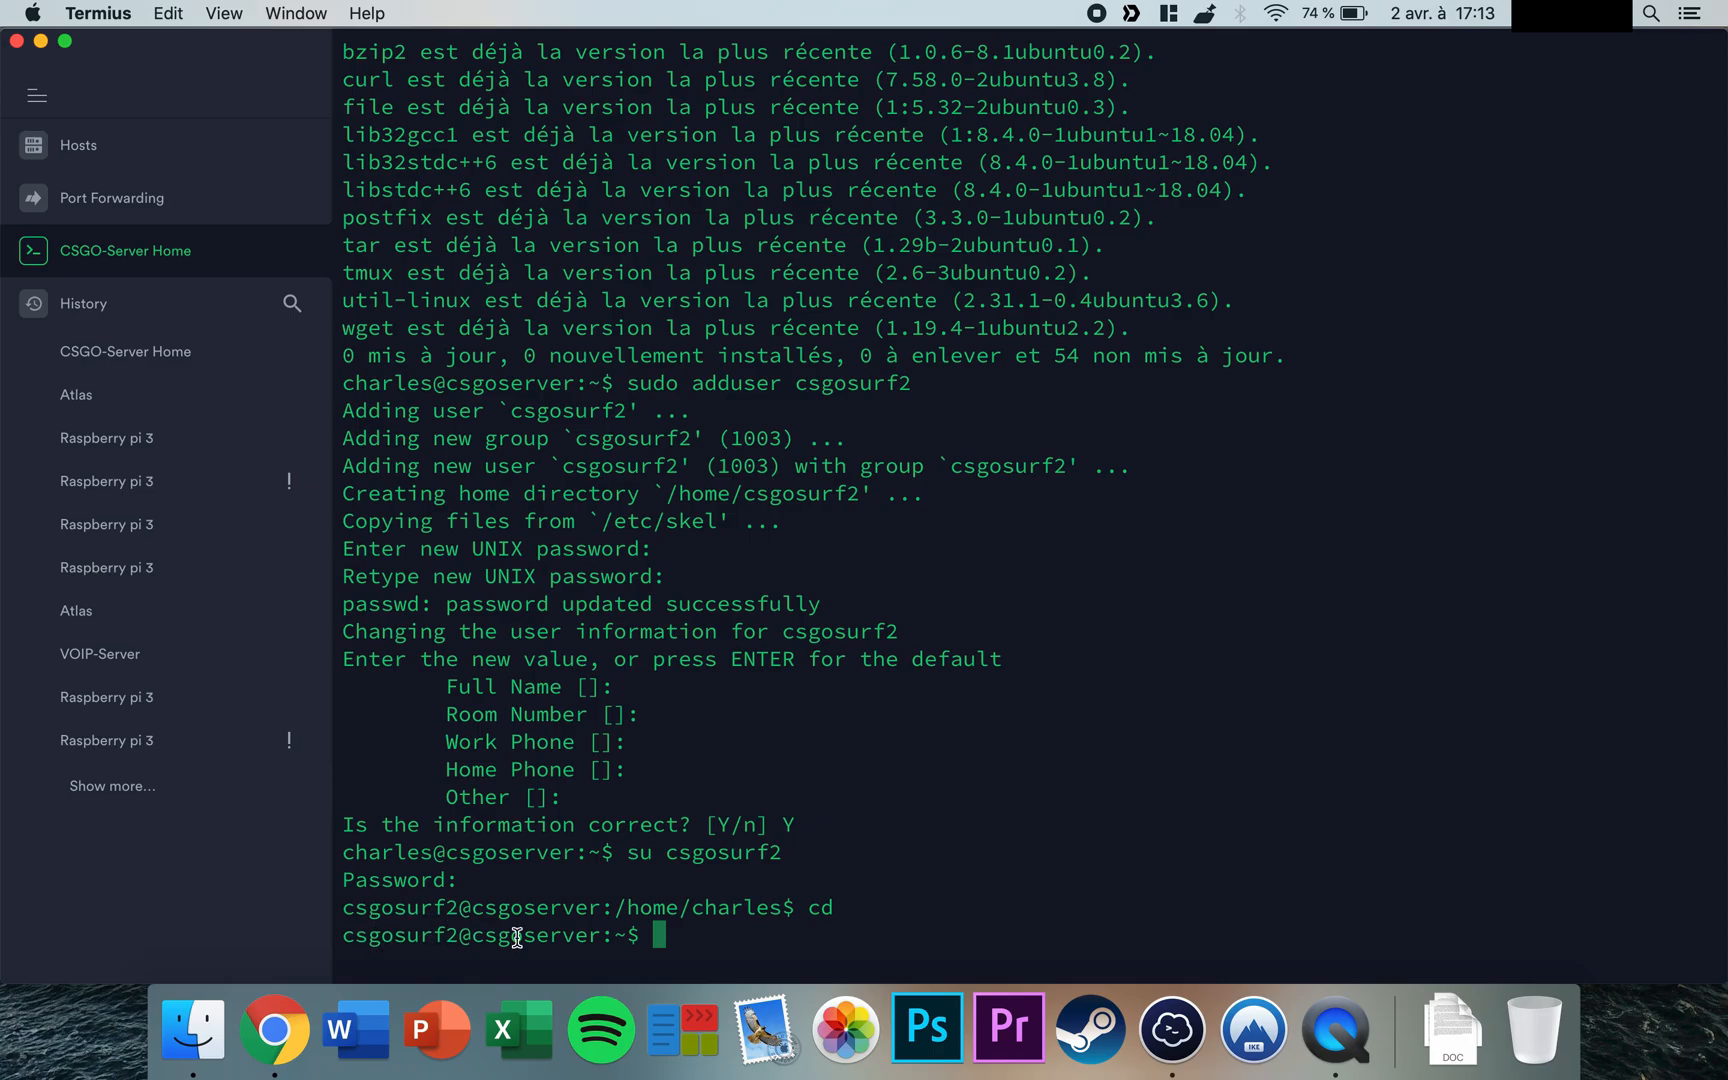
left_click(278, 1029)
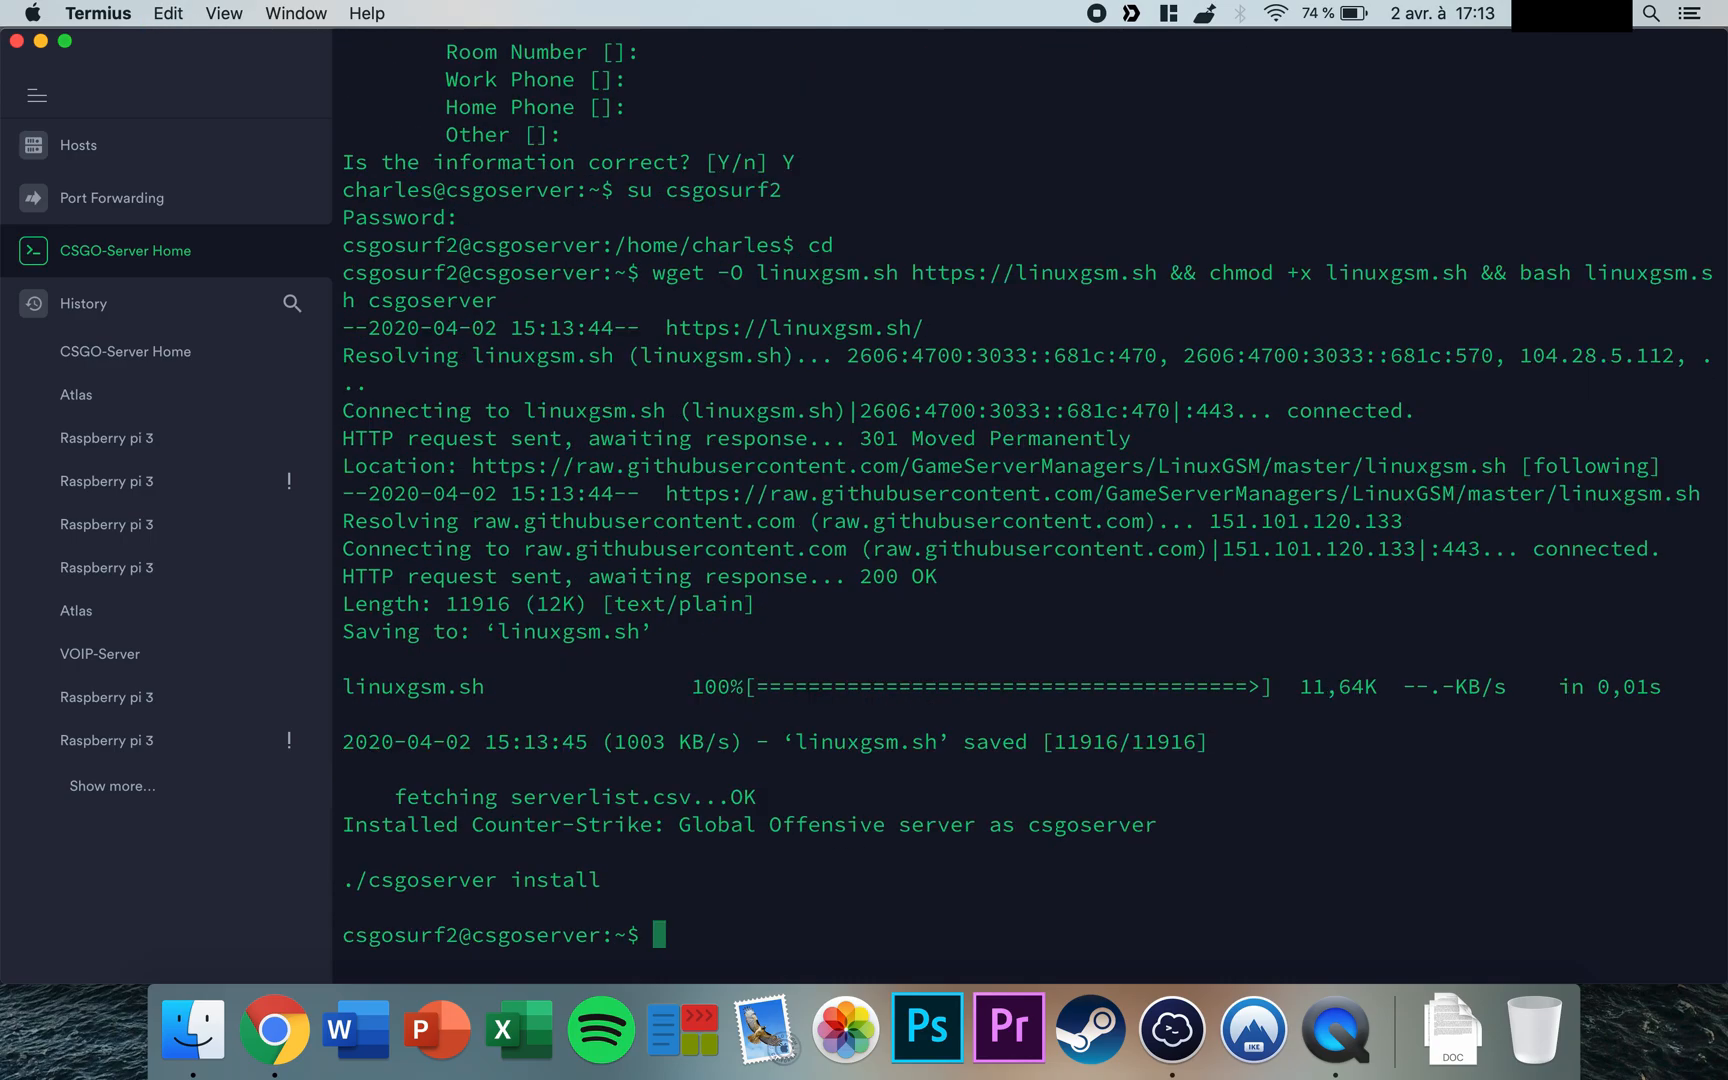
- Run ./csgoserver install as csgosurf2 to start the CS:GO server installer
left_click(276, 1029)
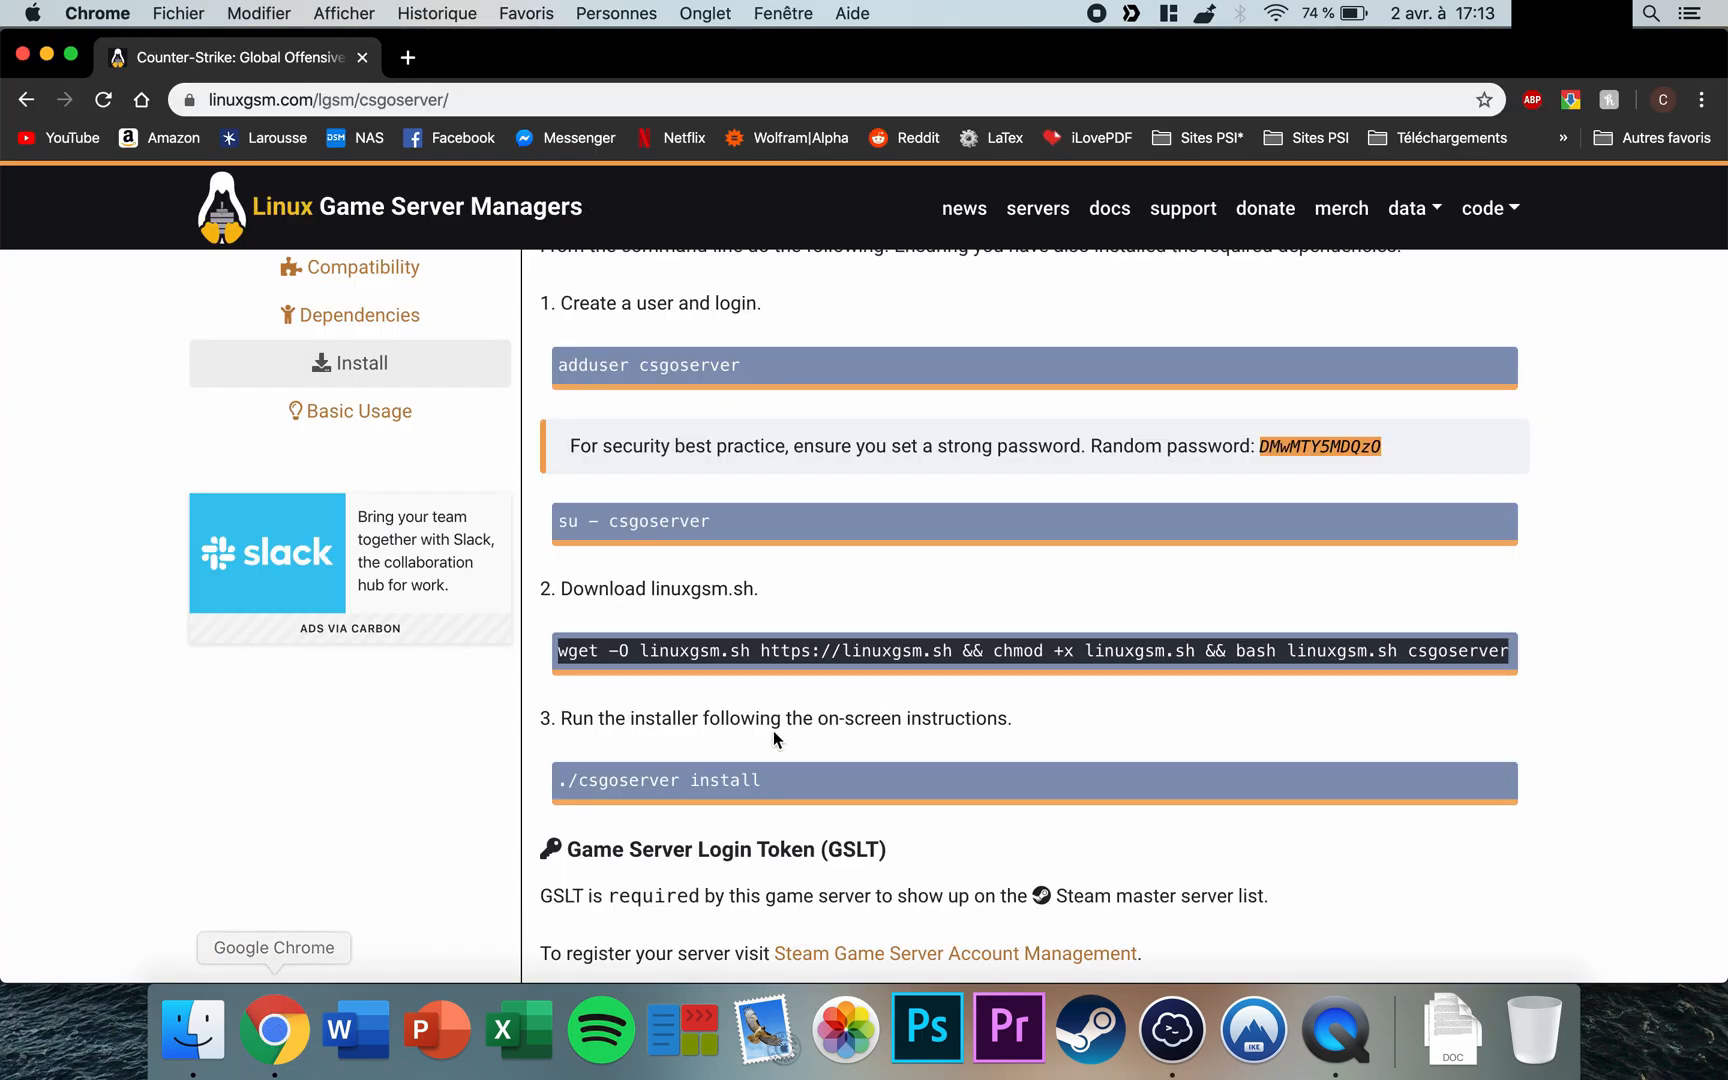
left_click(1170, 1029)
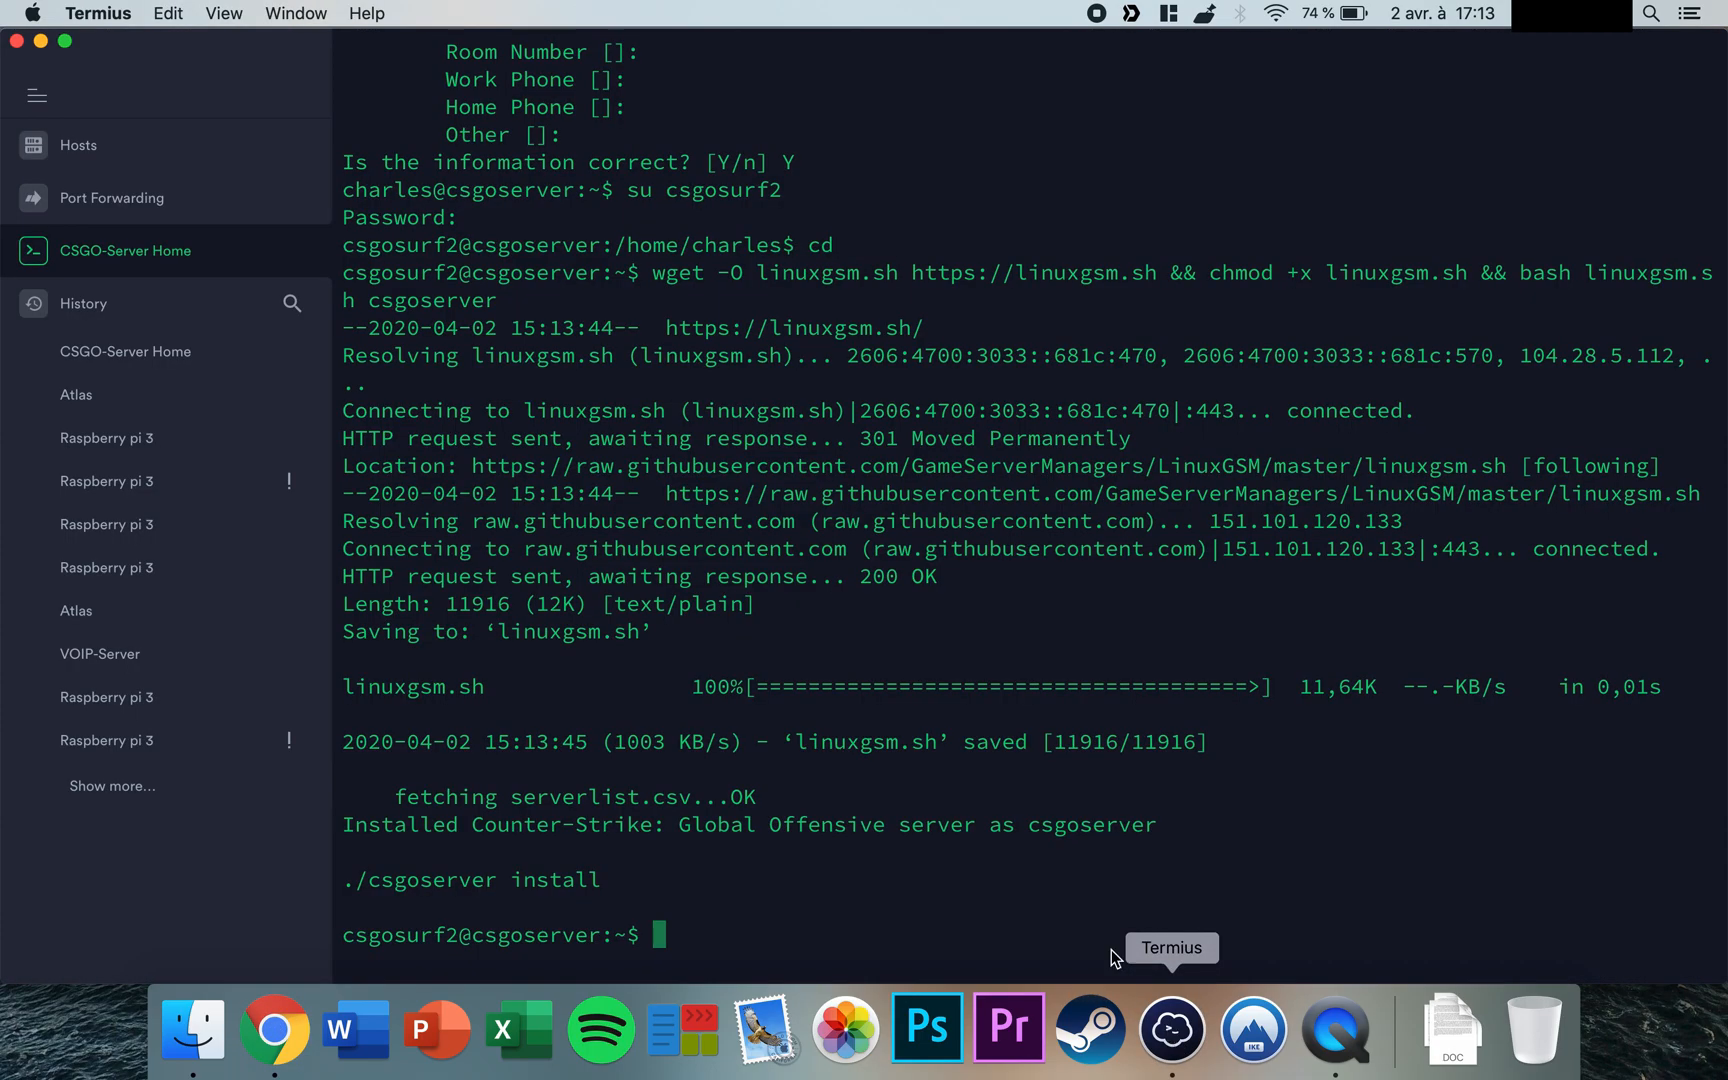
type("./csgoserver i")
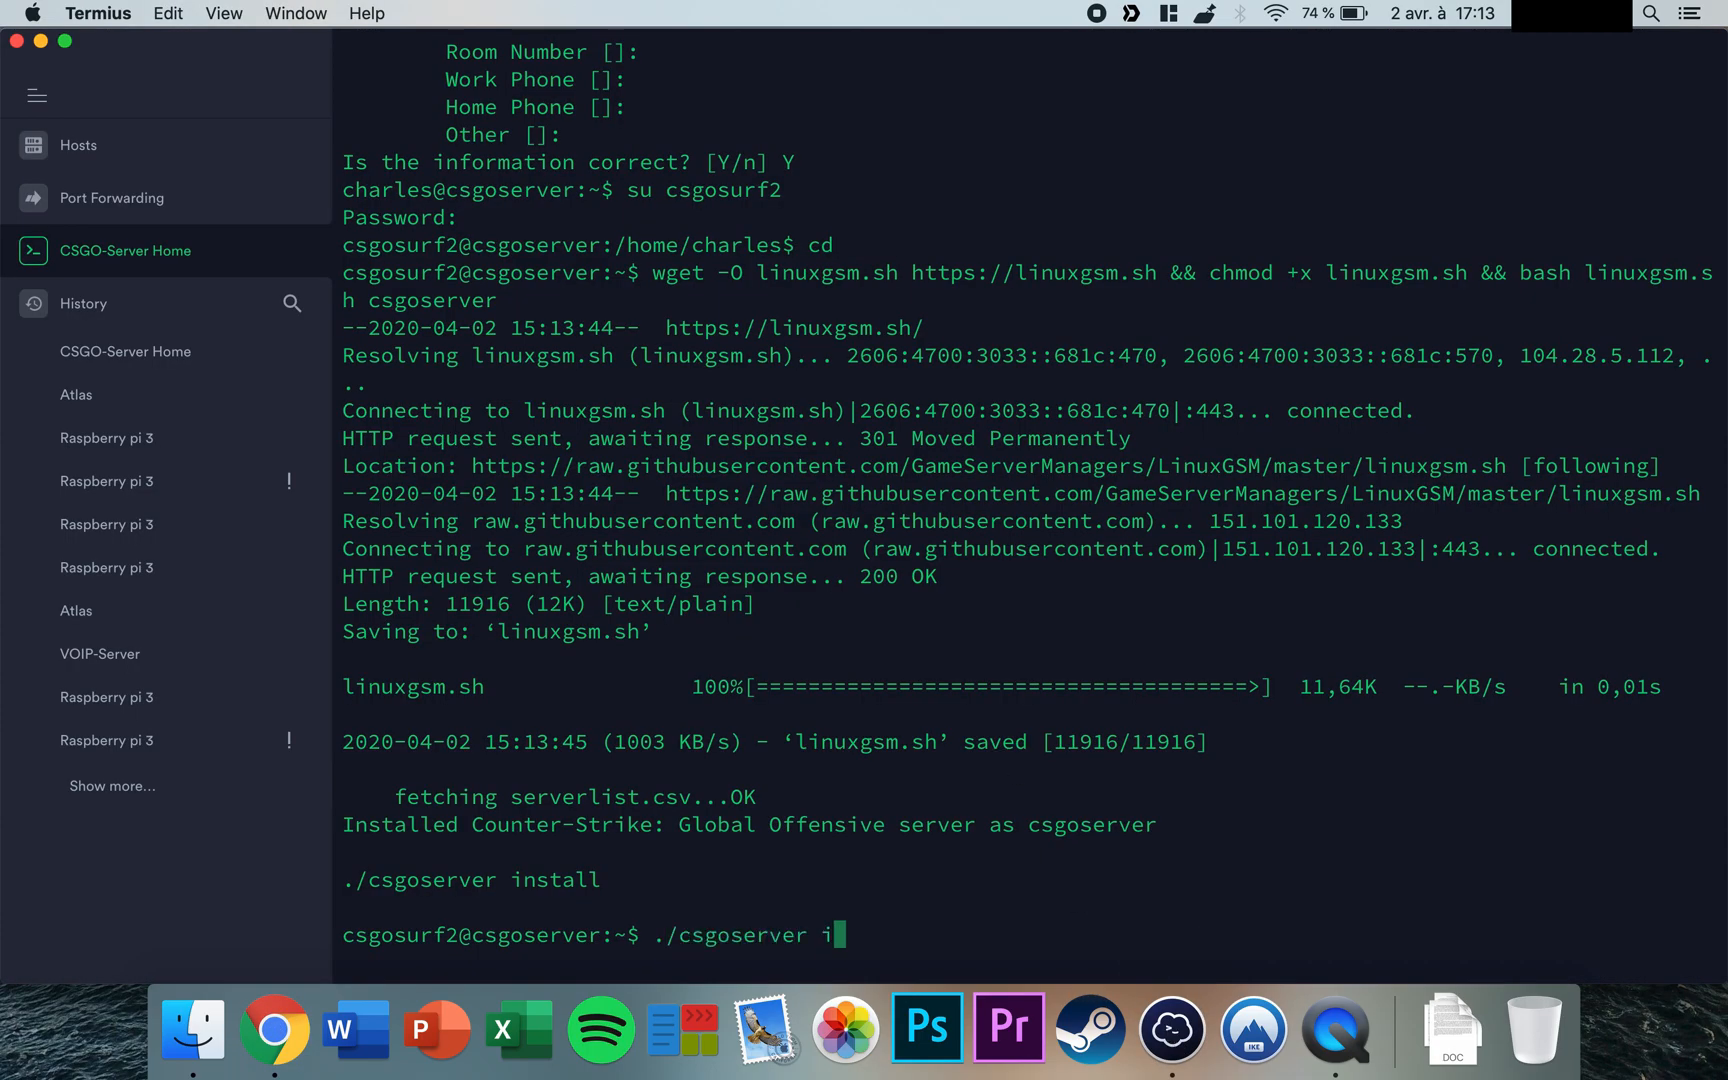
type("nsta")
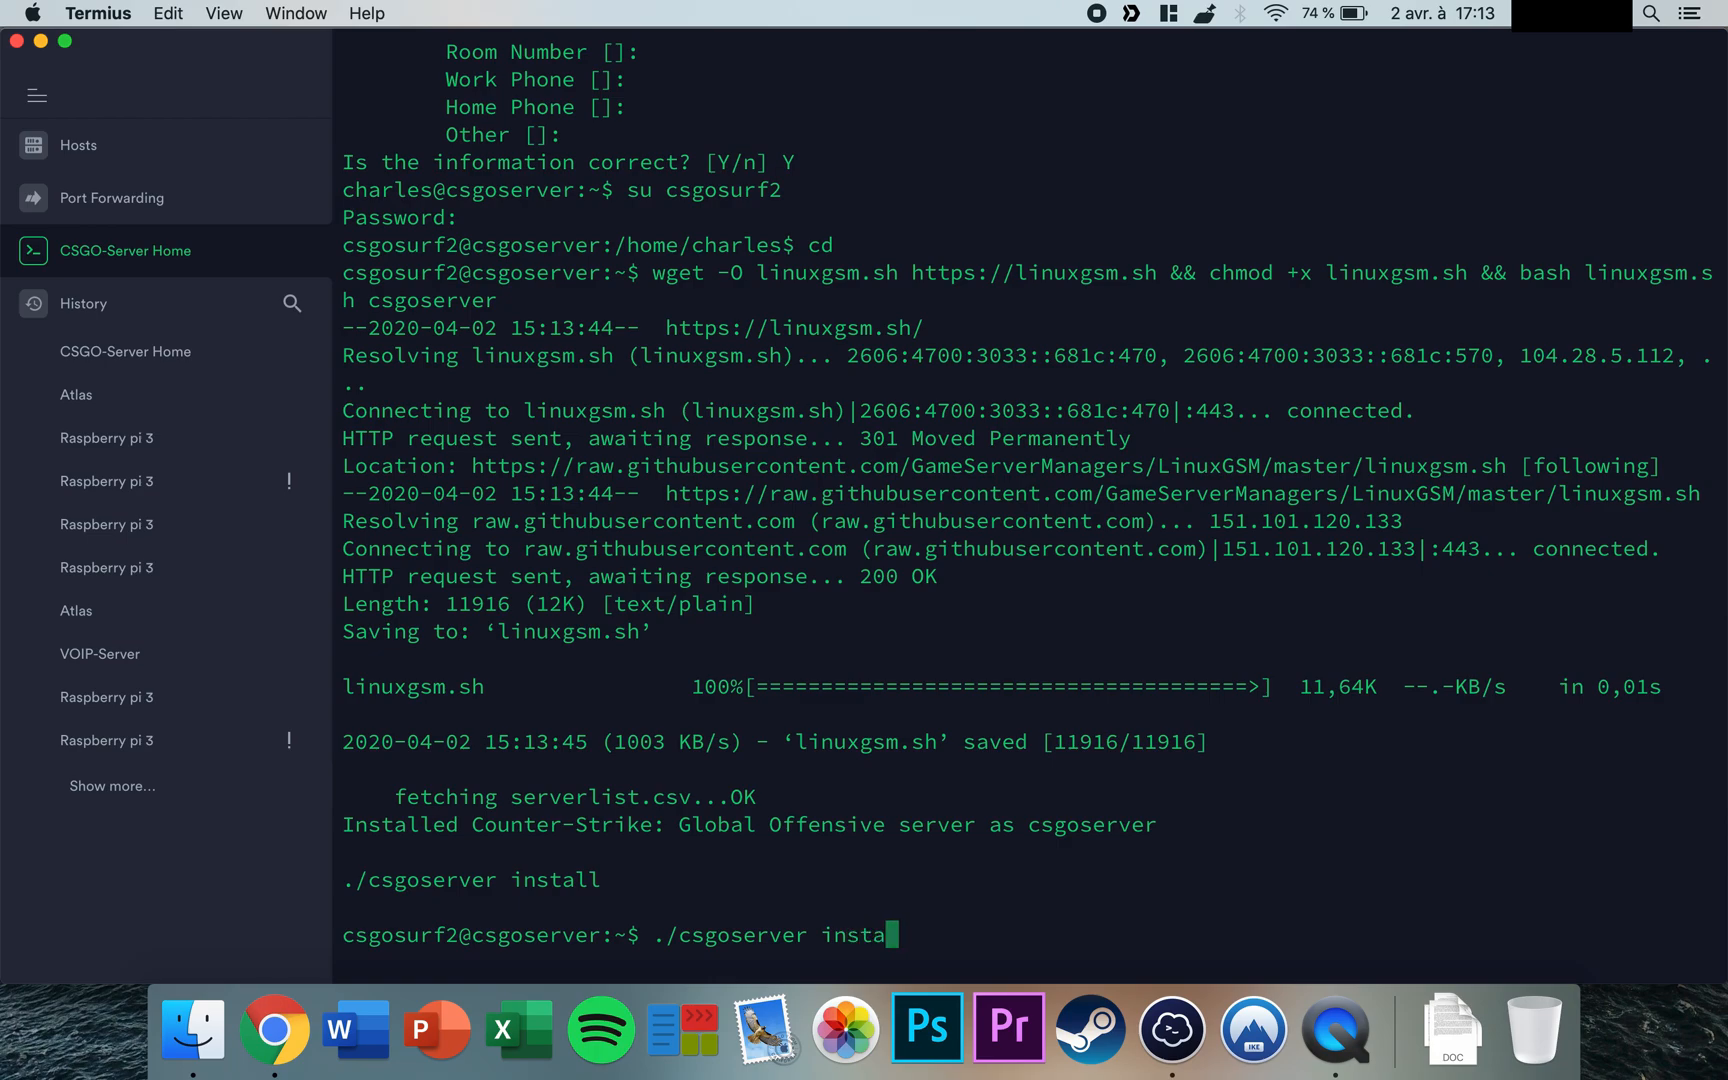
key("Return")
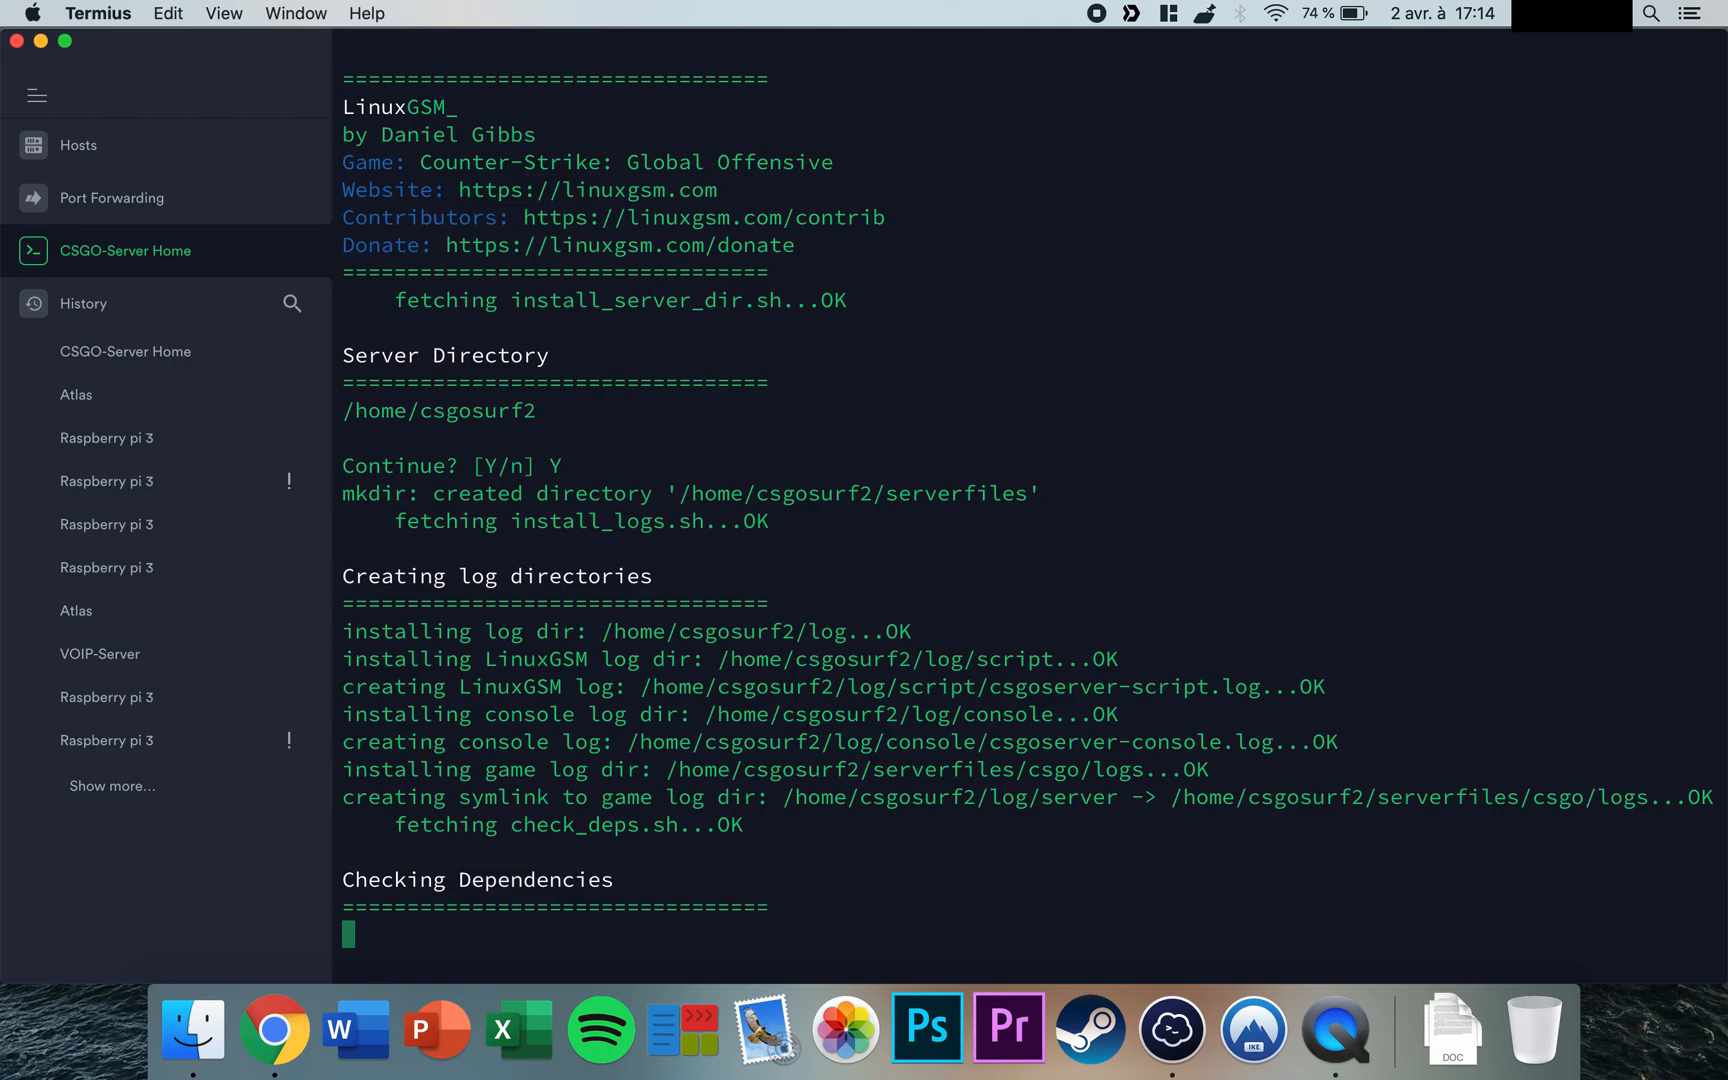
- Follow the installer output as it checks dependencies, installs SteamCMD and downloads the CS:GO files (app 740)
scroll("down", 3)
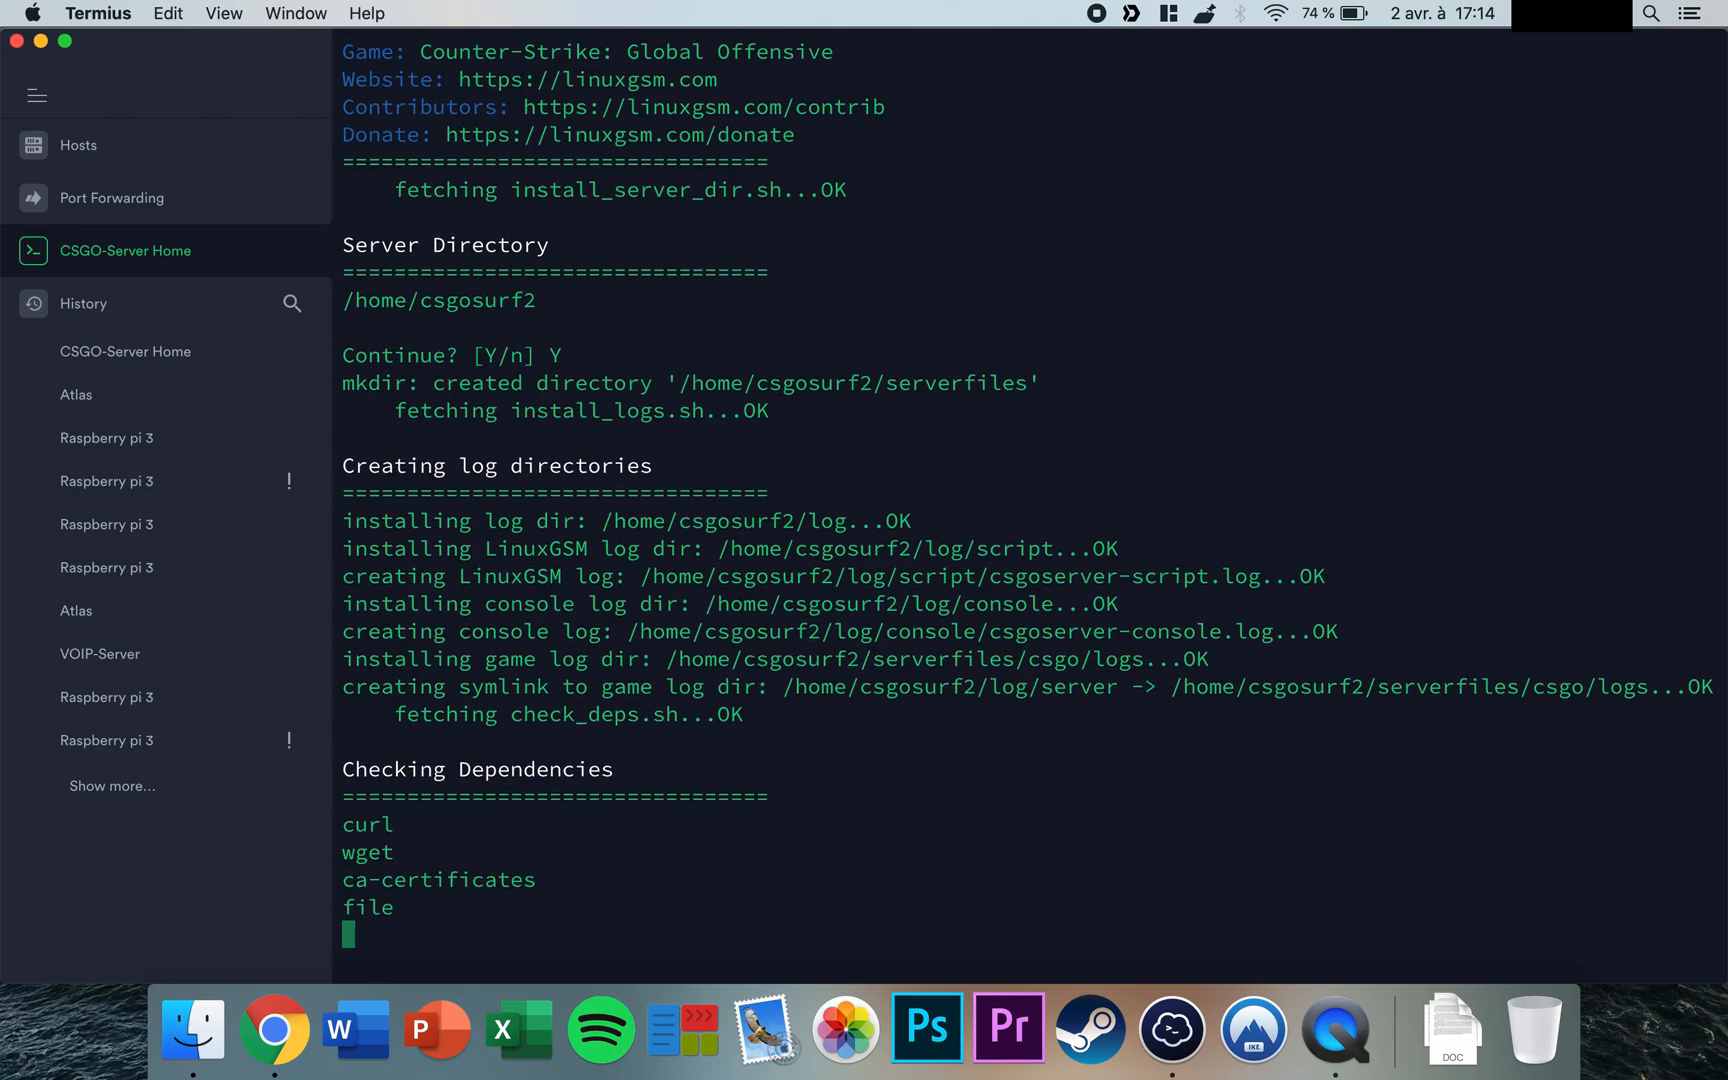
scroll("down", 3)
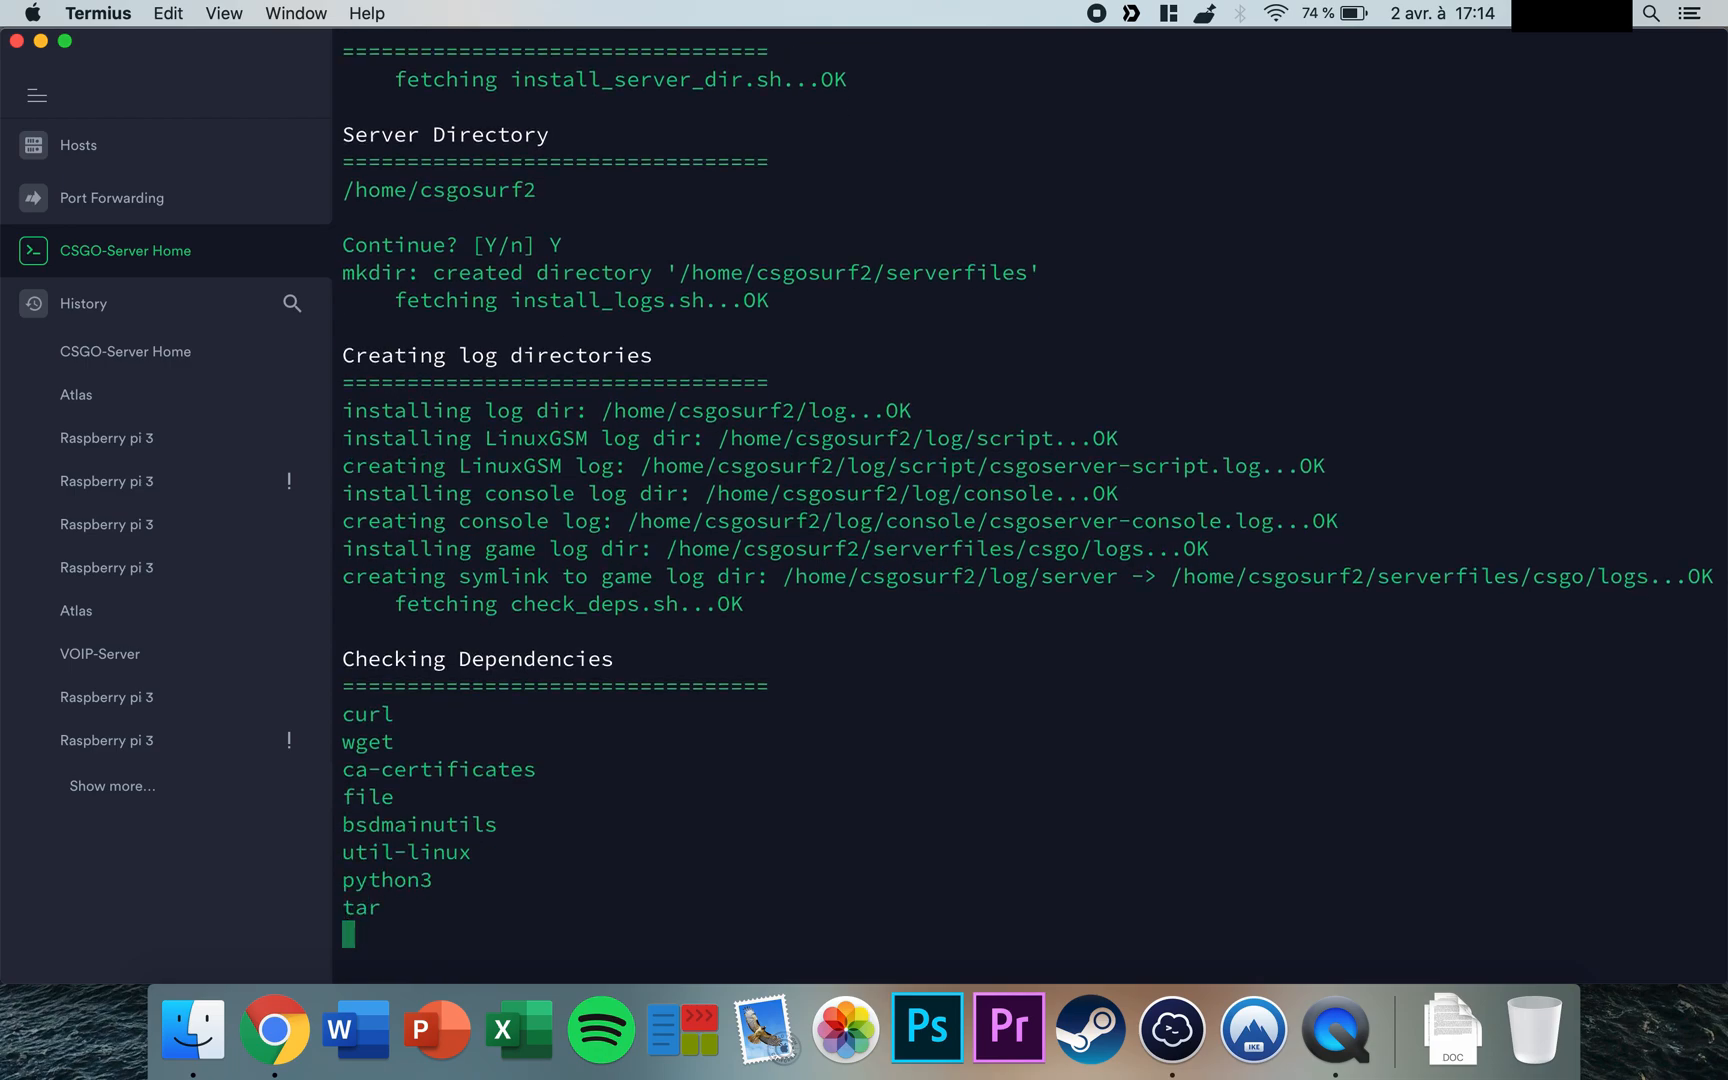
scroll("down", 3)
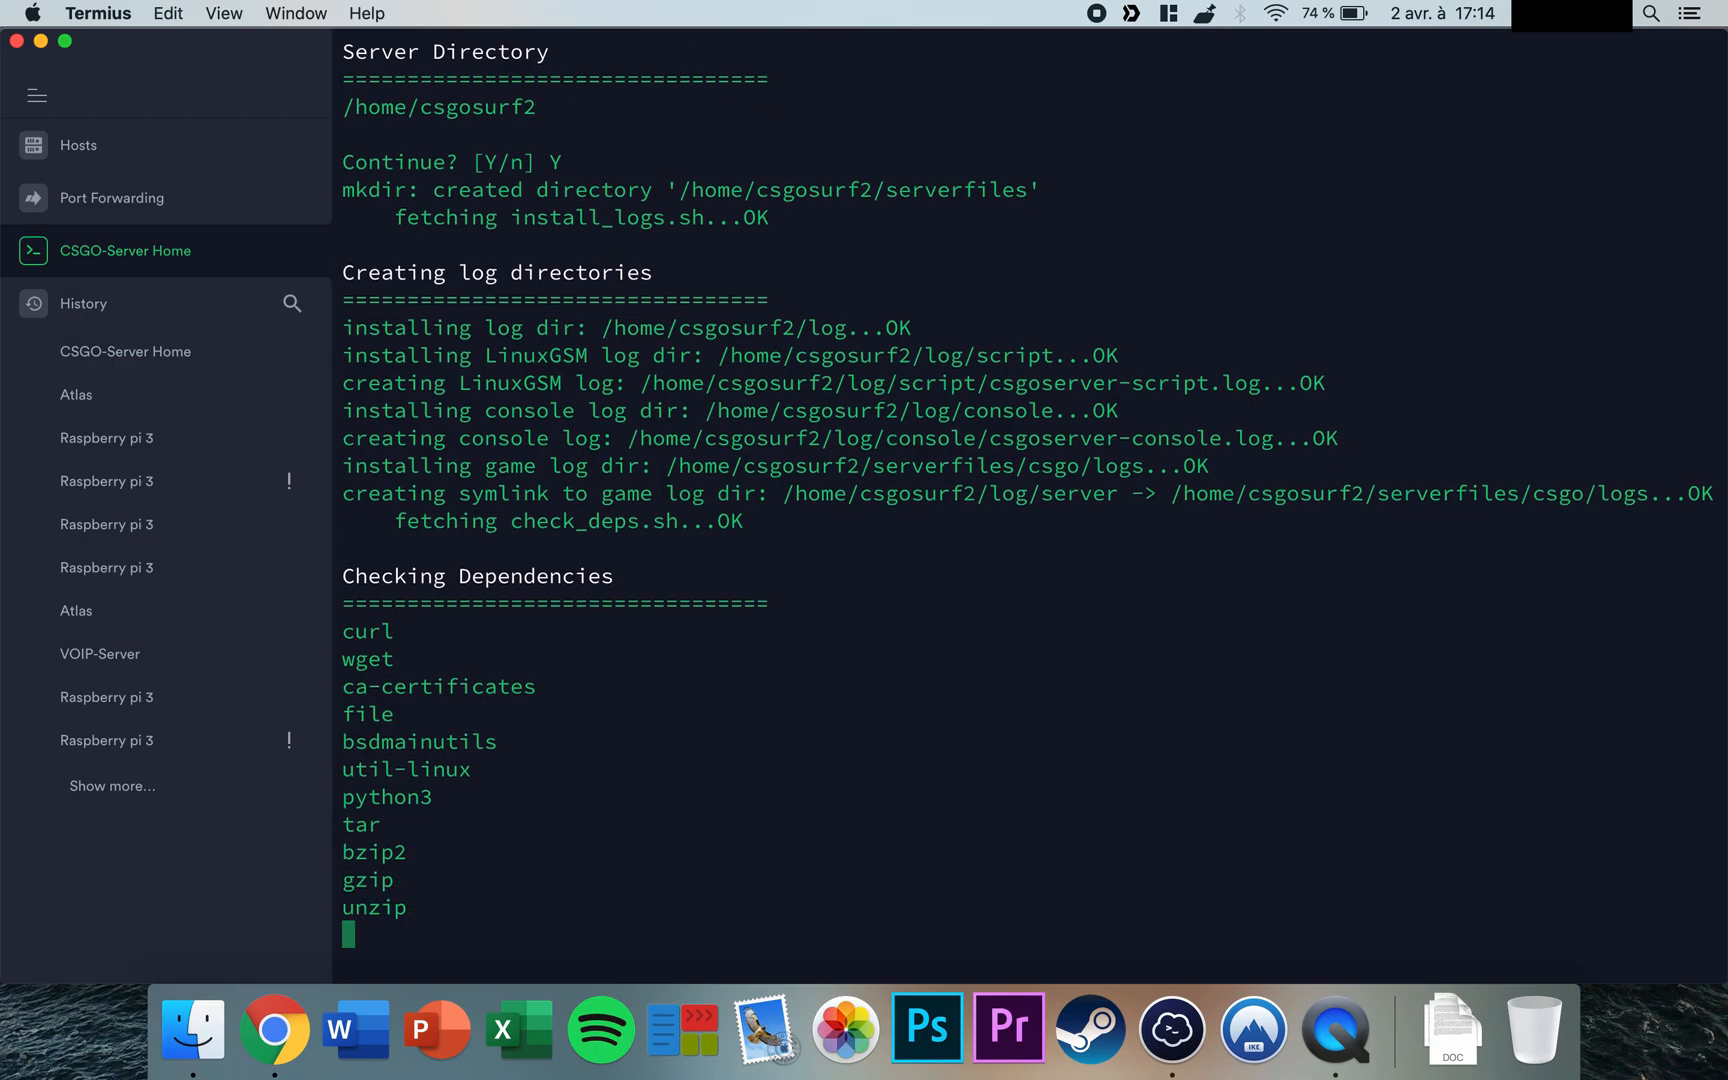
scroll("down", 3)
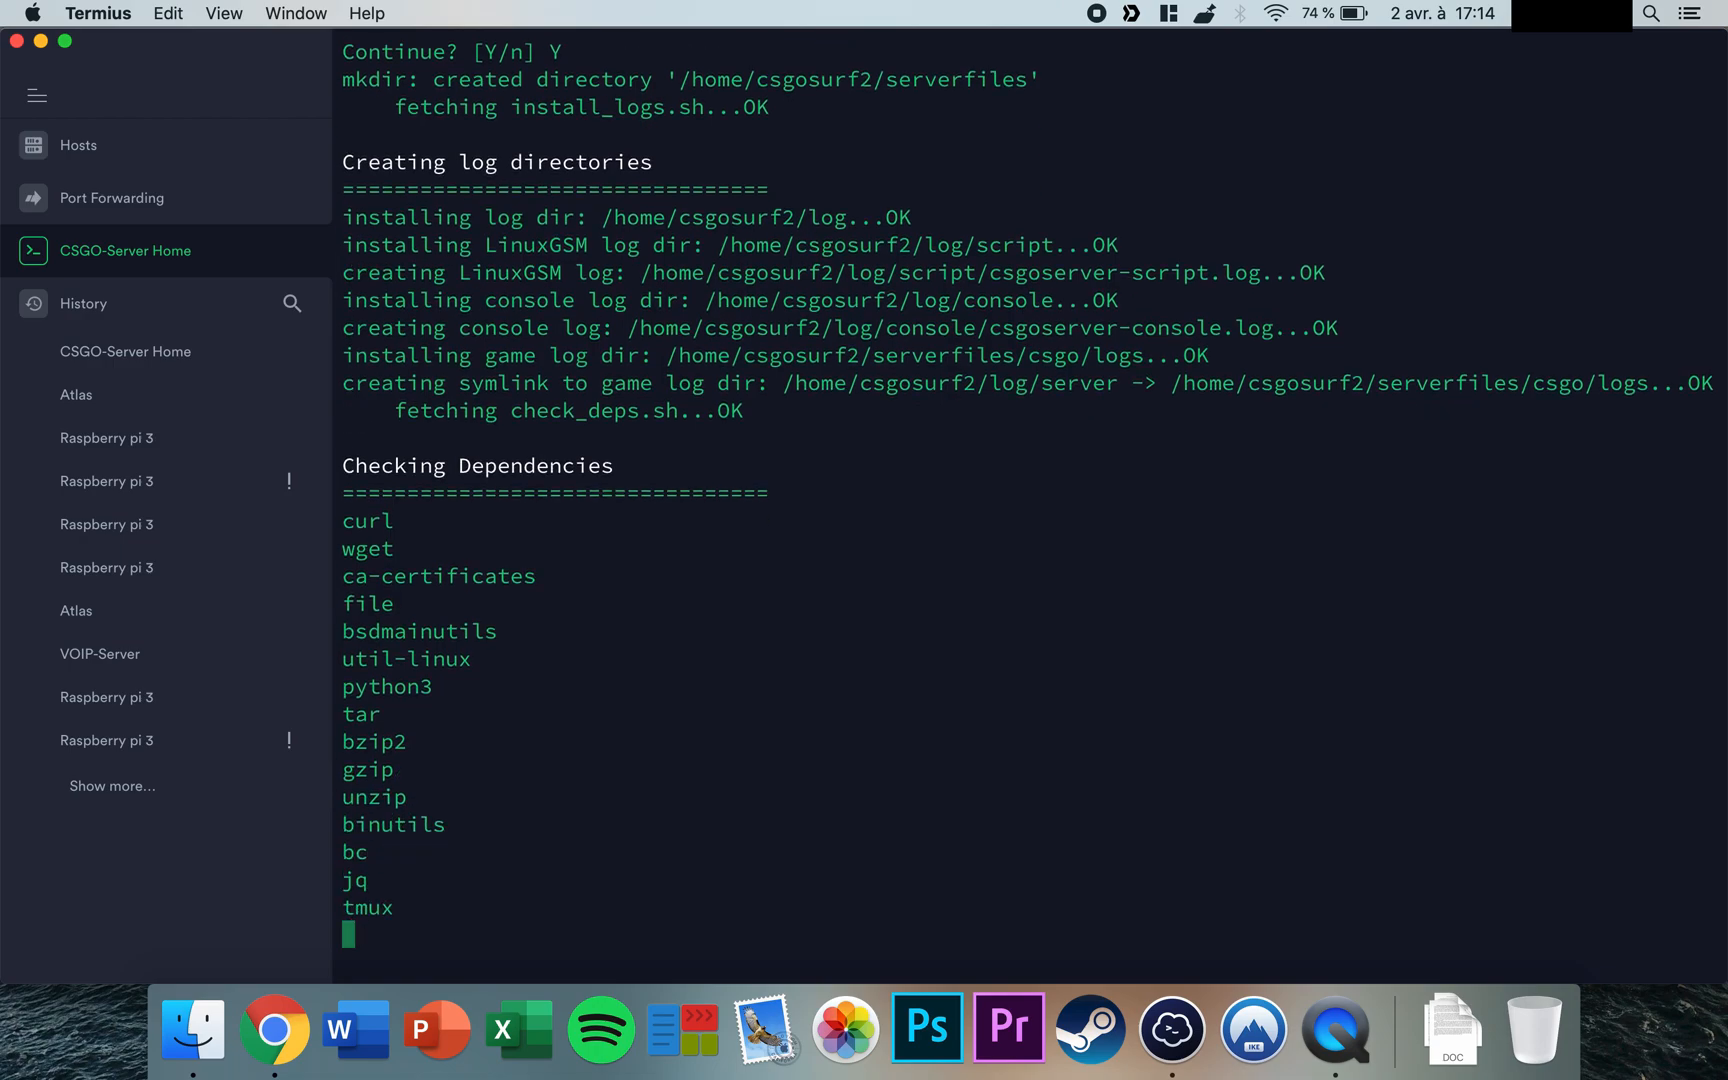
scroll("down", 3)
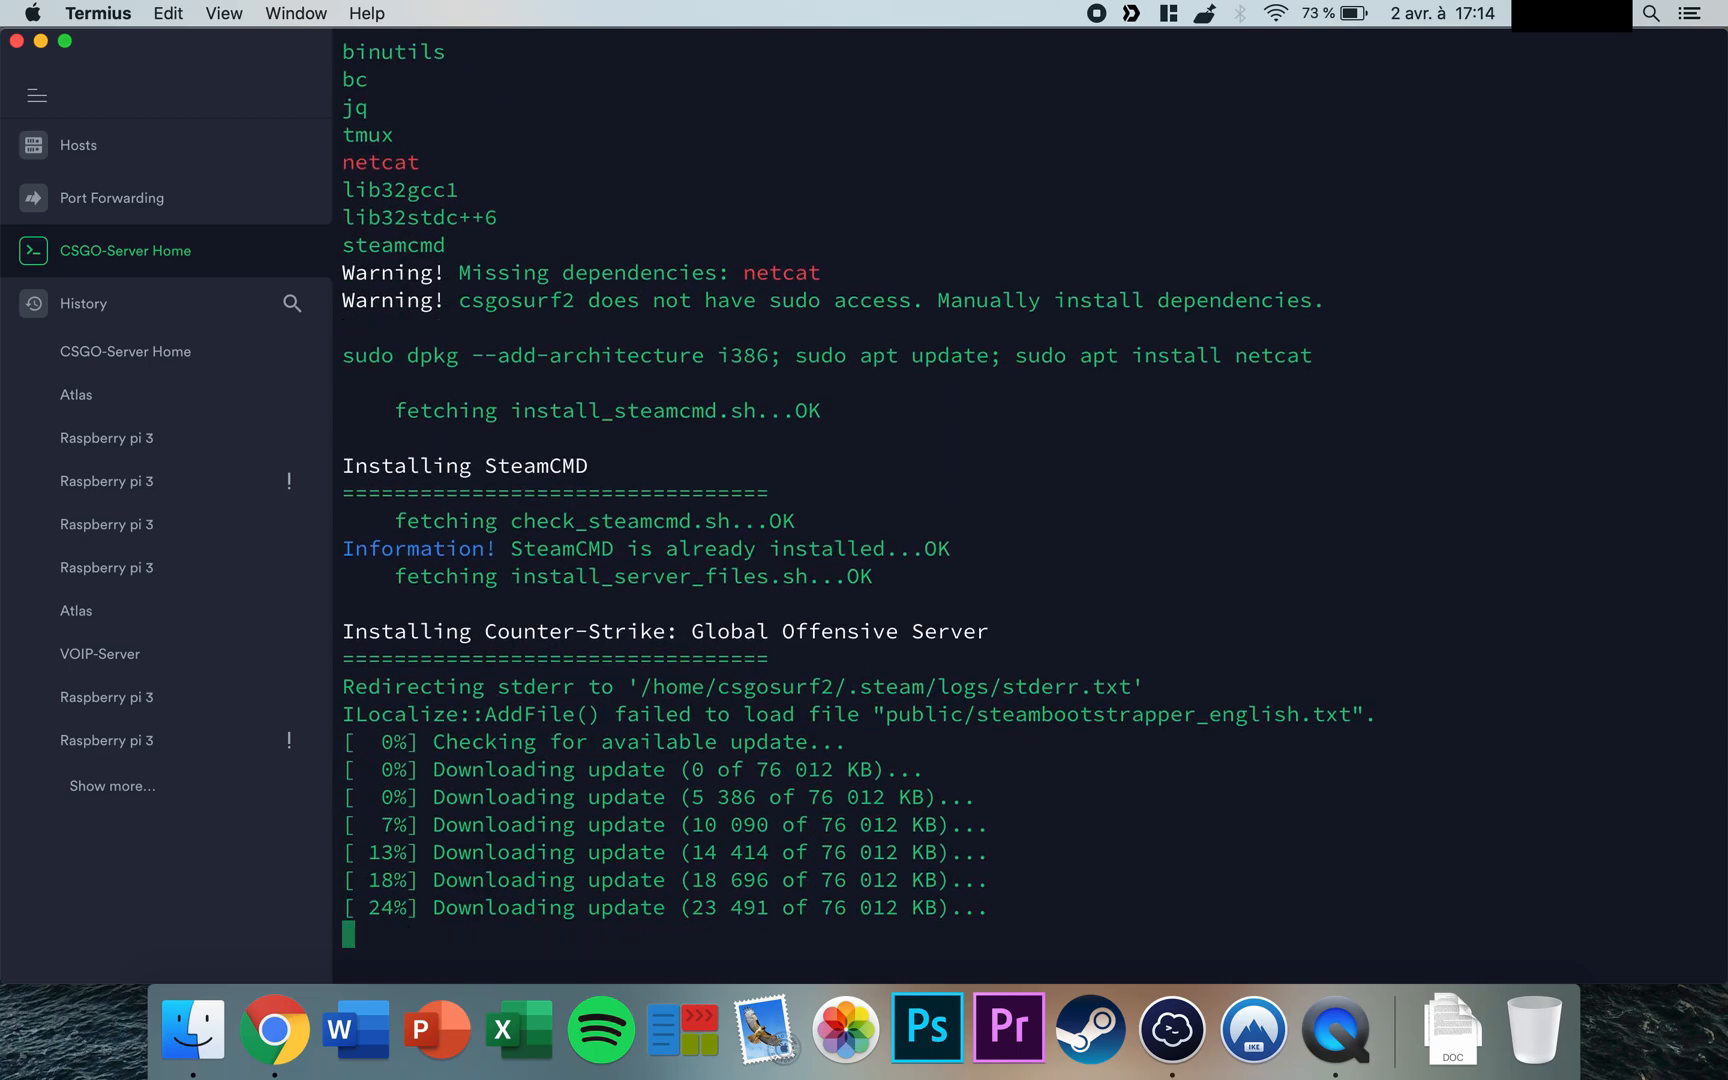
scroll("down", 3)
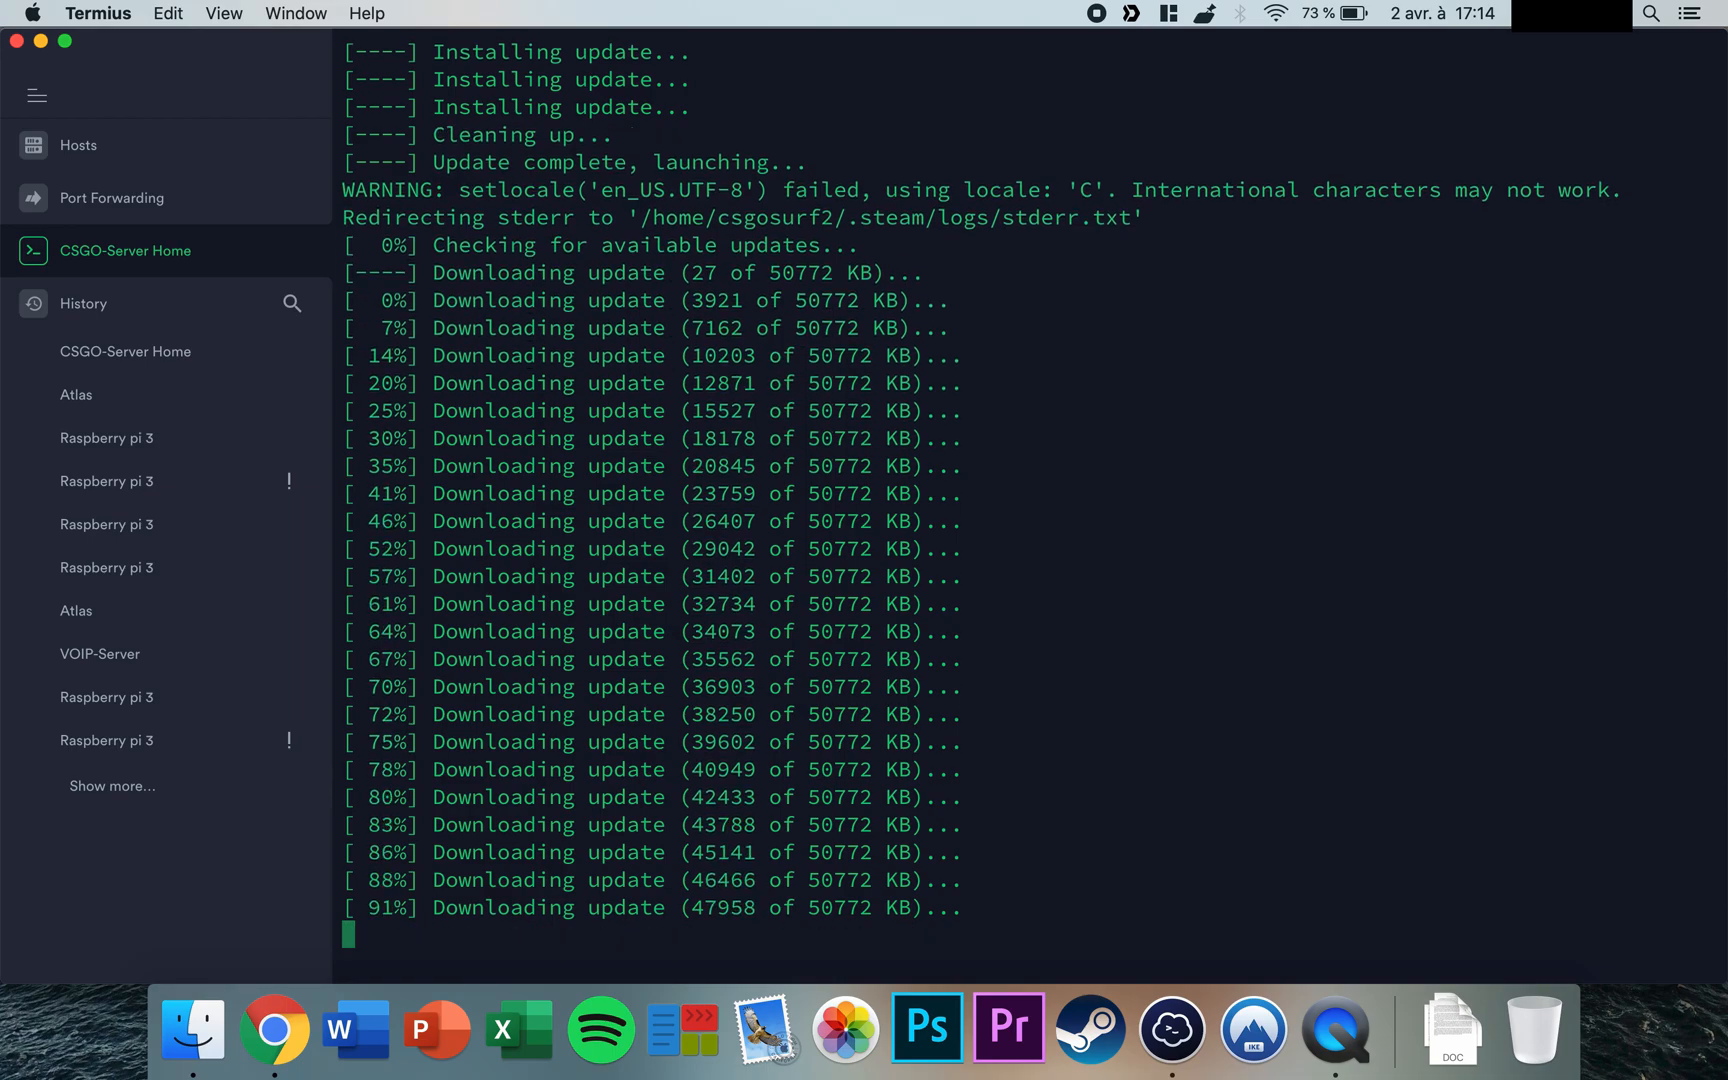
scroll("down", 3)
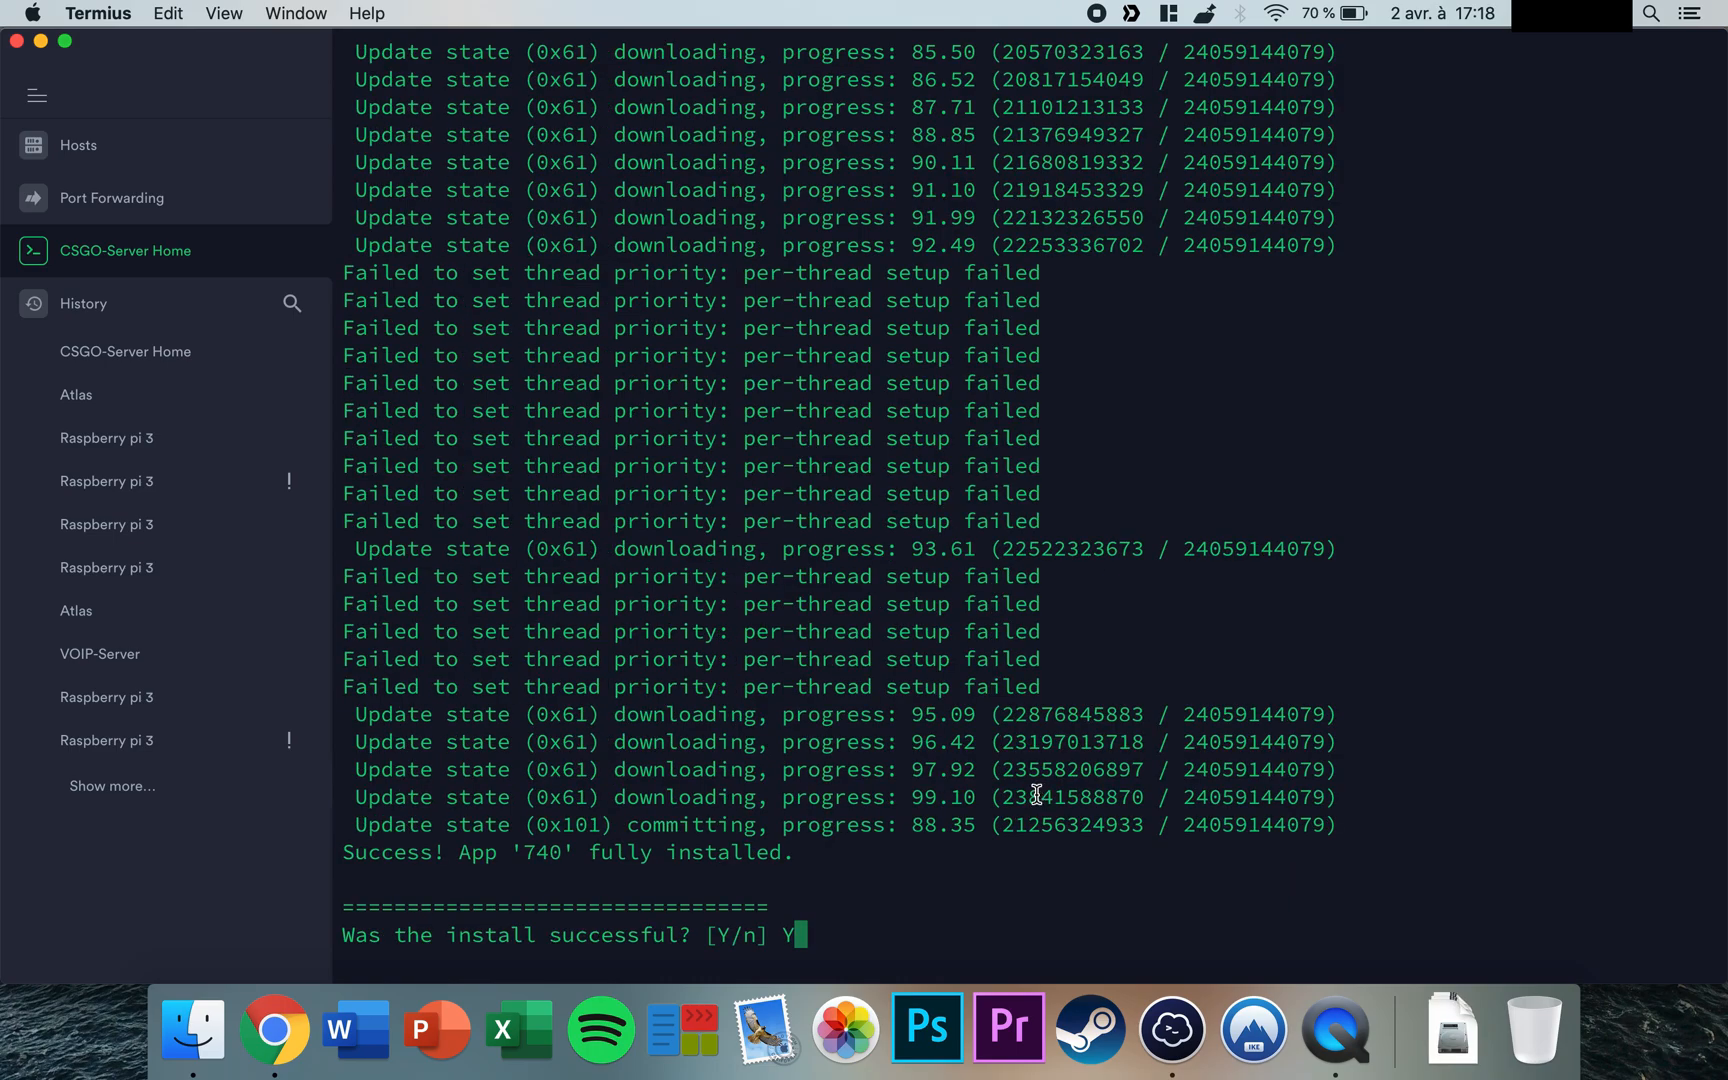
mouse_move(714, 858)
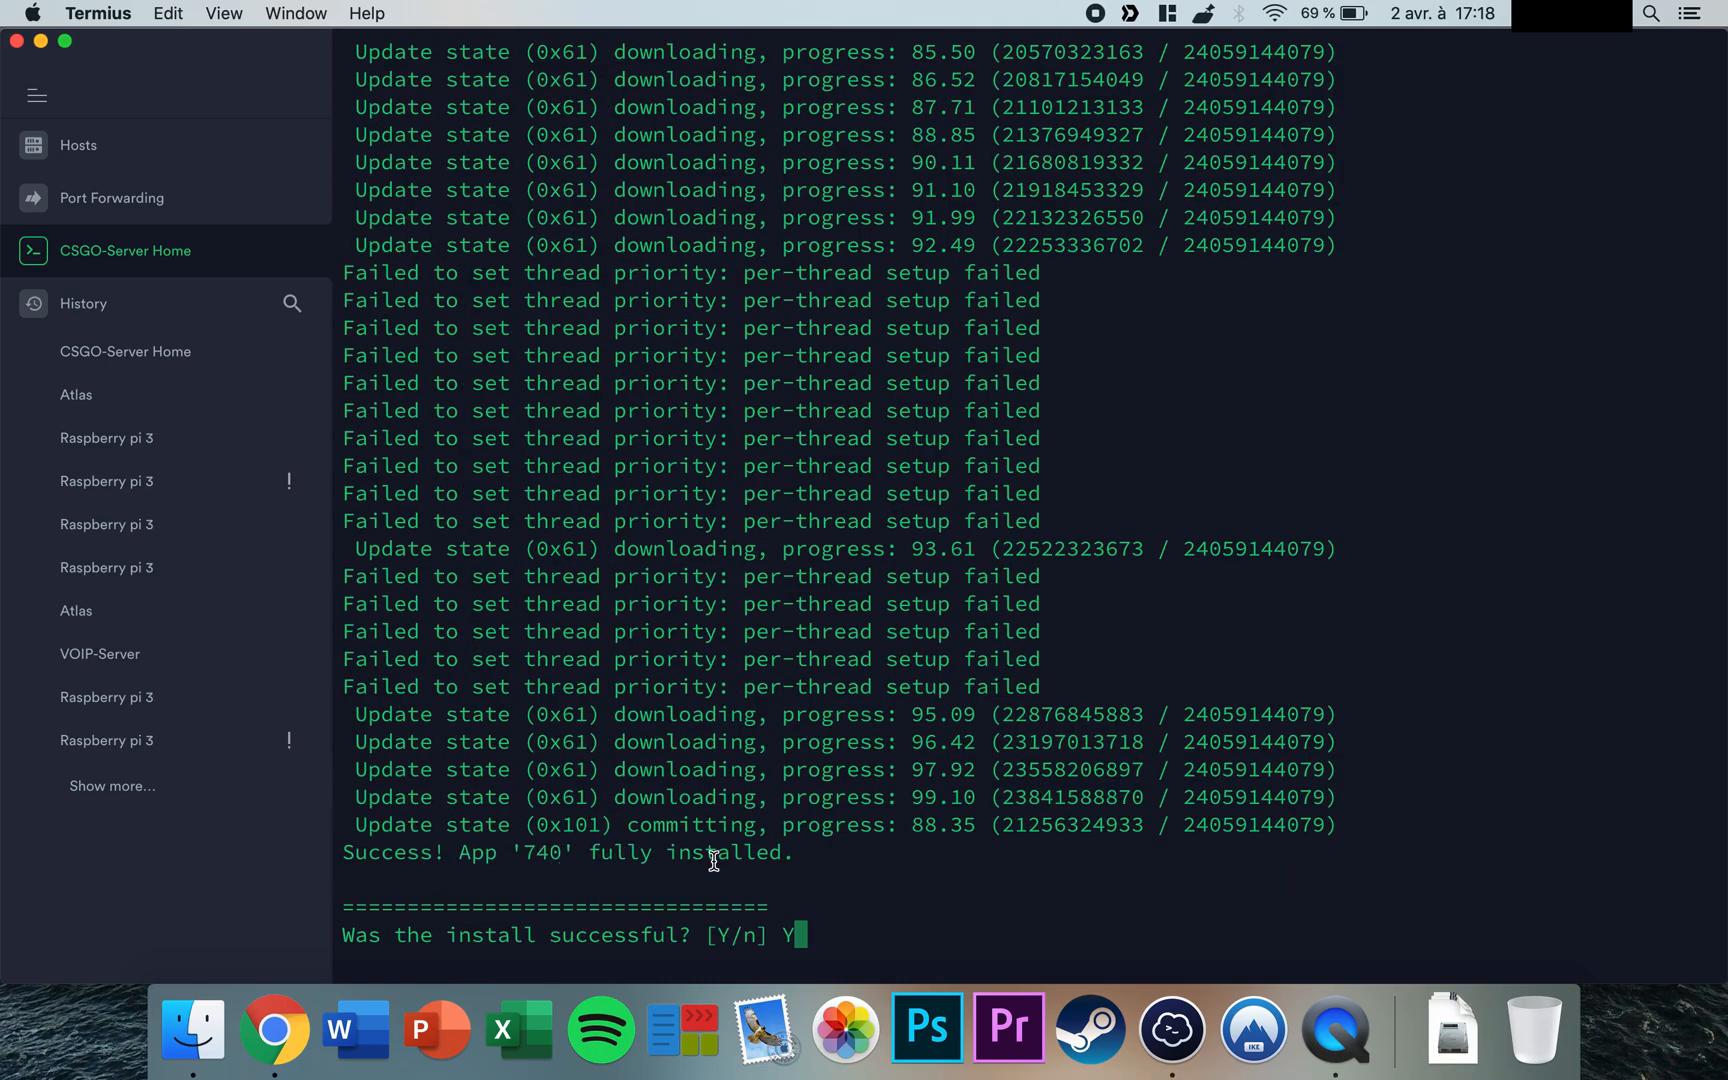
mouse_move(890, 929)
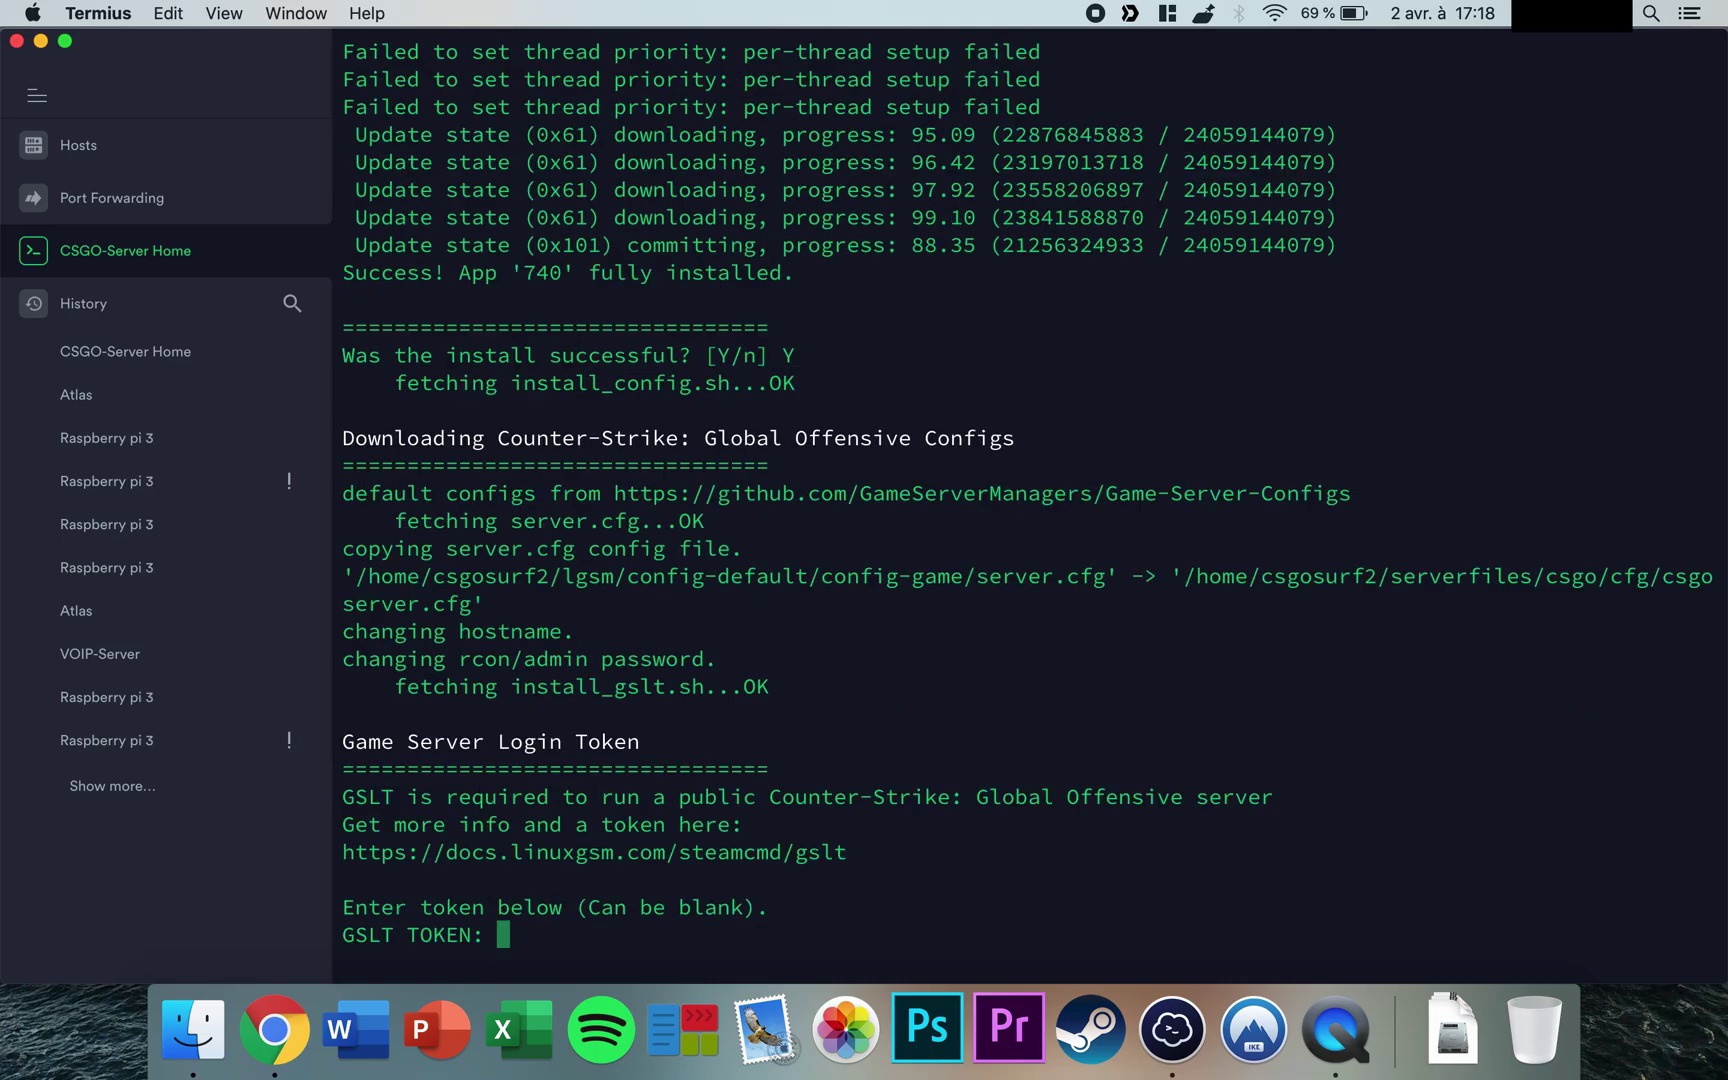
mouse_move(323, 943)
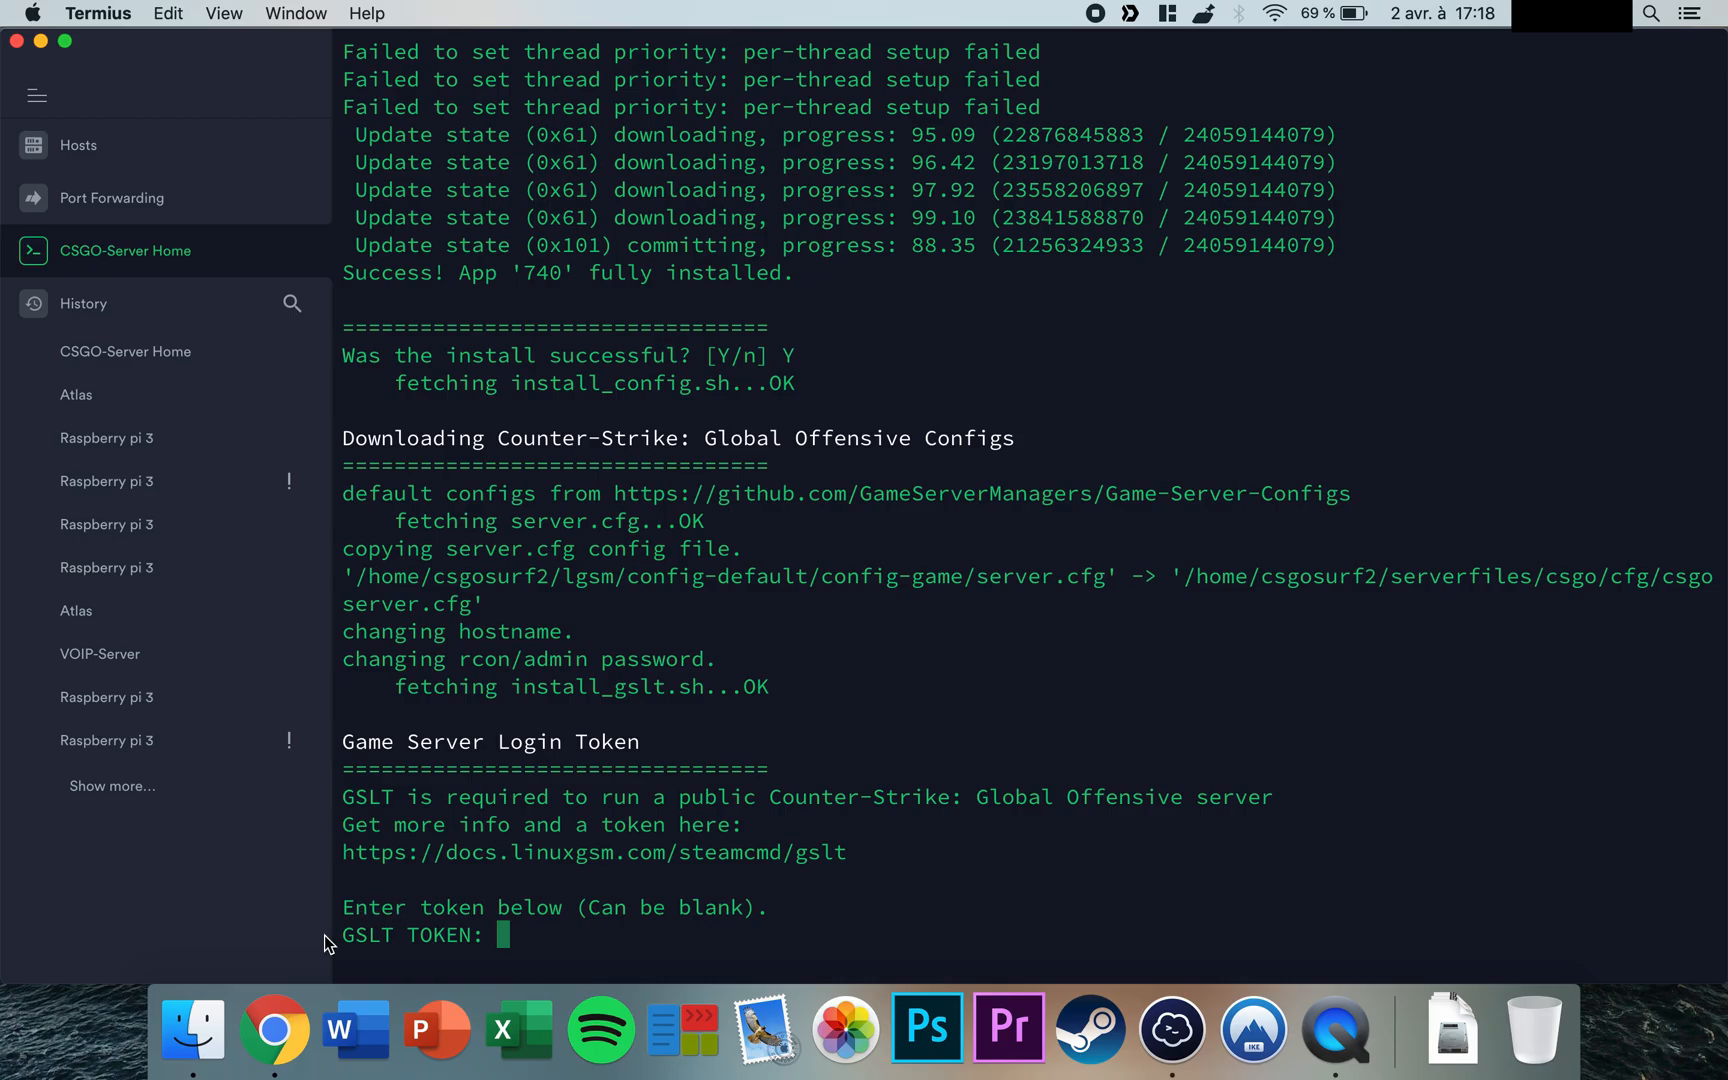
- Locate the Steam Game Server Account Management link in the LinuxGSM guide
left_click(274, 1029)
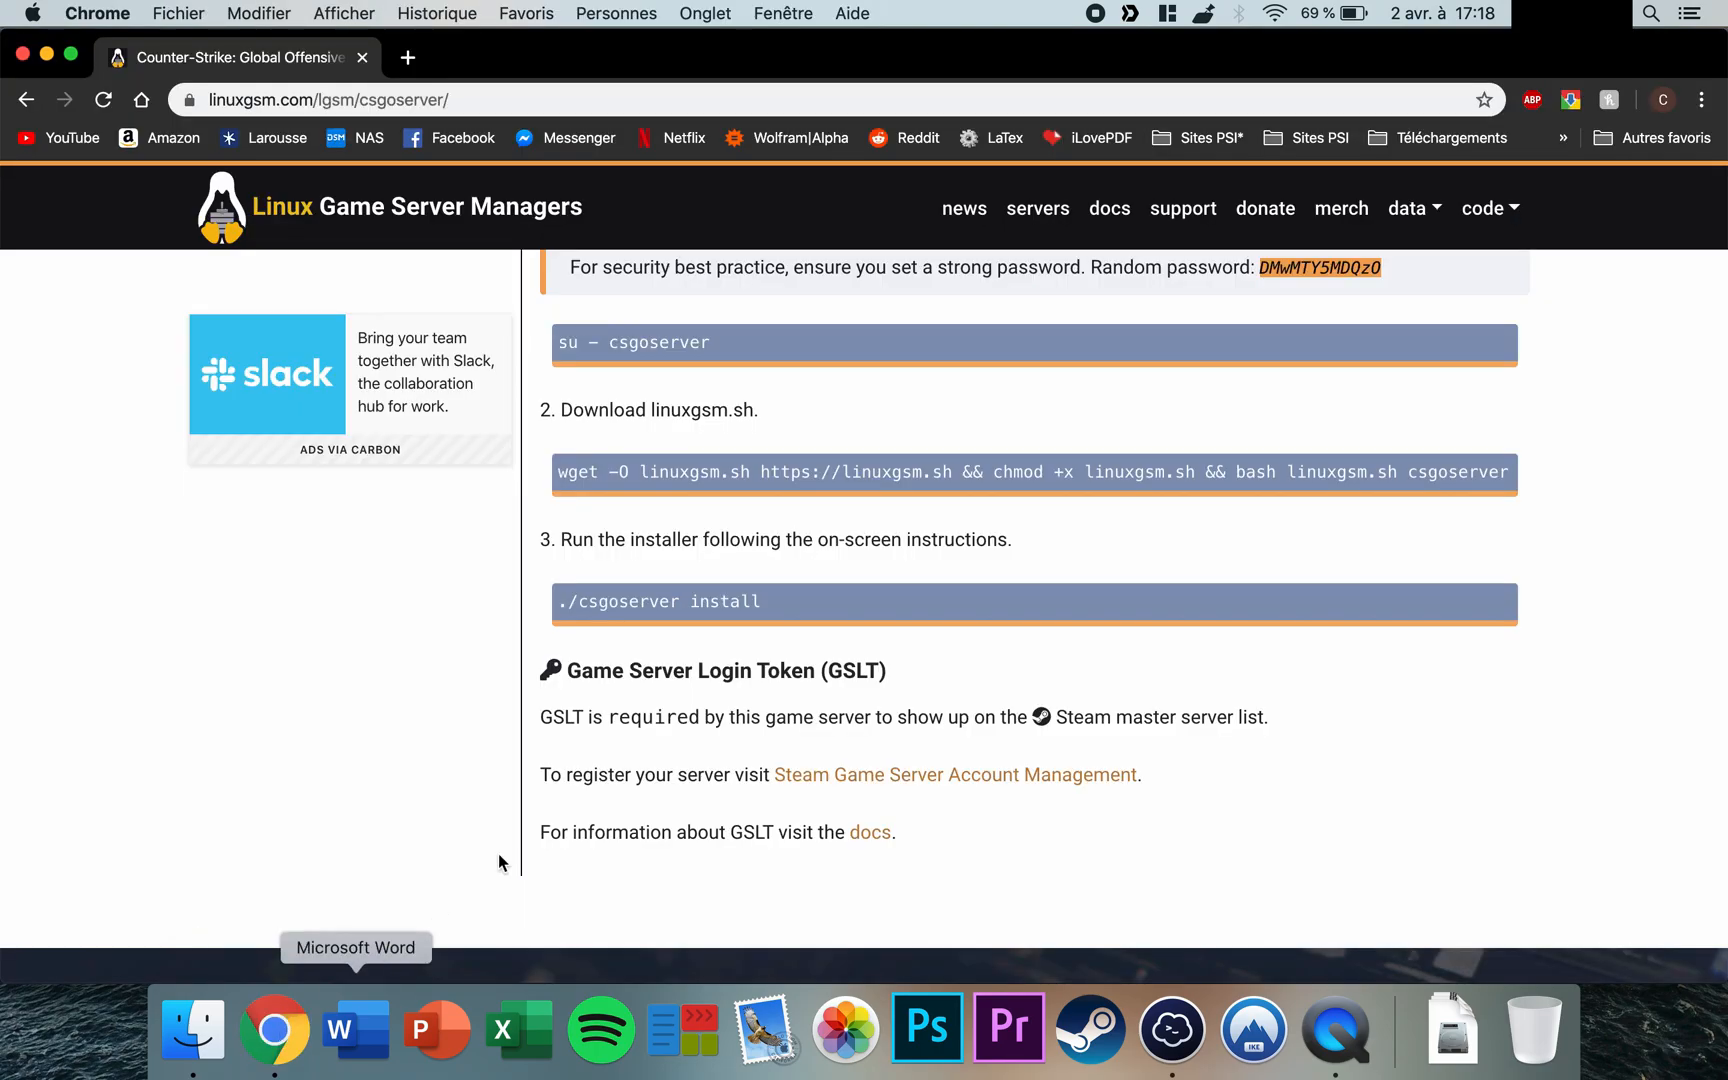
scroll("down", 3)
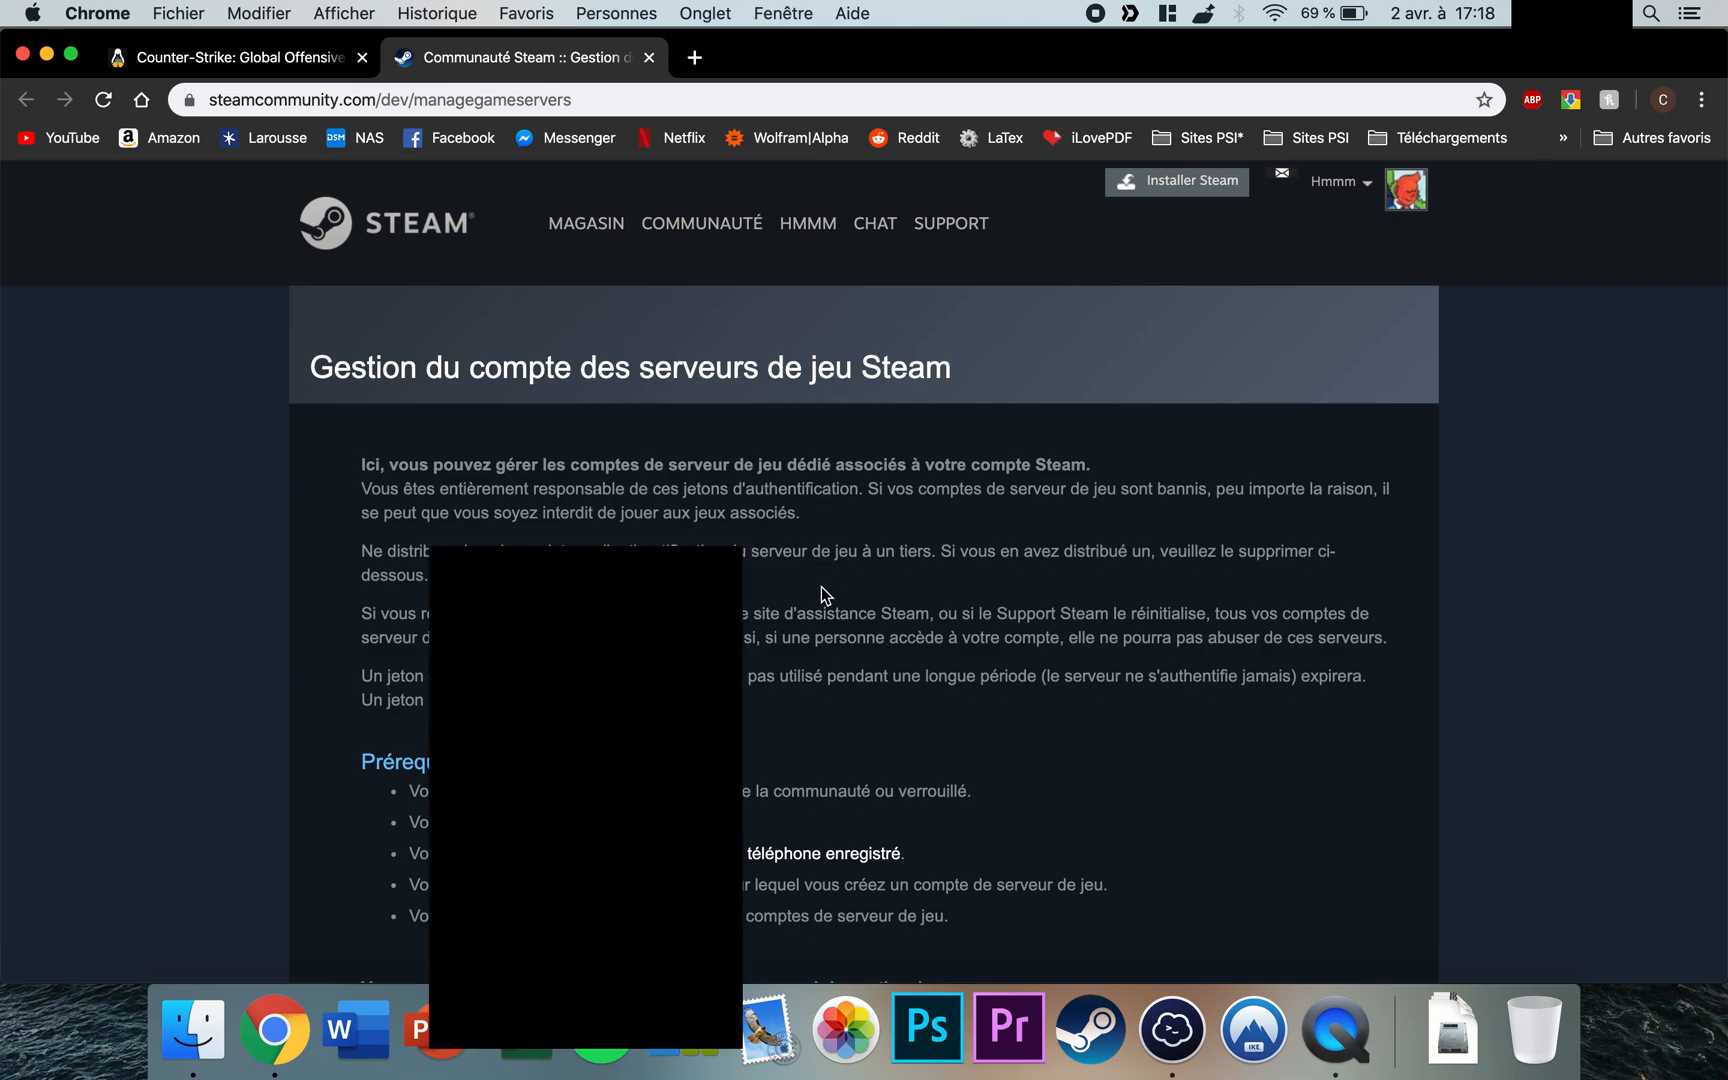
scroll("down", 3)
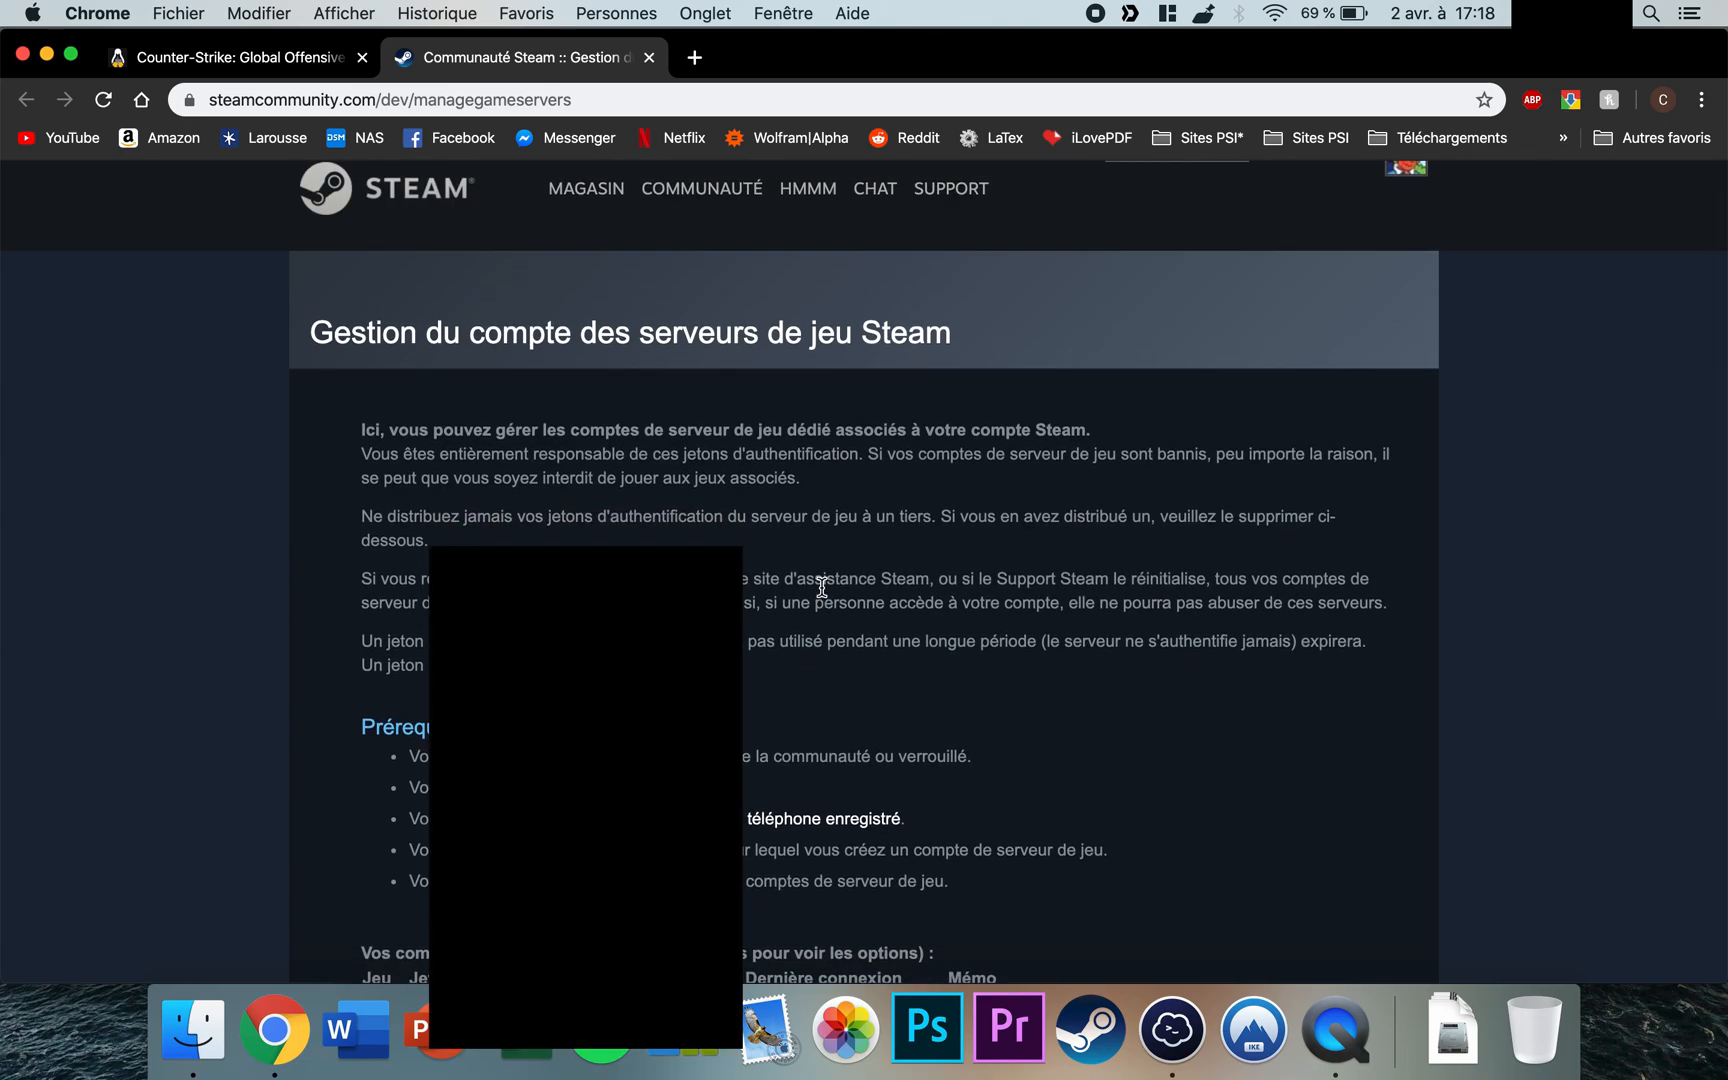
scroll("down", 3)
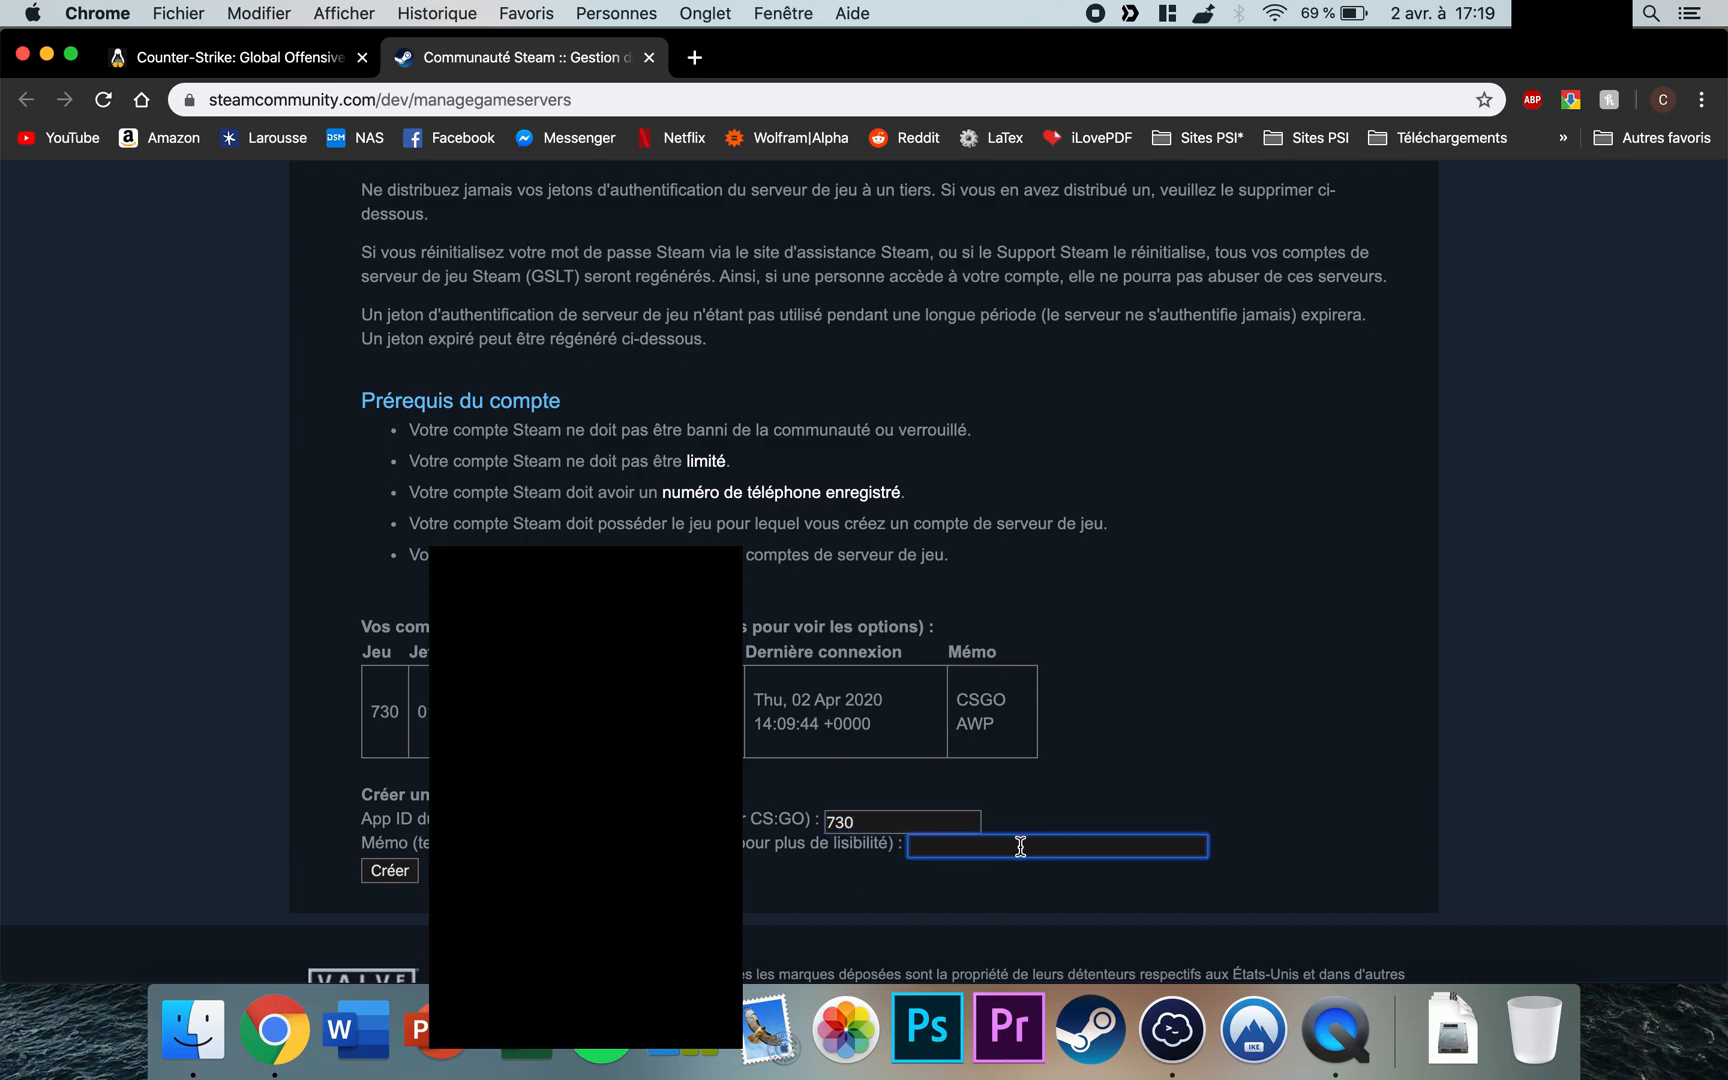
- Create a Steam game server token for App ID 730 with memo CSGOsurf2
type("CSGOsurf2")
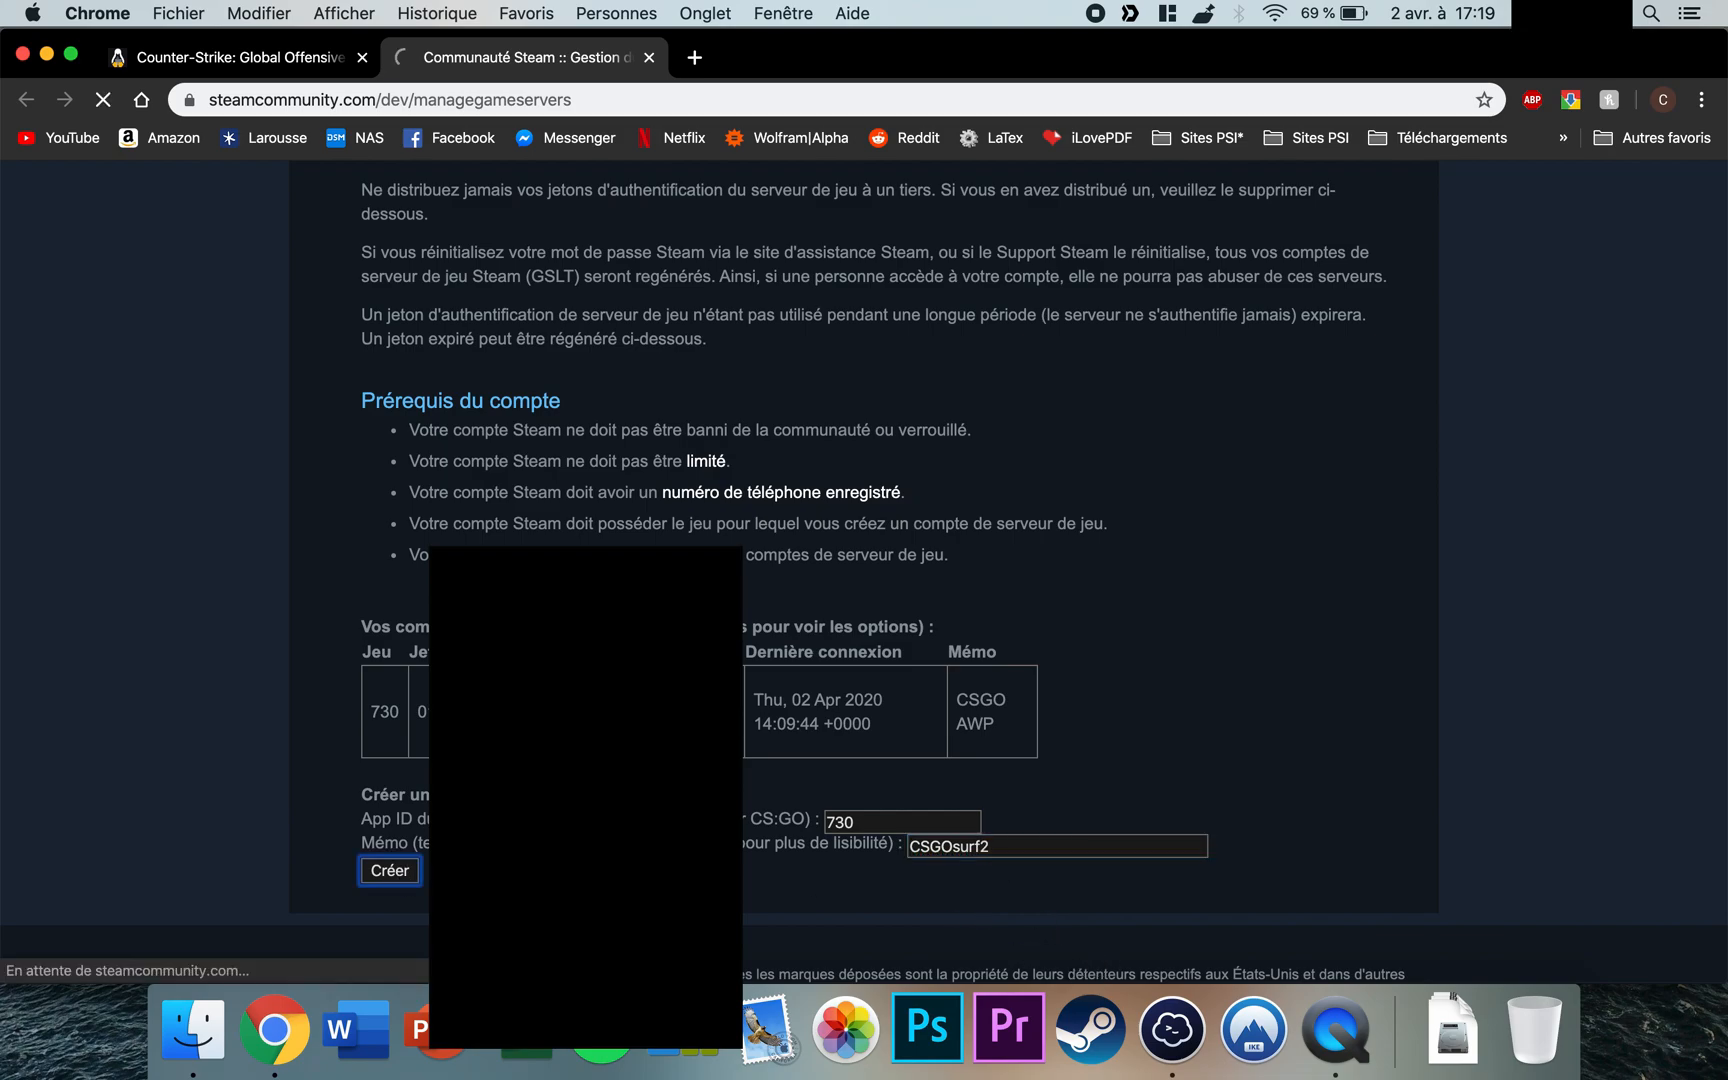
left_click(388, 871)
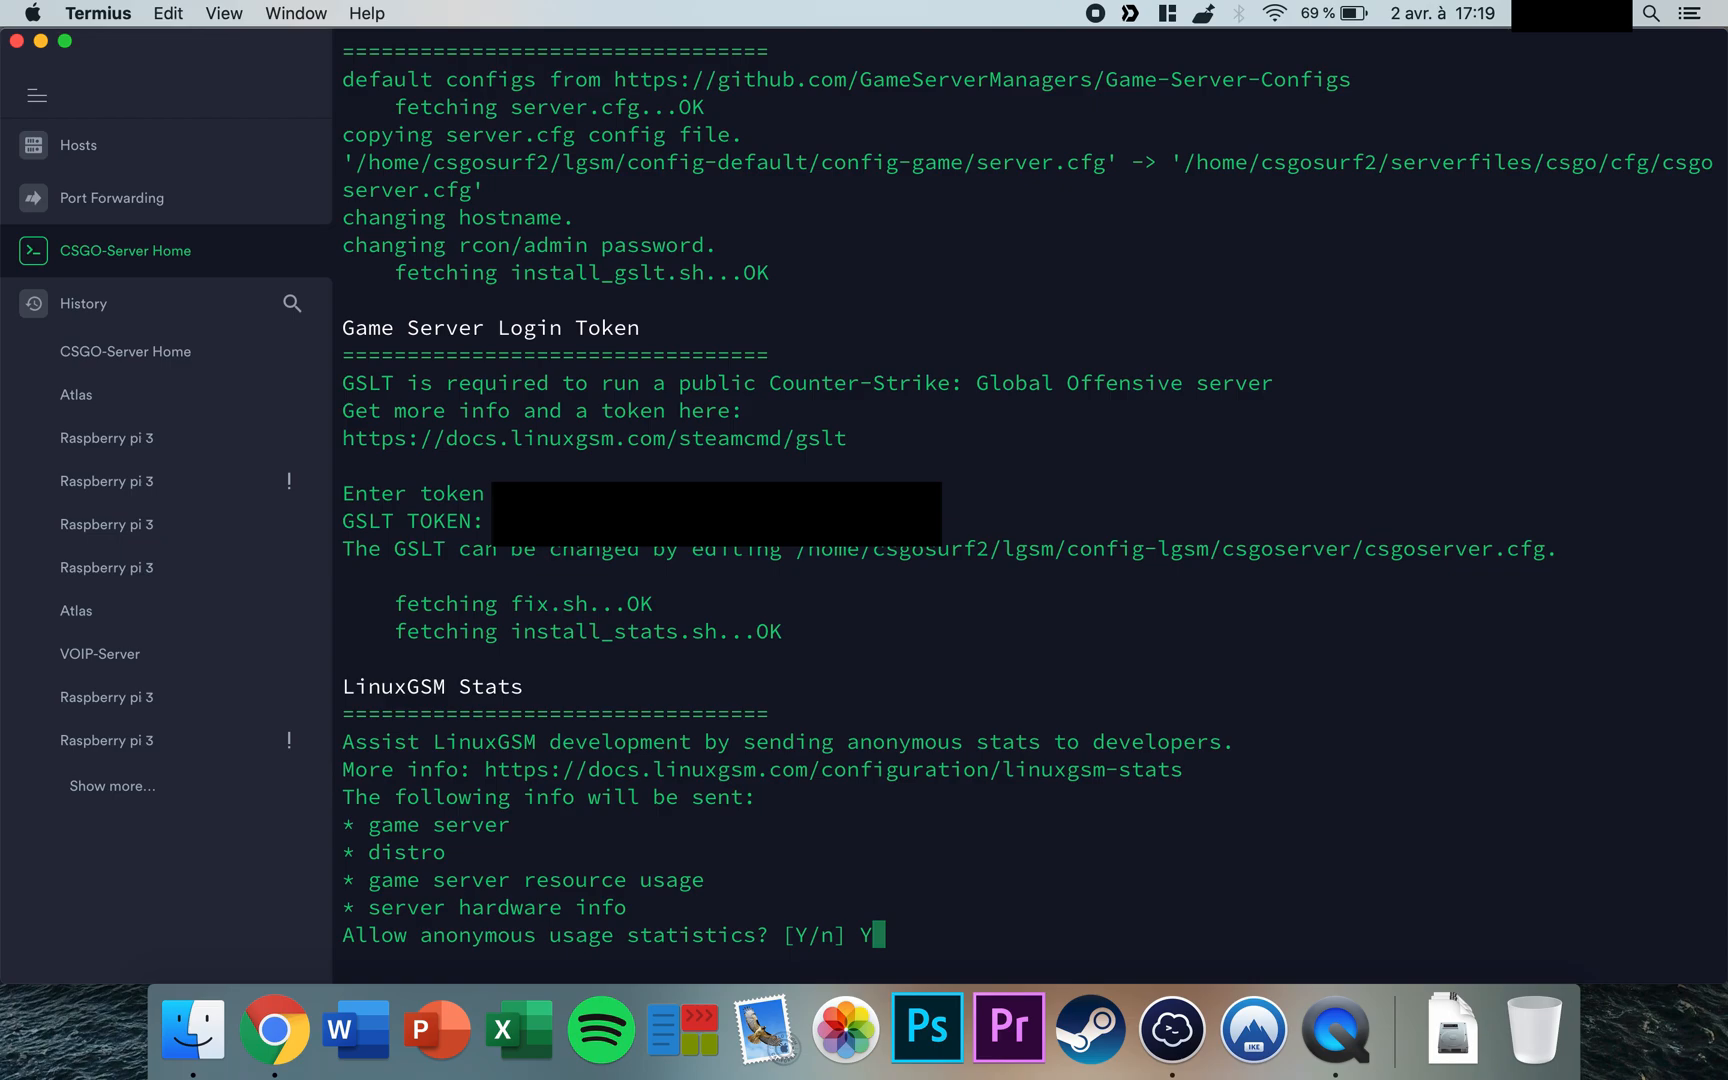
- Decline anonymous usage statistics so the installer reports Install Complete, then begin the start command
type("n")
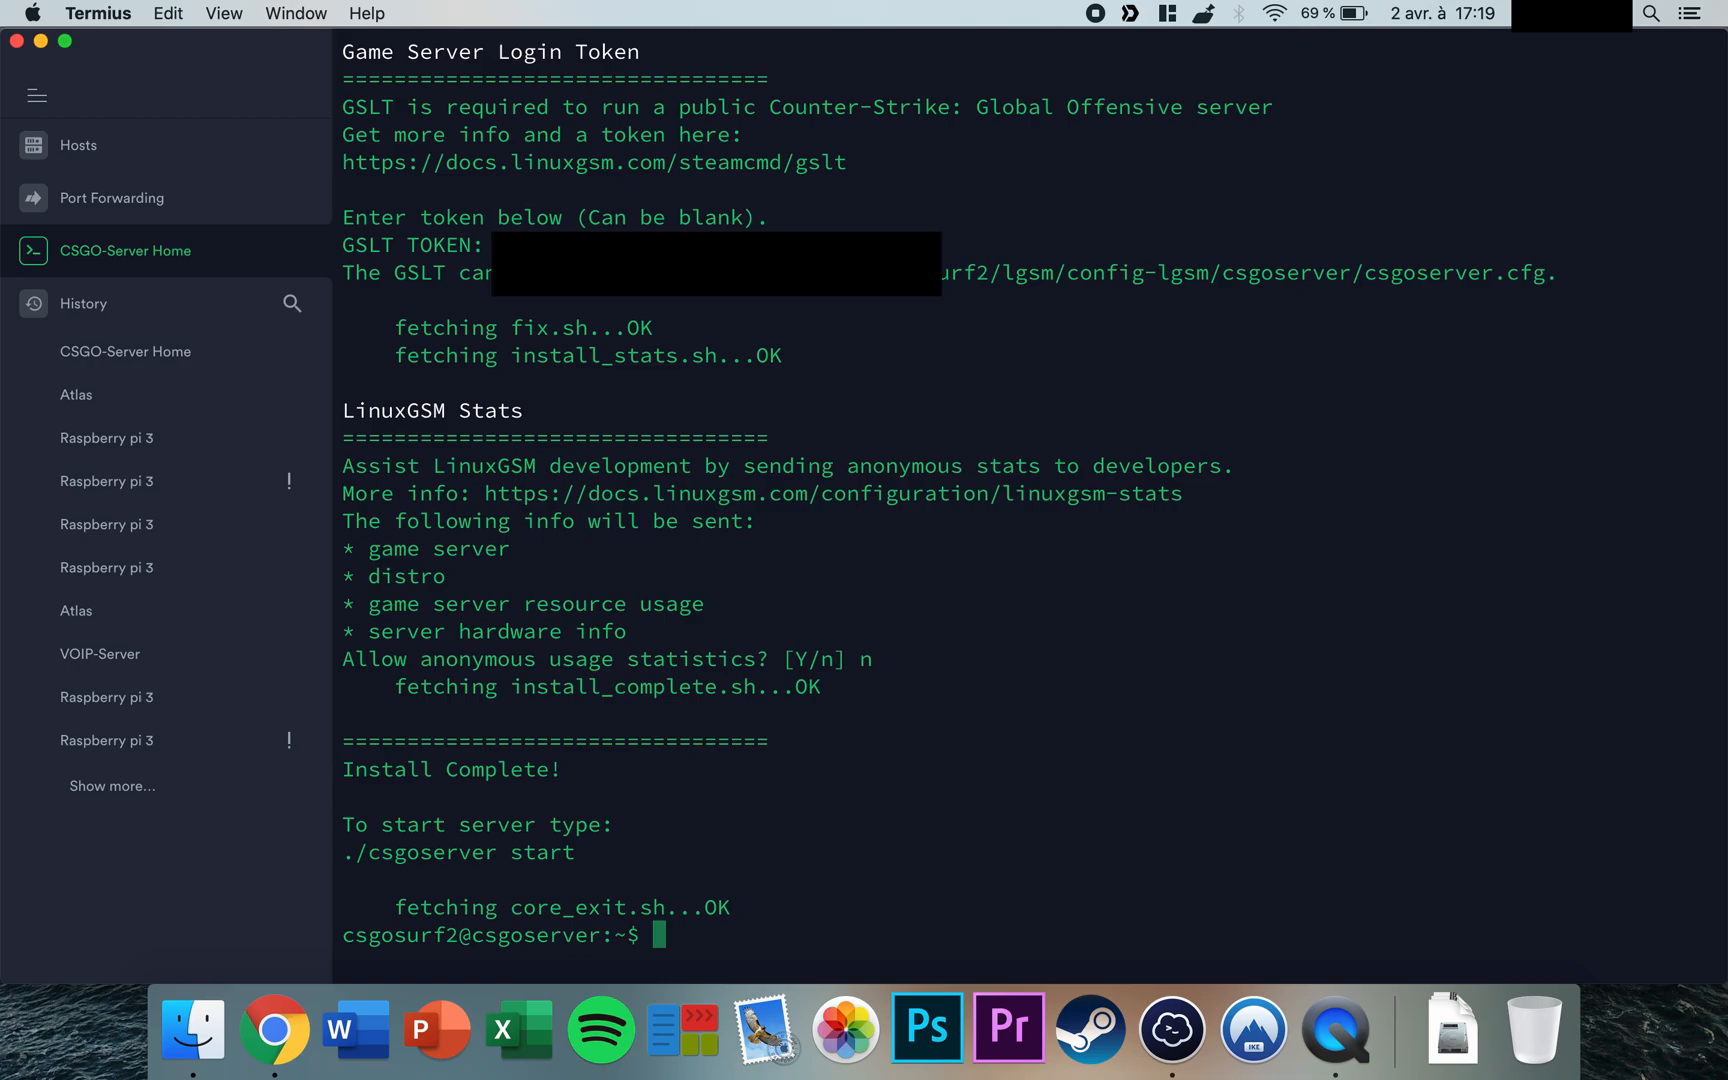
type("./c")
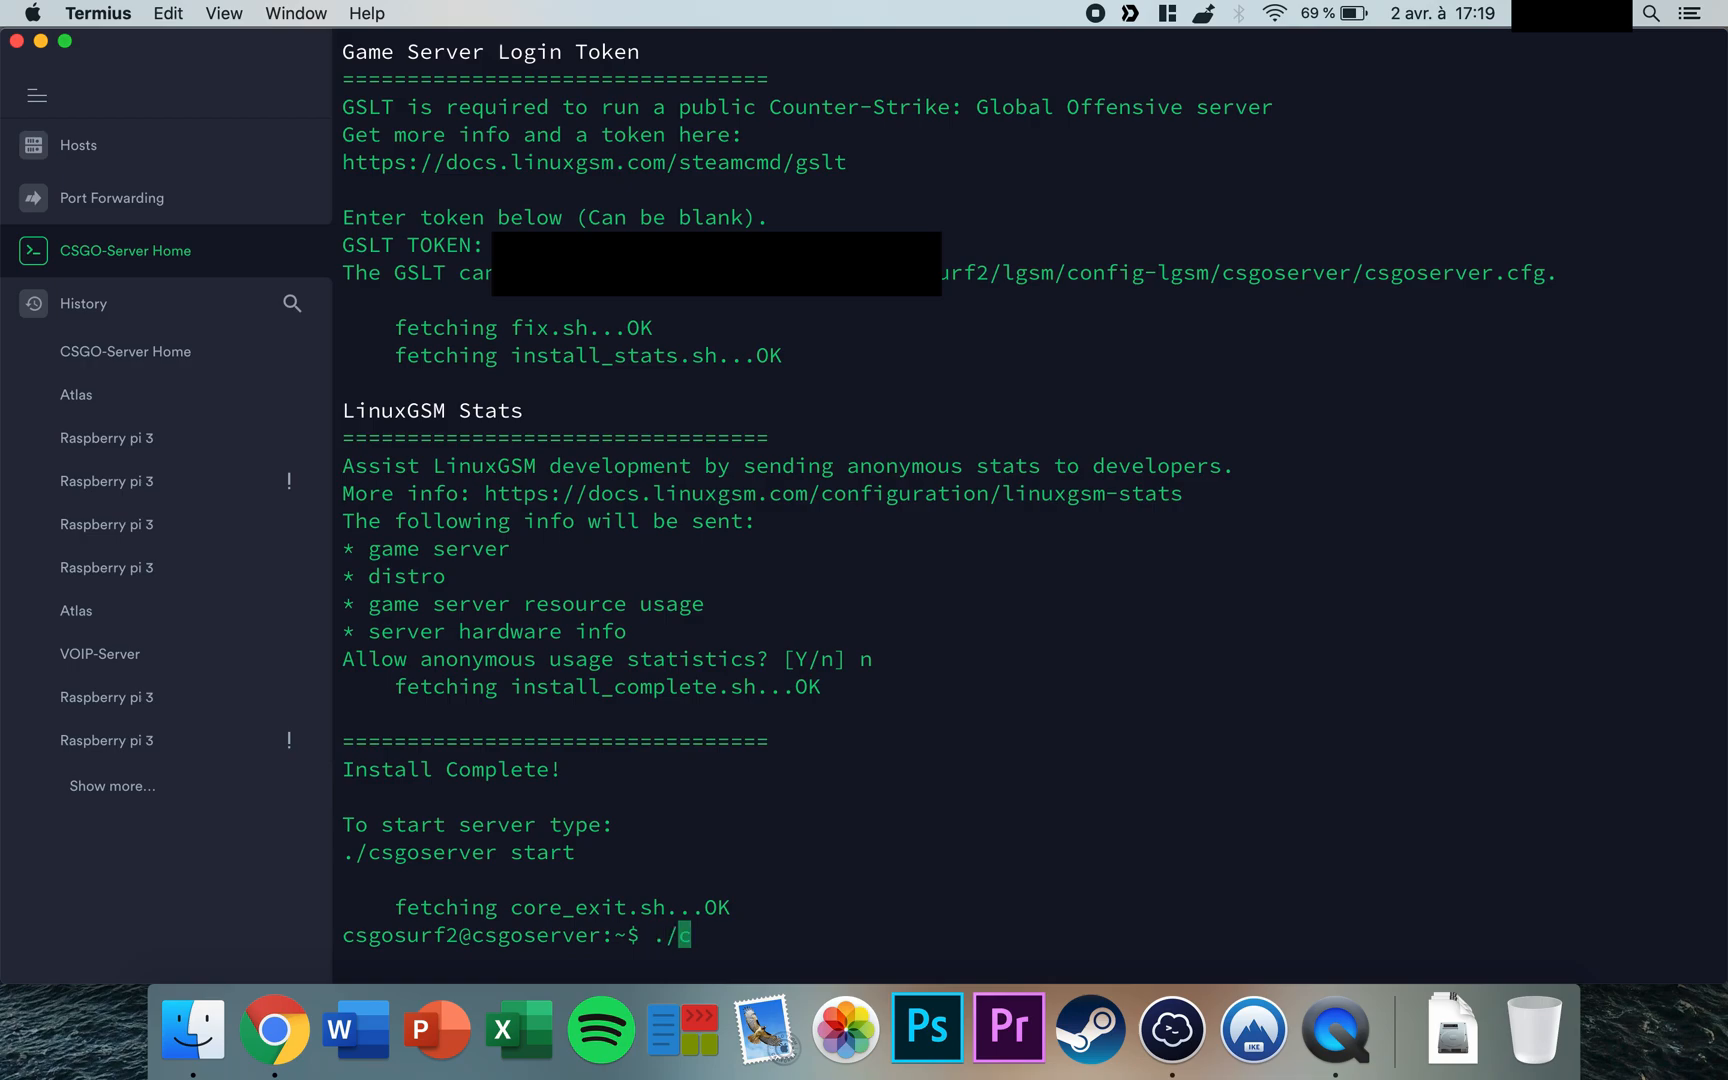